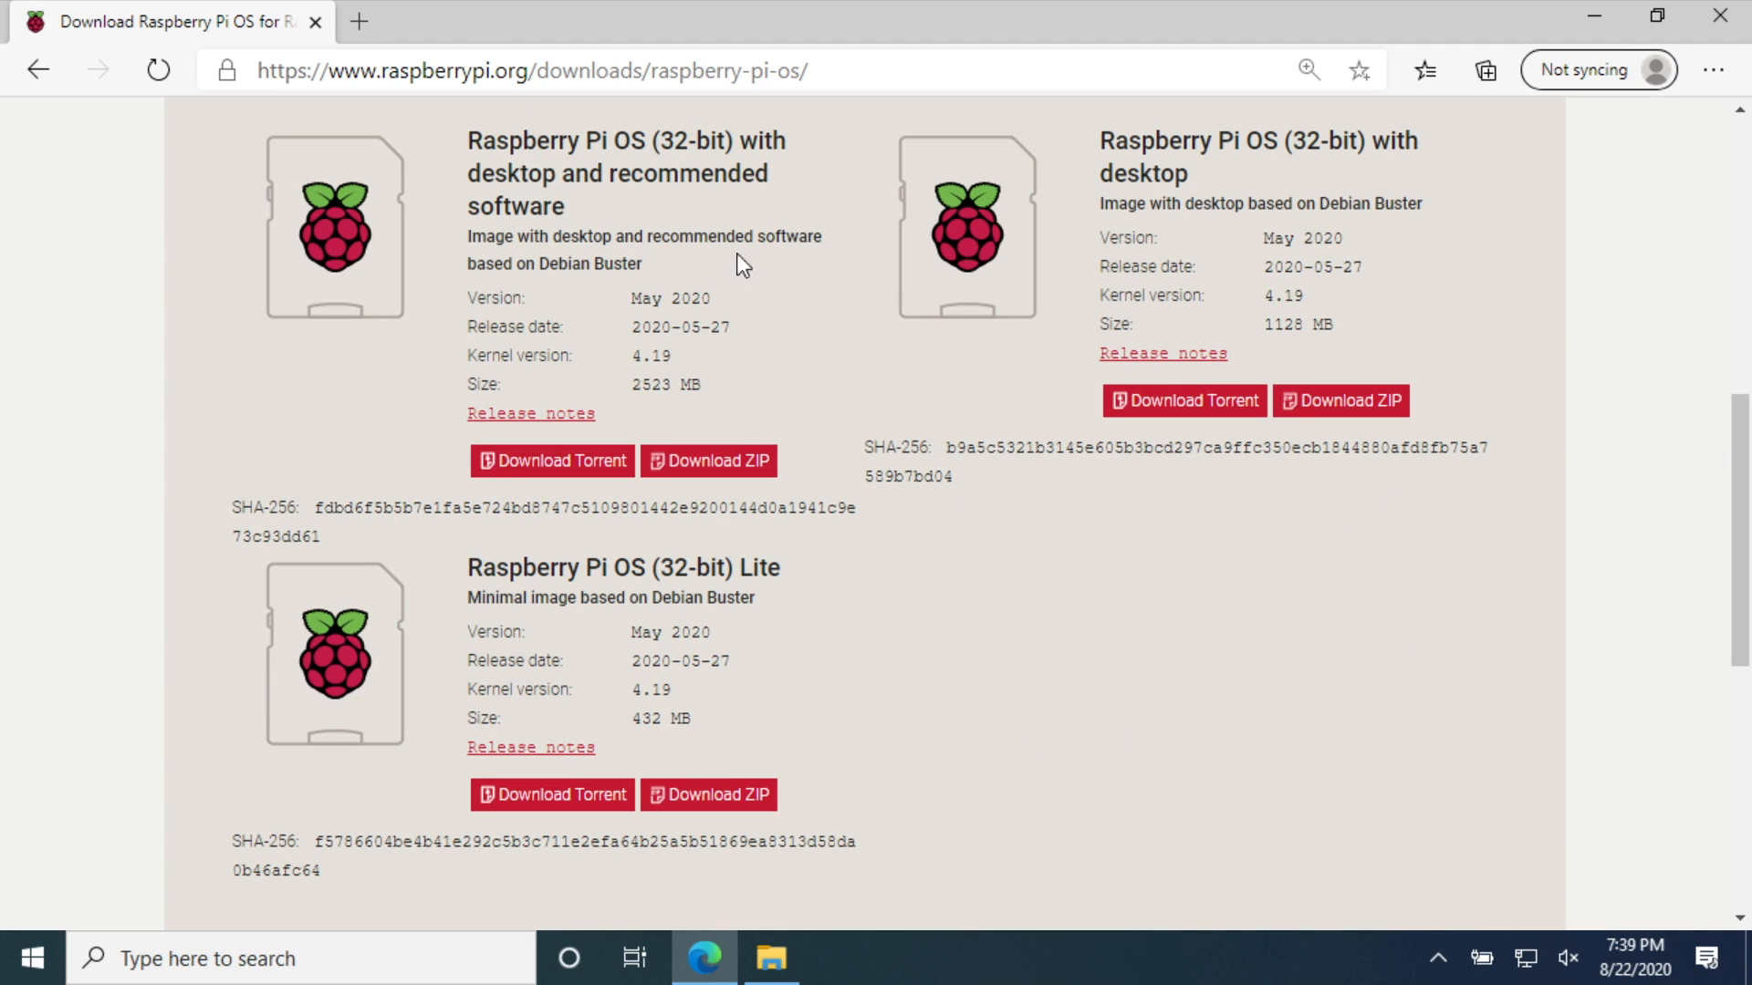
pyautogui.moveTo(548, 279)
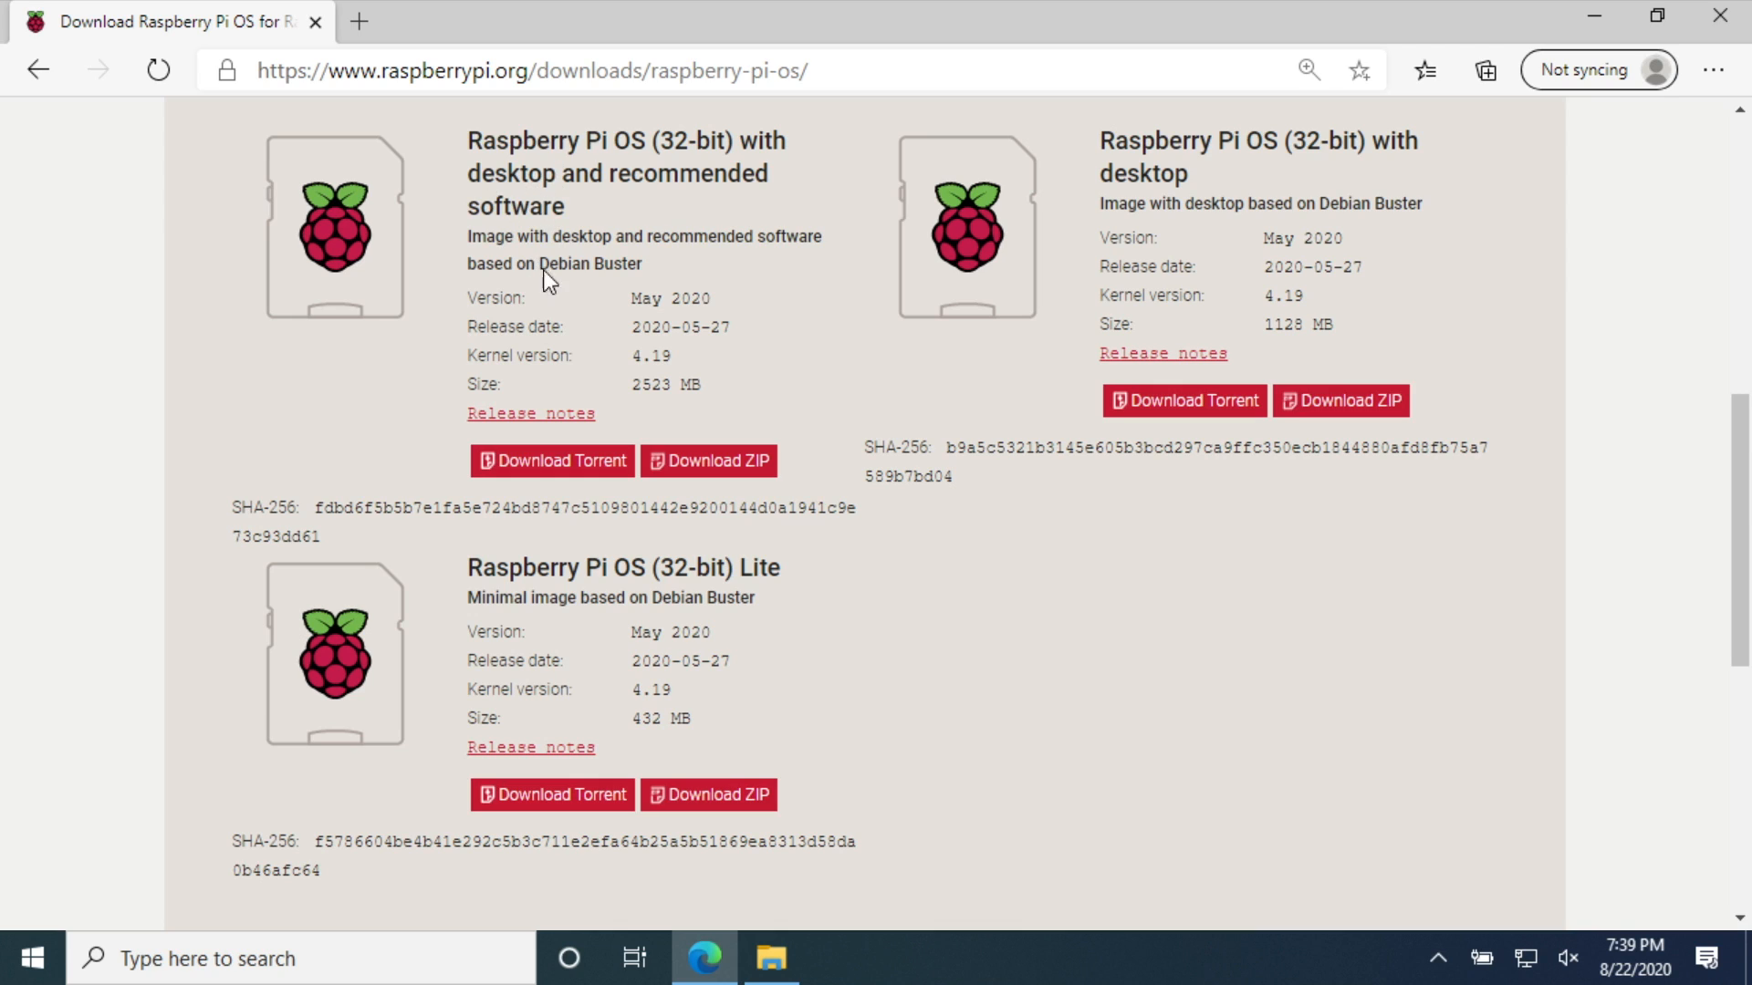
pyautogui.moveTo(315, 511)
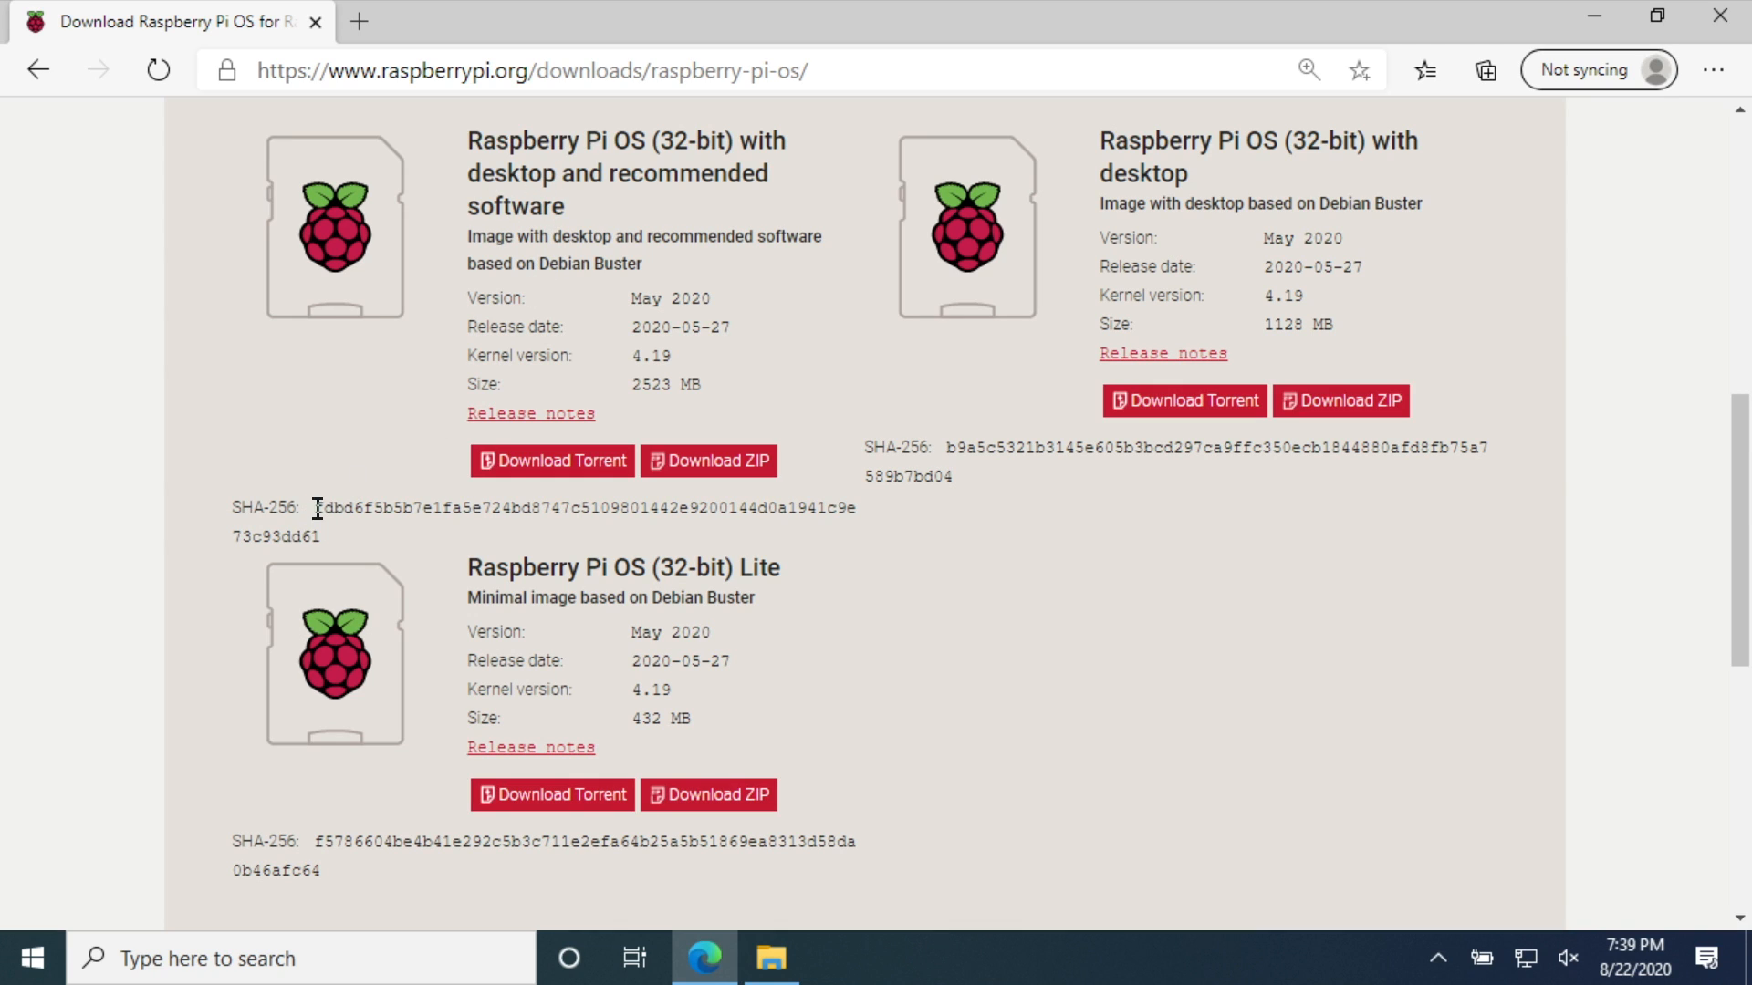
# Select the published SHA-256 checksum under the desktop-and-recommended-software image
pyautogui.moveTo(316, 509); pyautogui.dragTo(317, 537)
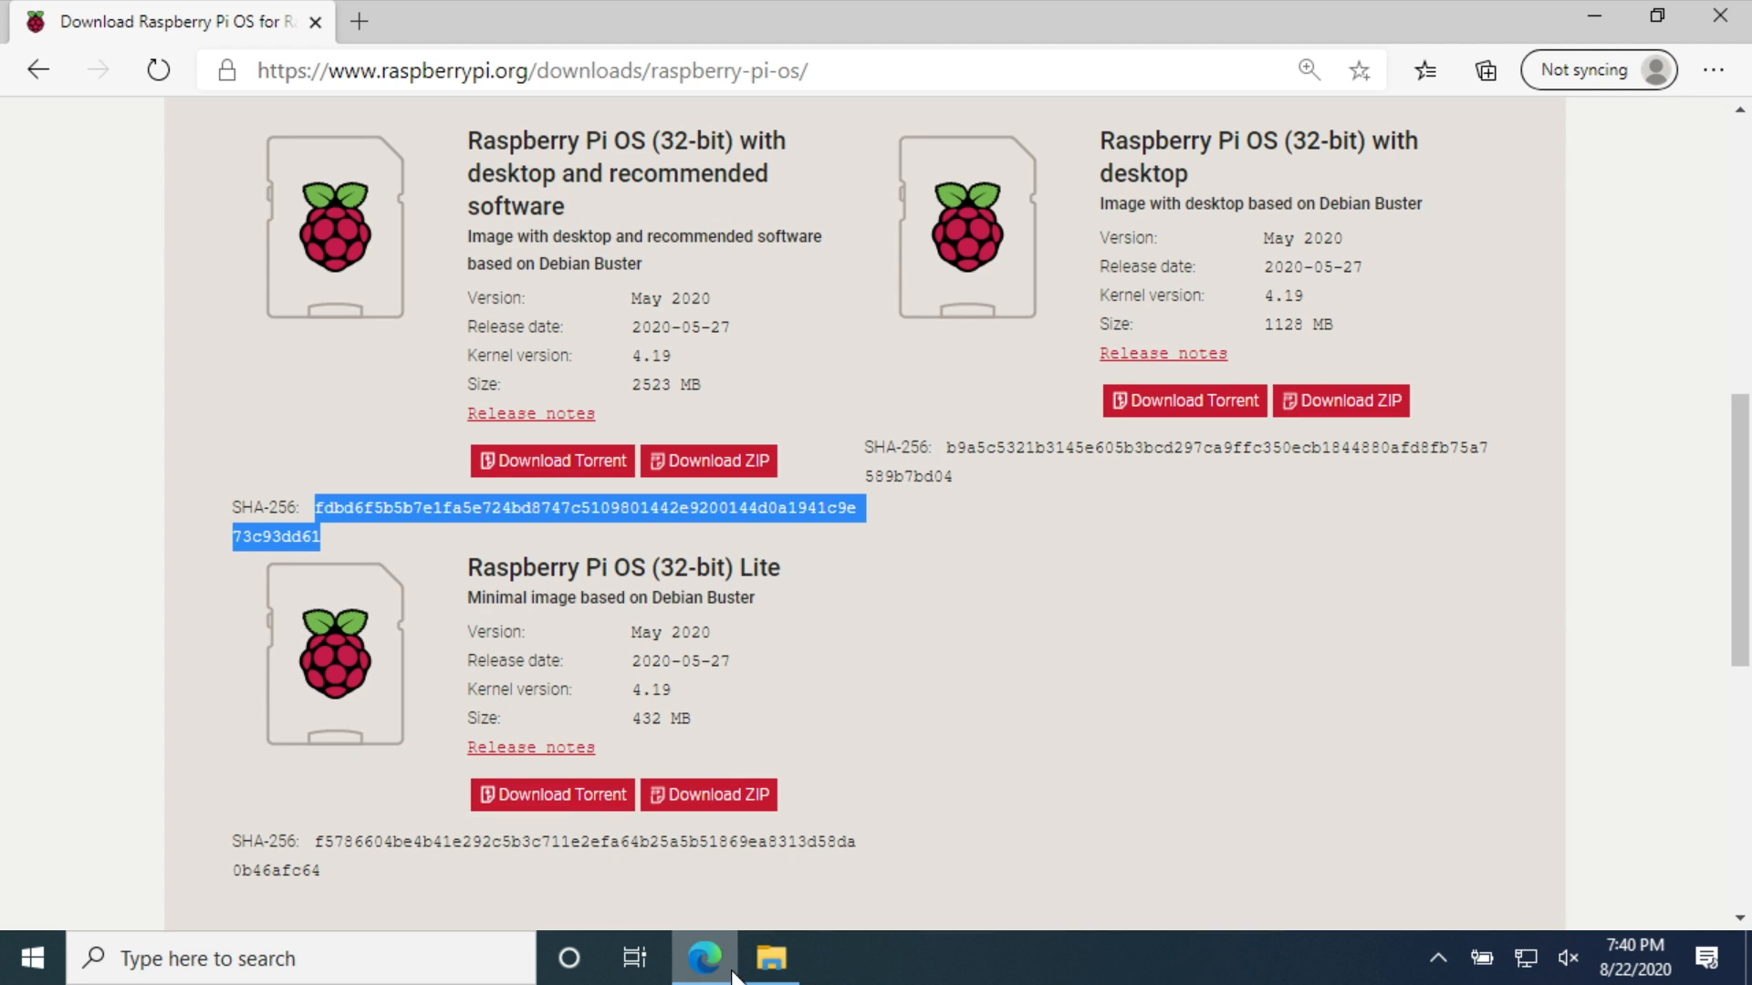
# View the Downloads folder with the 2020-05-27-raspios-buster-full-armhf zip, then start a Windows search
pyautogui.click(770, 967)
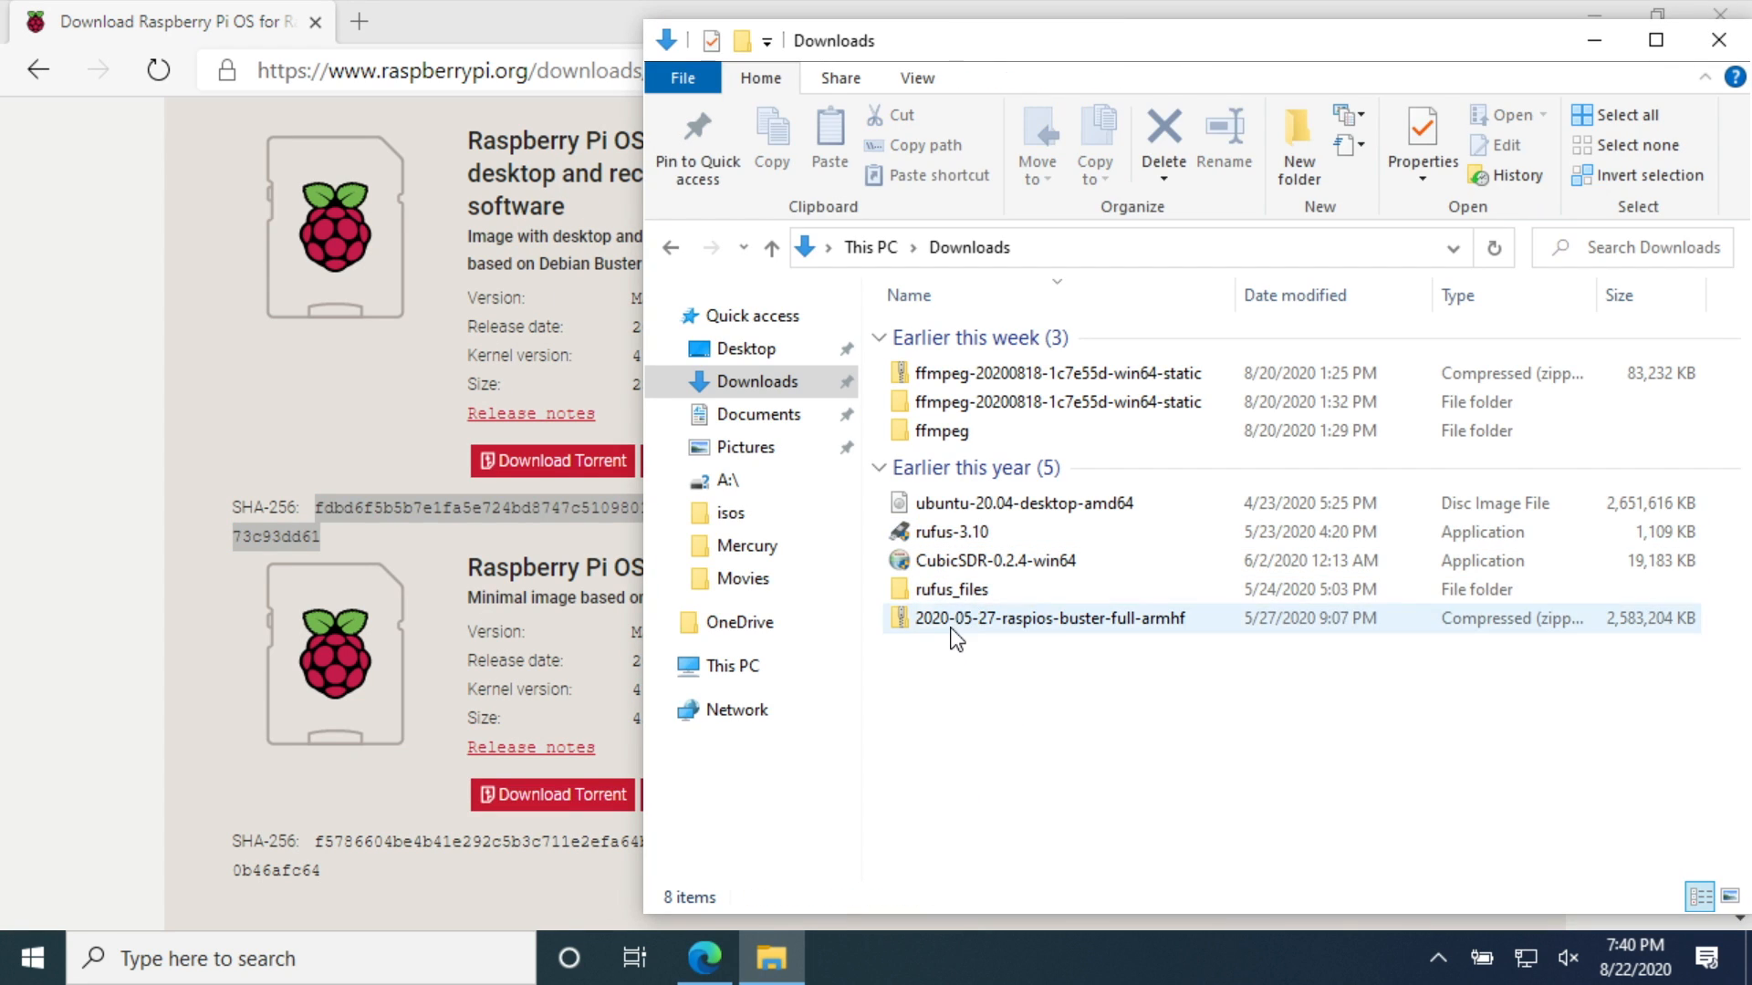
pyautogui.click(1051, 619)
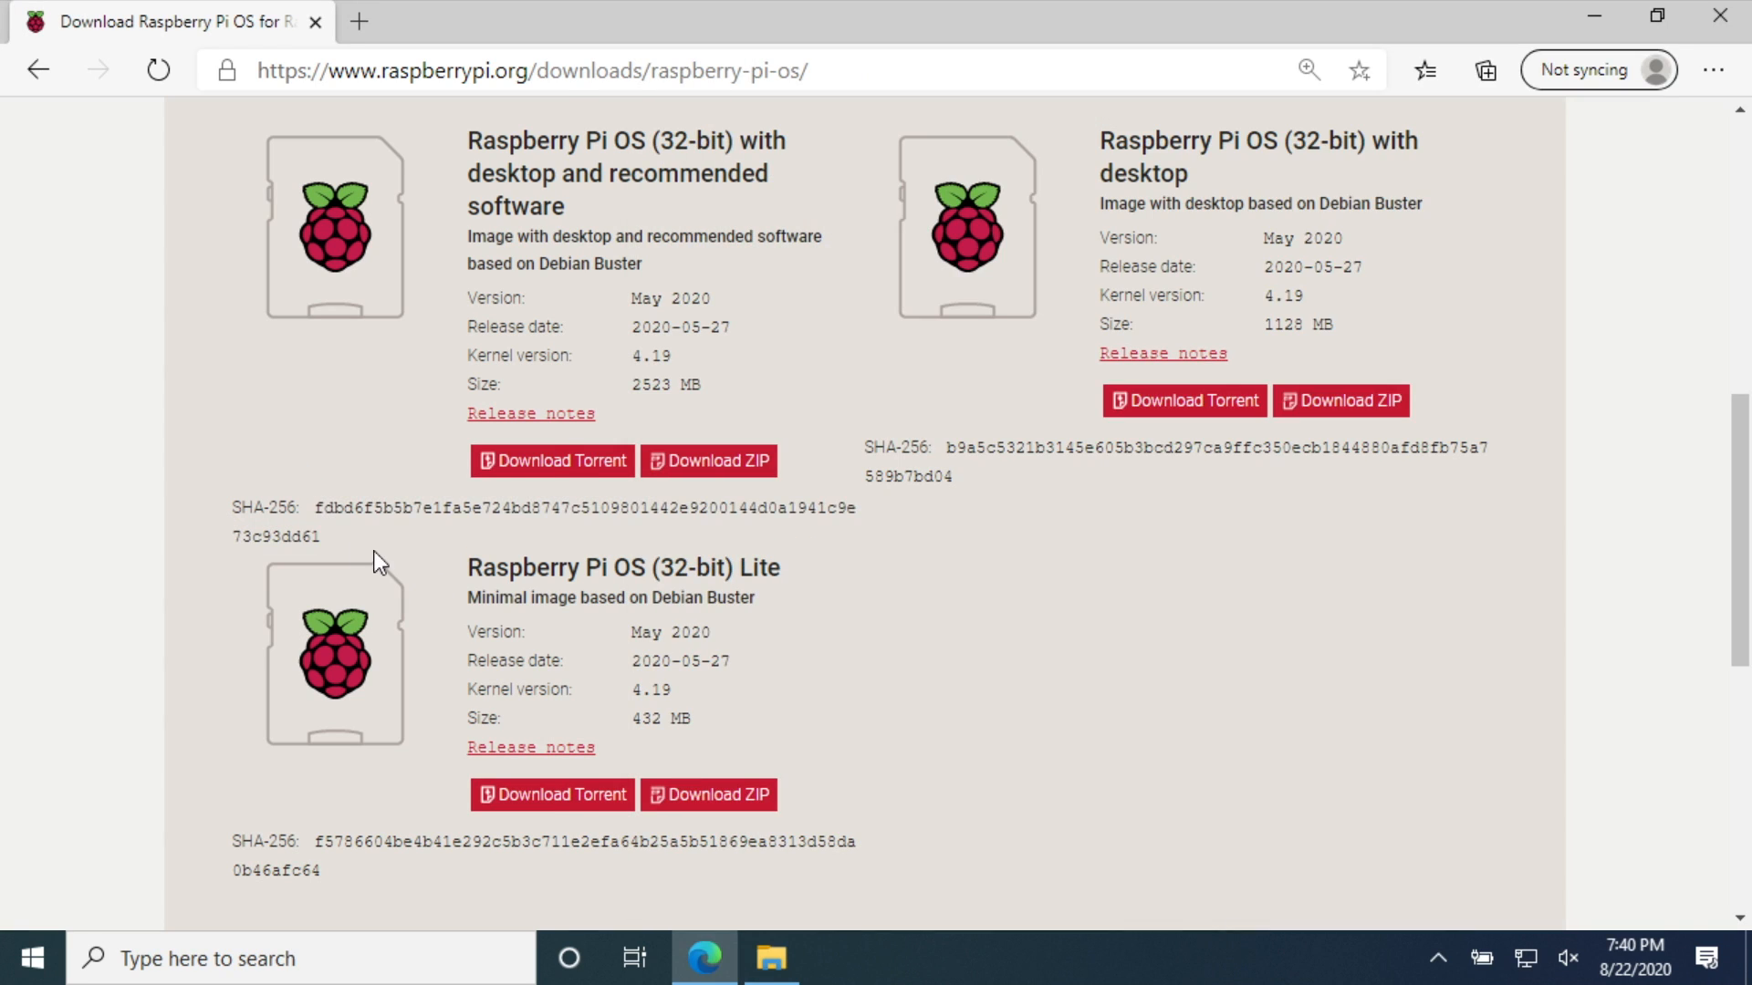
pyautogui.click(772, 958)
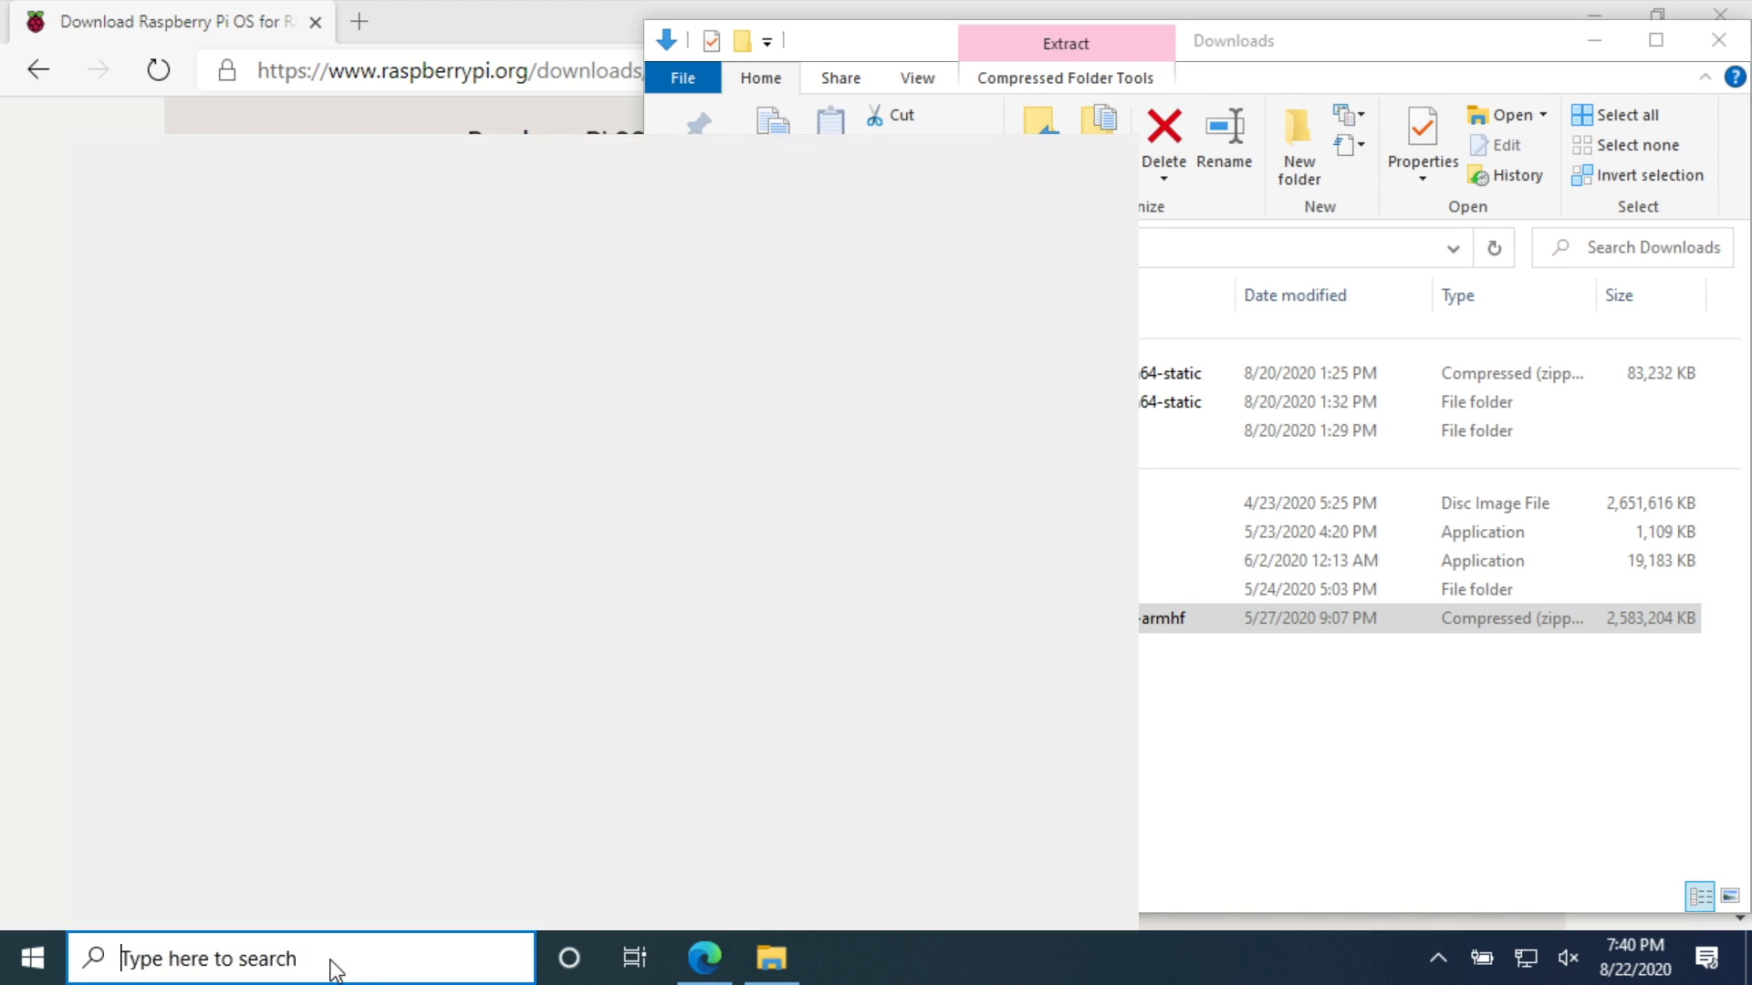
# Launch PowerShell and begin Get-FileHash -Path with the downloaded zip's path
pyautogui.write('powe')
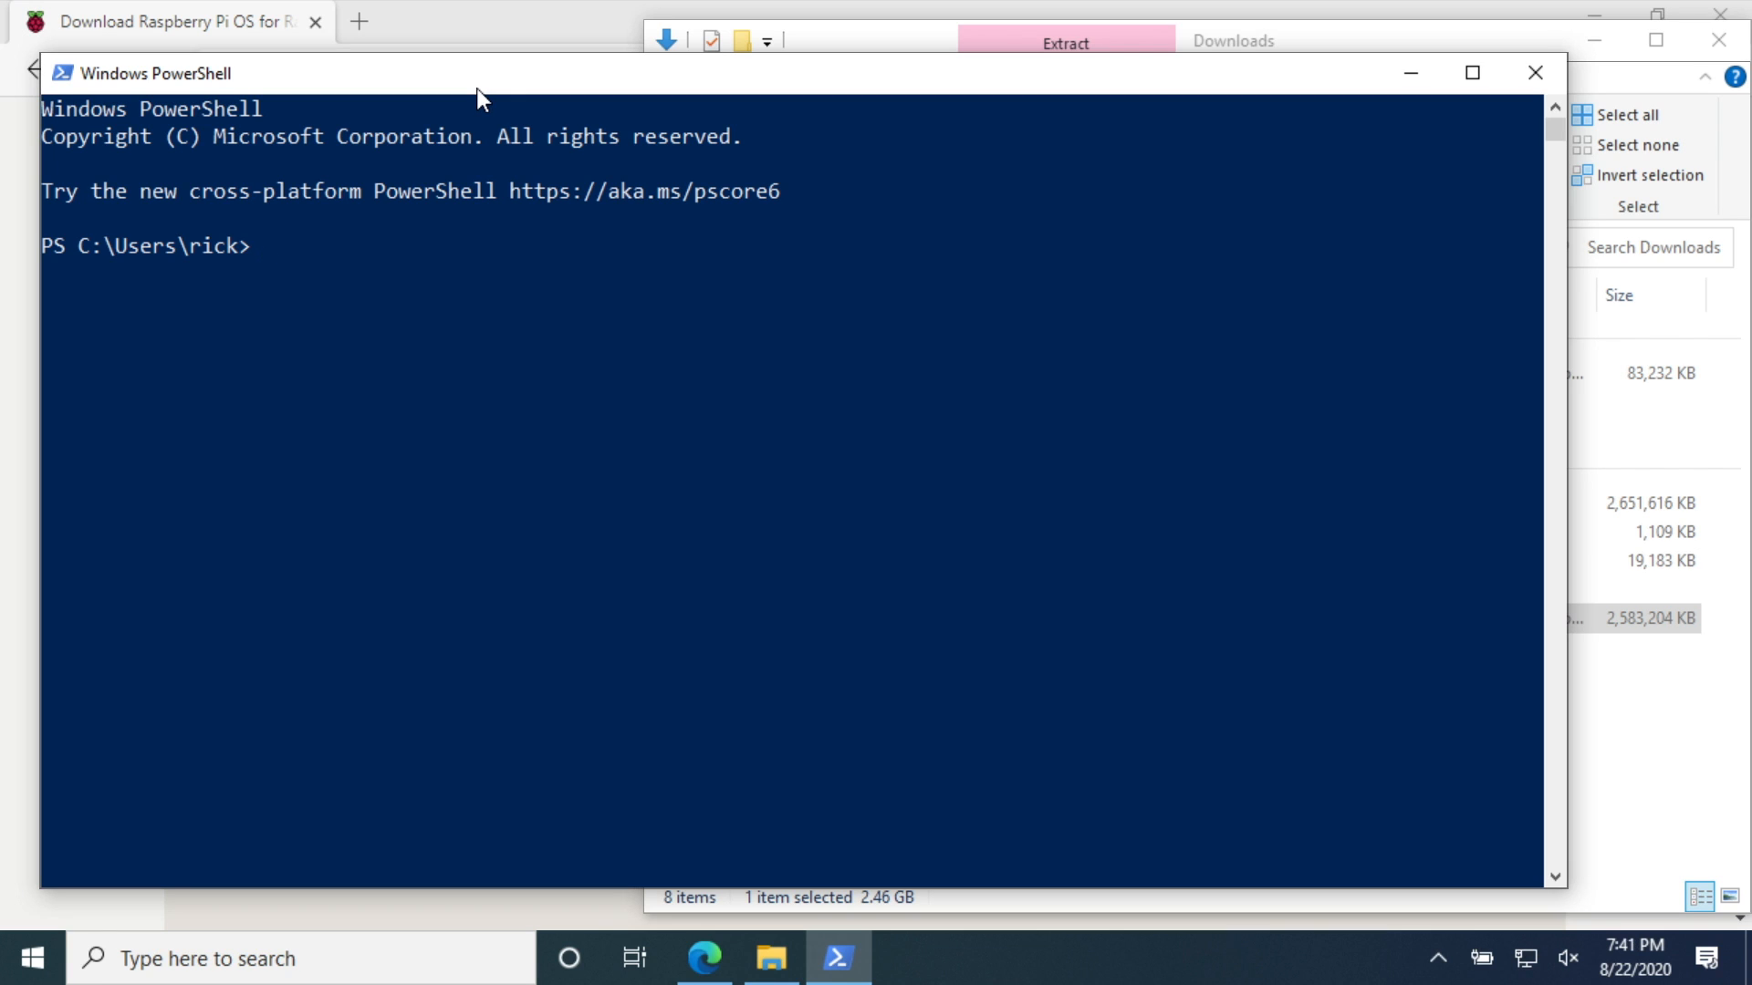
pyautogui.write('Get-')
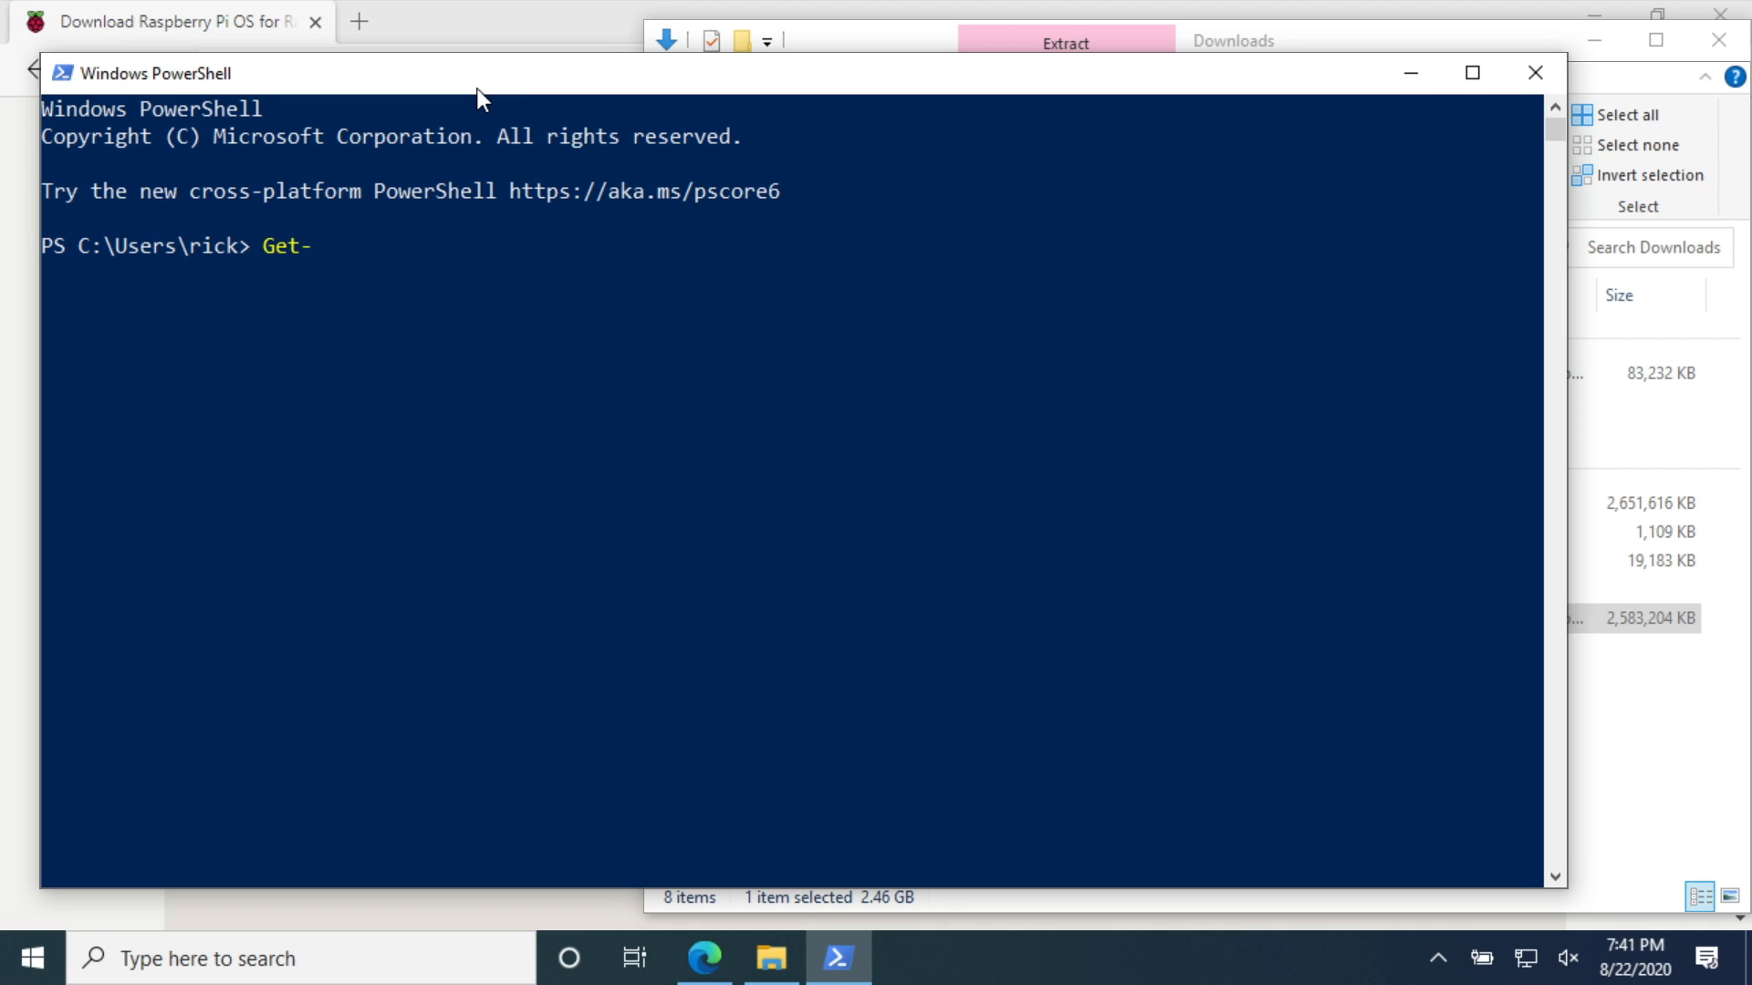
pyautogui.write('FileHash')
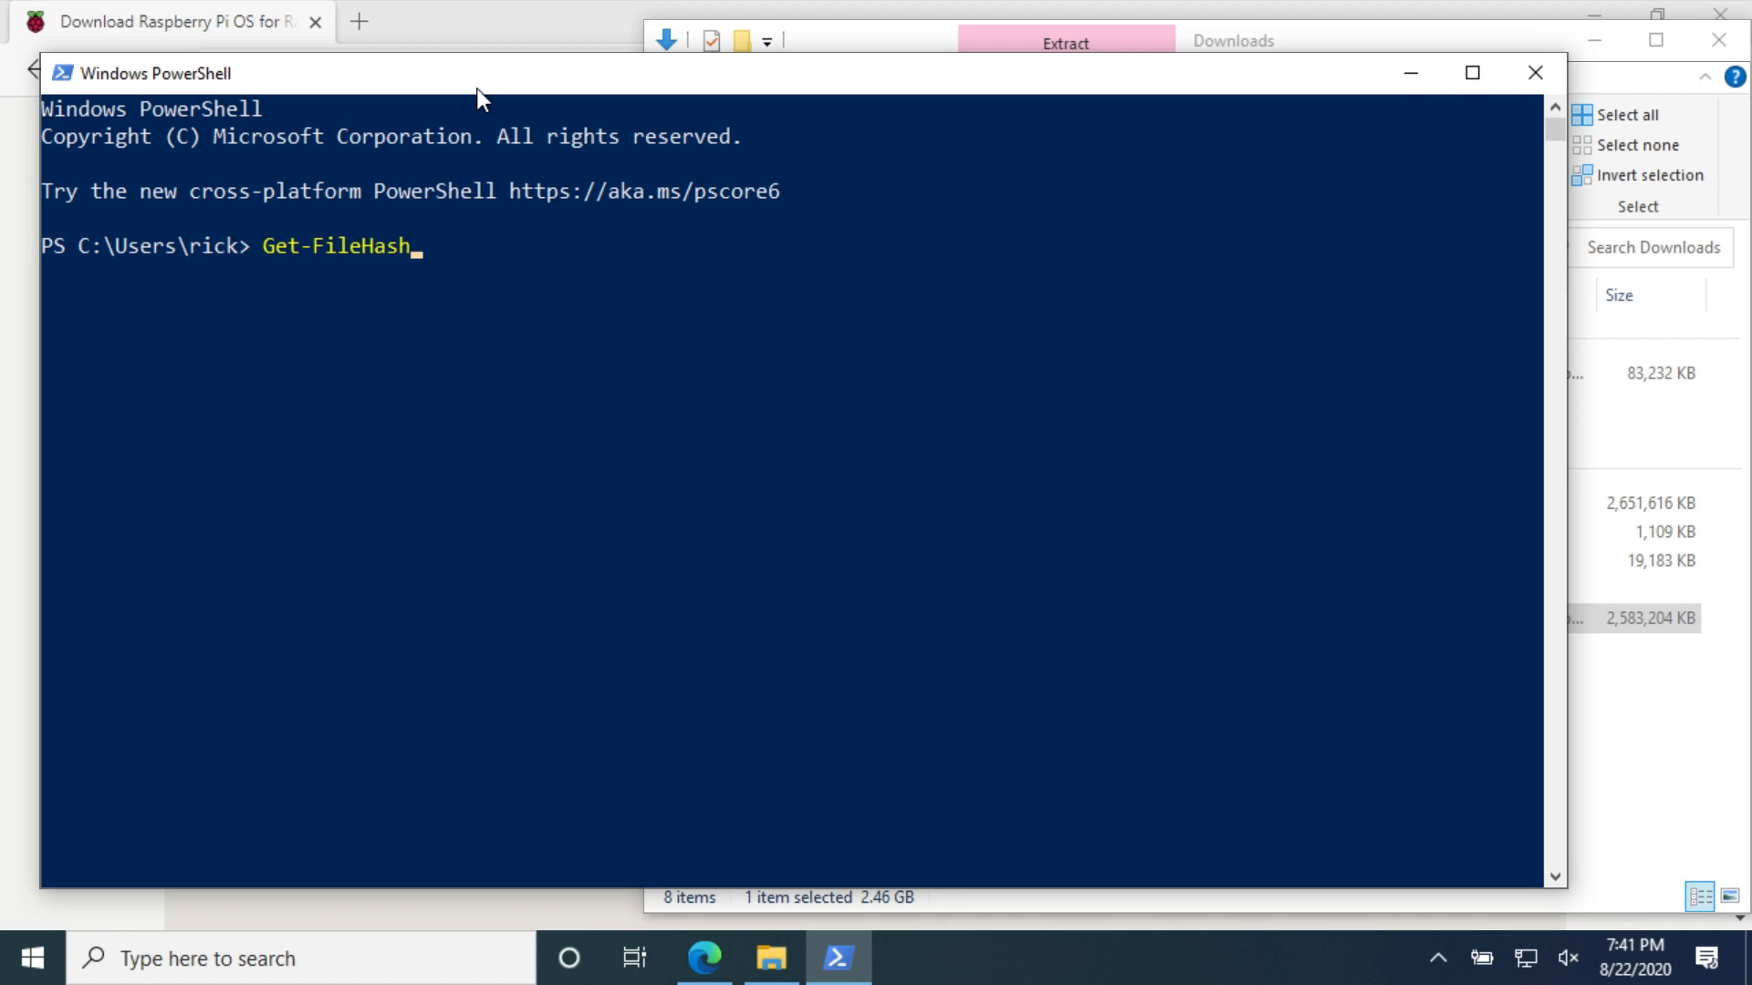
pyautogui.write('-Path')
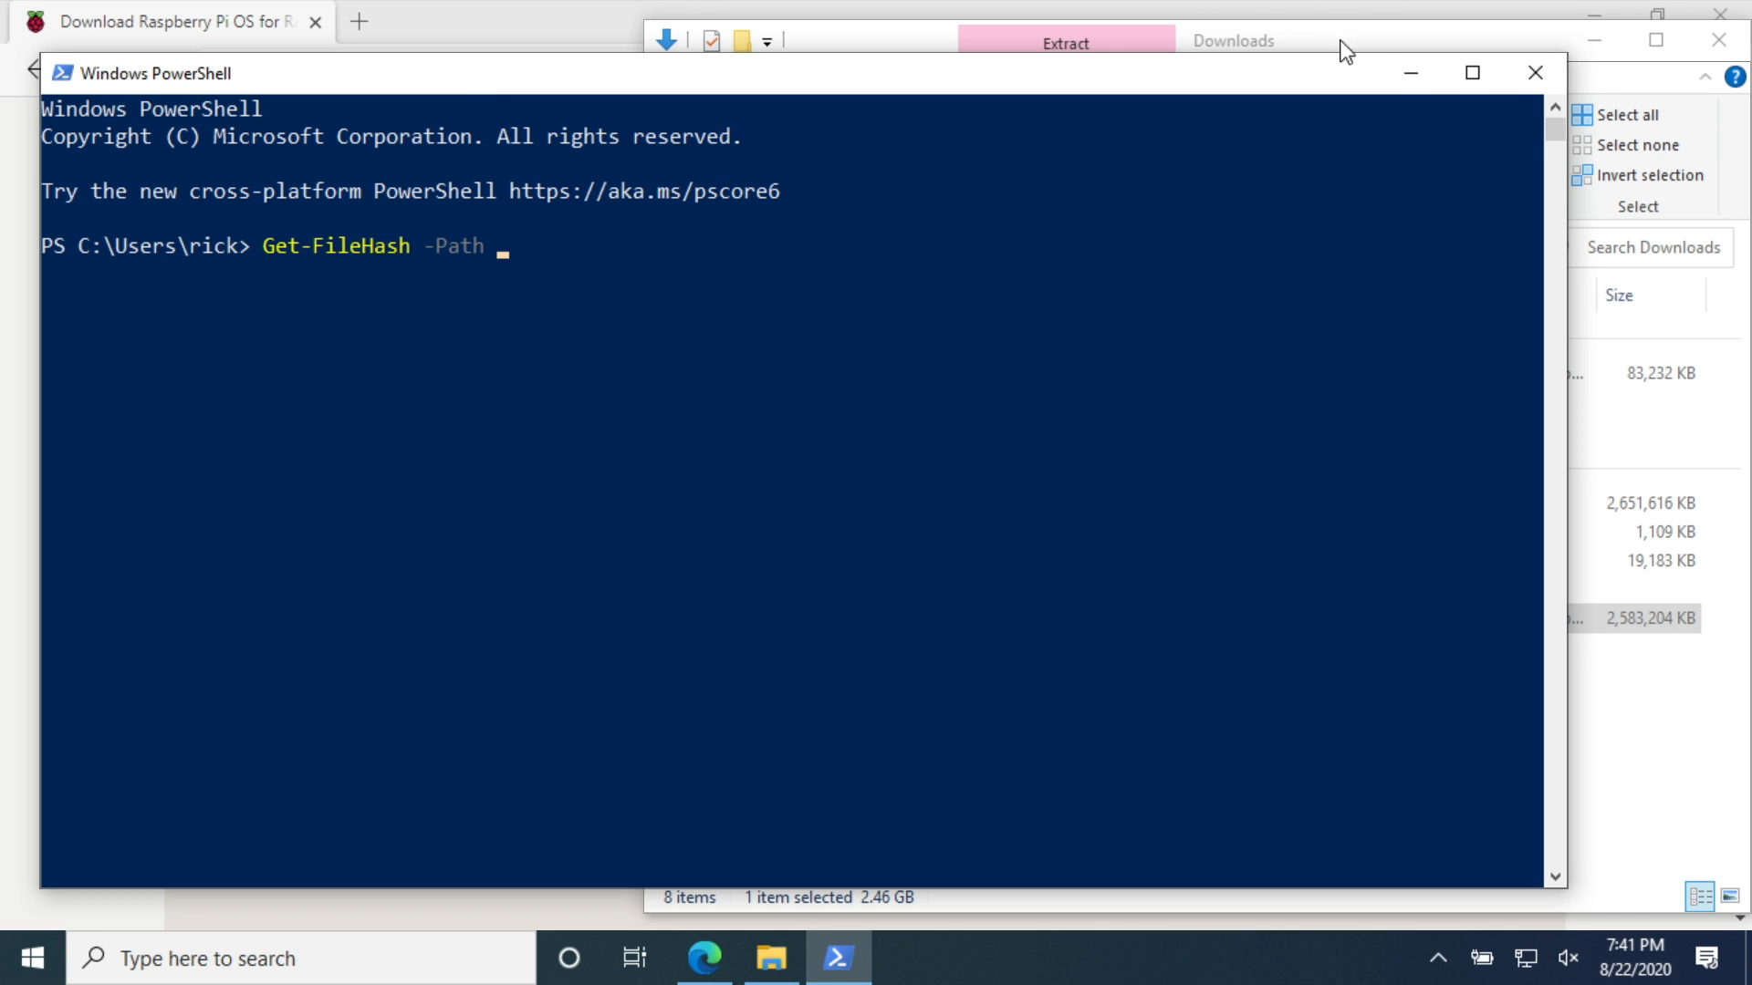
pyautogui.click(1232, 40)
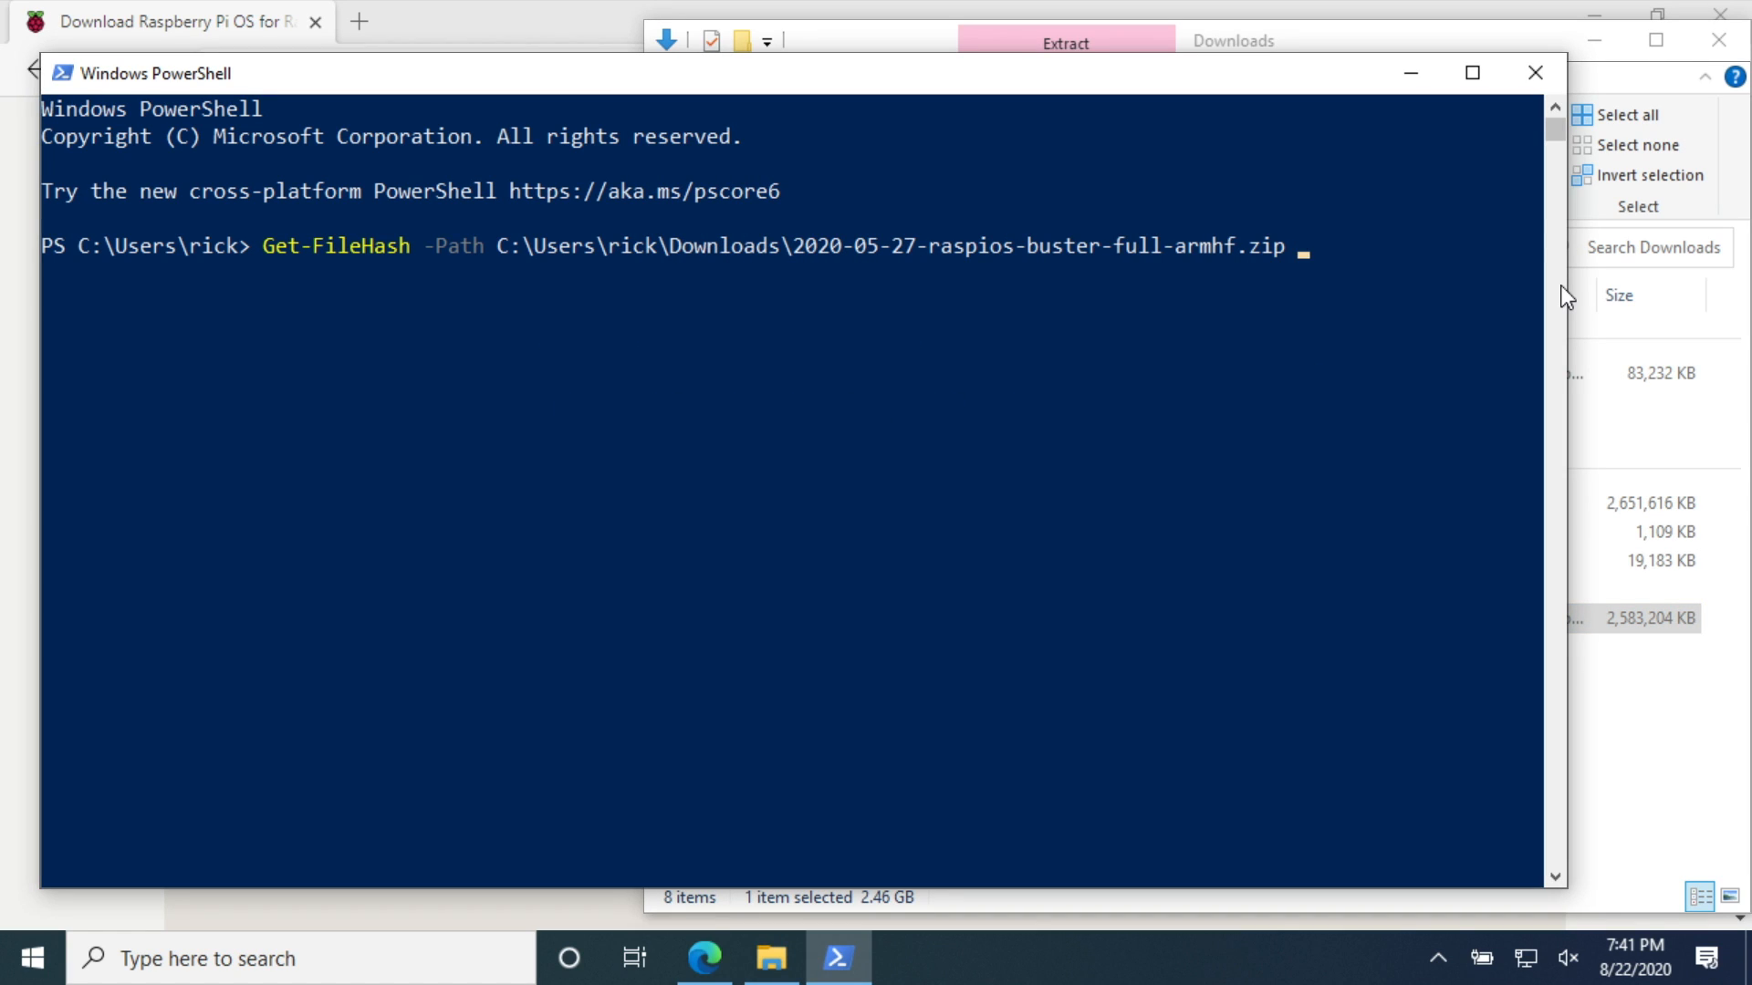
# Complete the command with -Algorithm SHA256 and run it to get the zip's hash
pyautogui.write('-Algorithm')
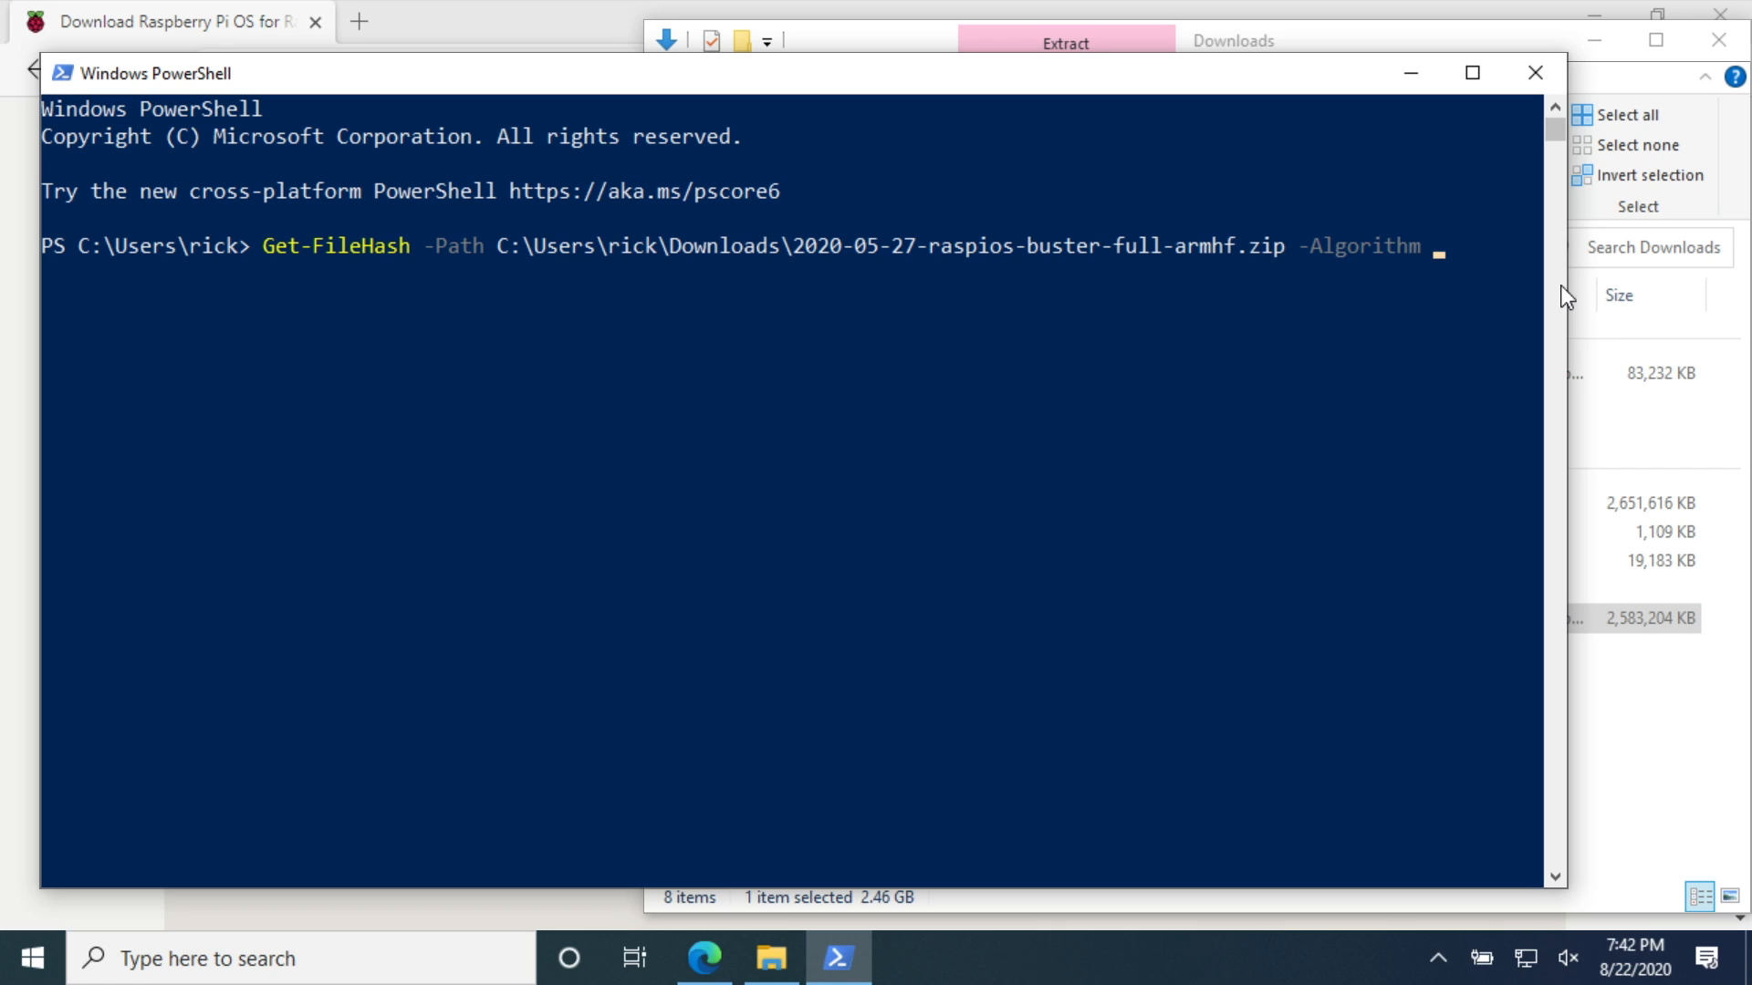
pyautogui.write('SH')
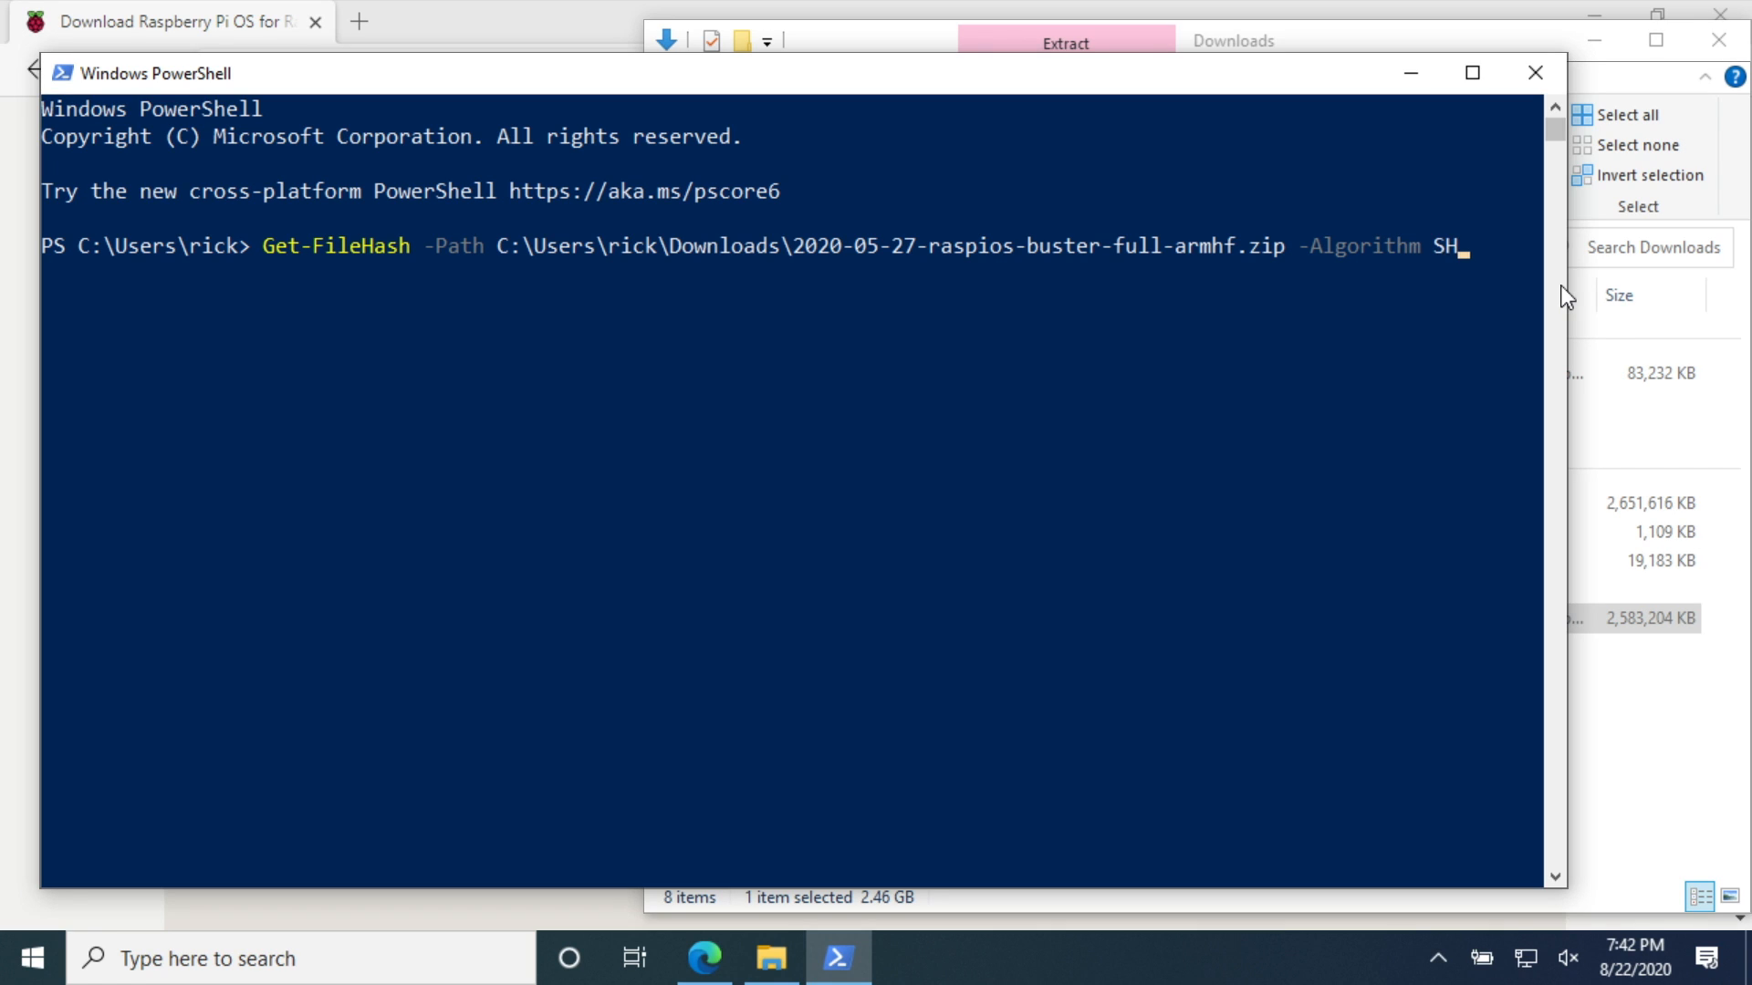
pyautogui.write('A')
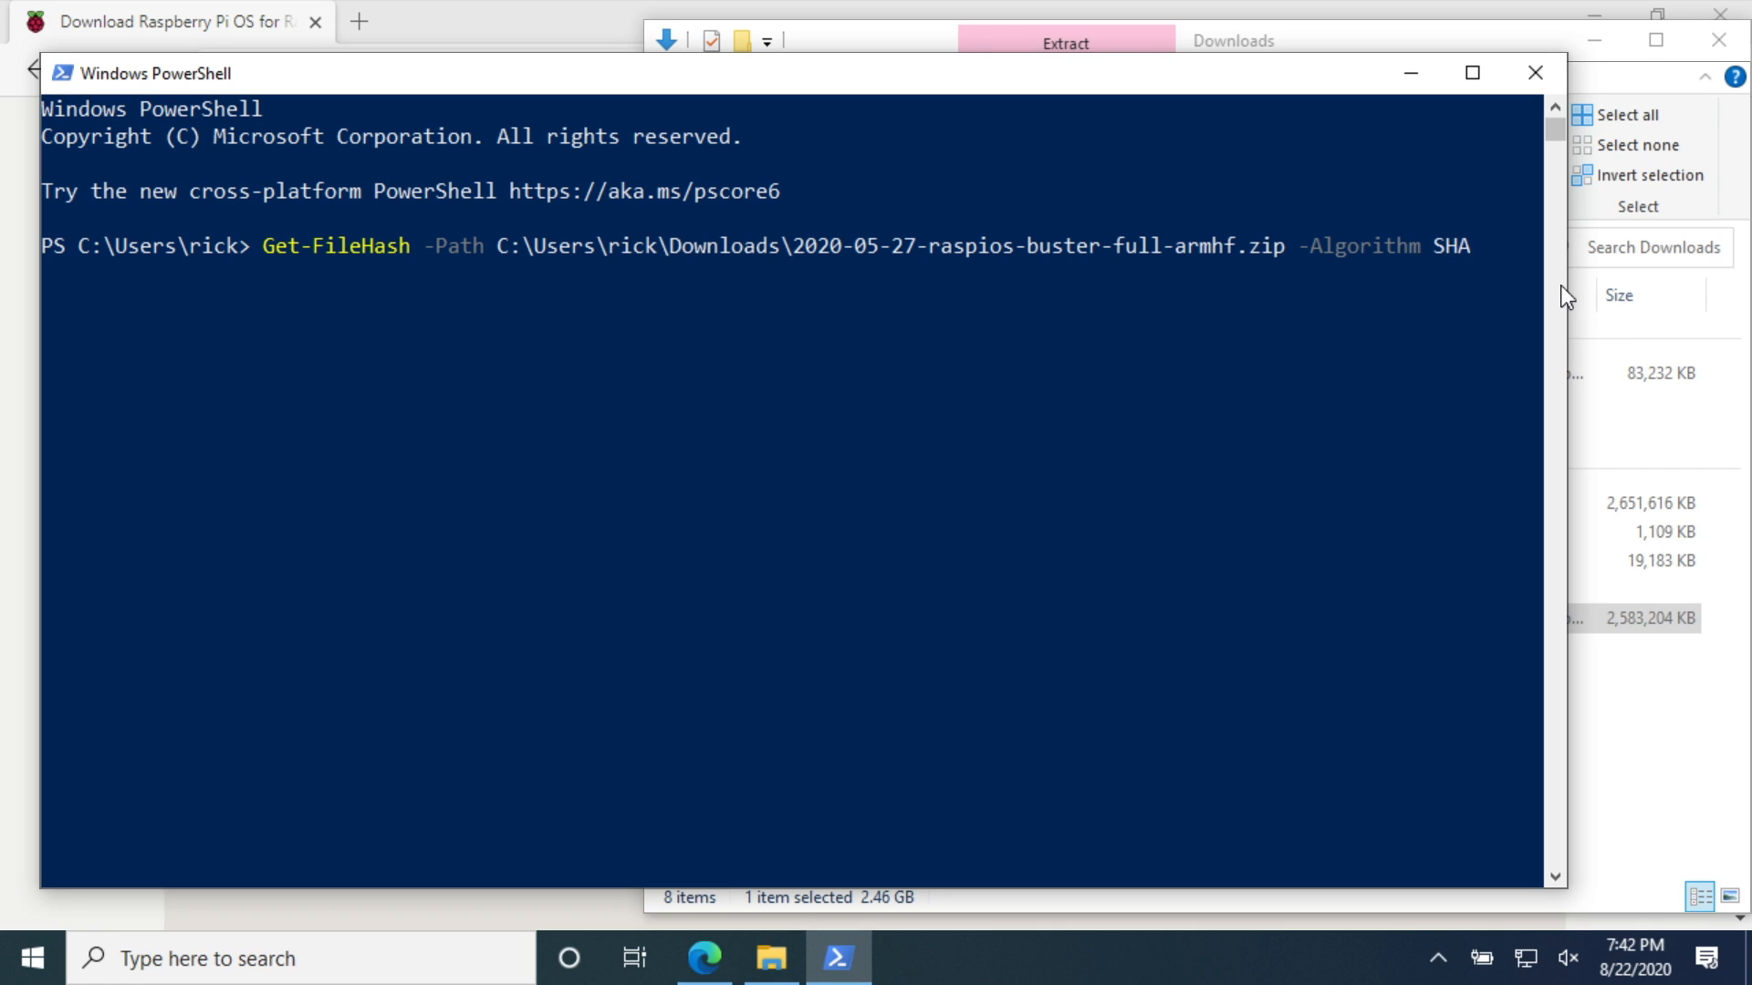
pyautogui.write('256')
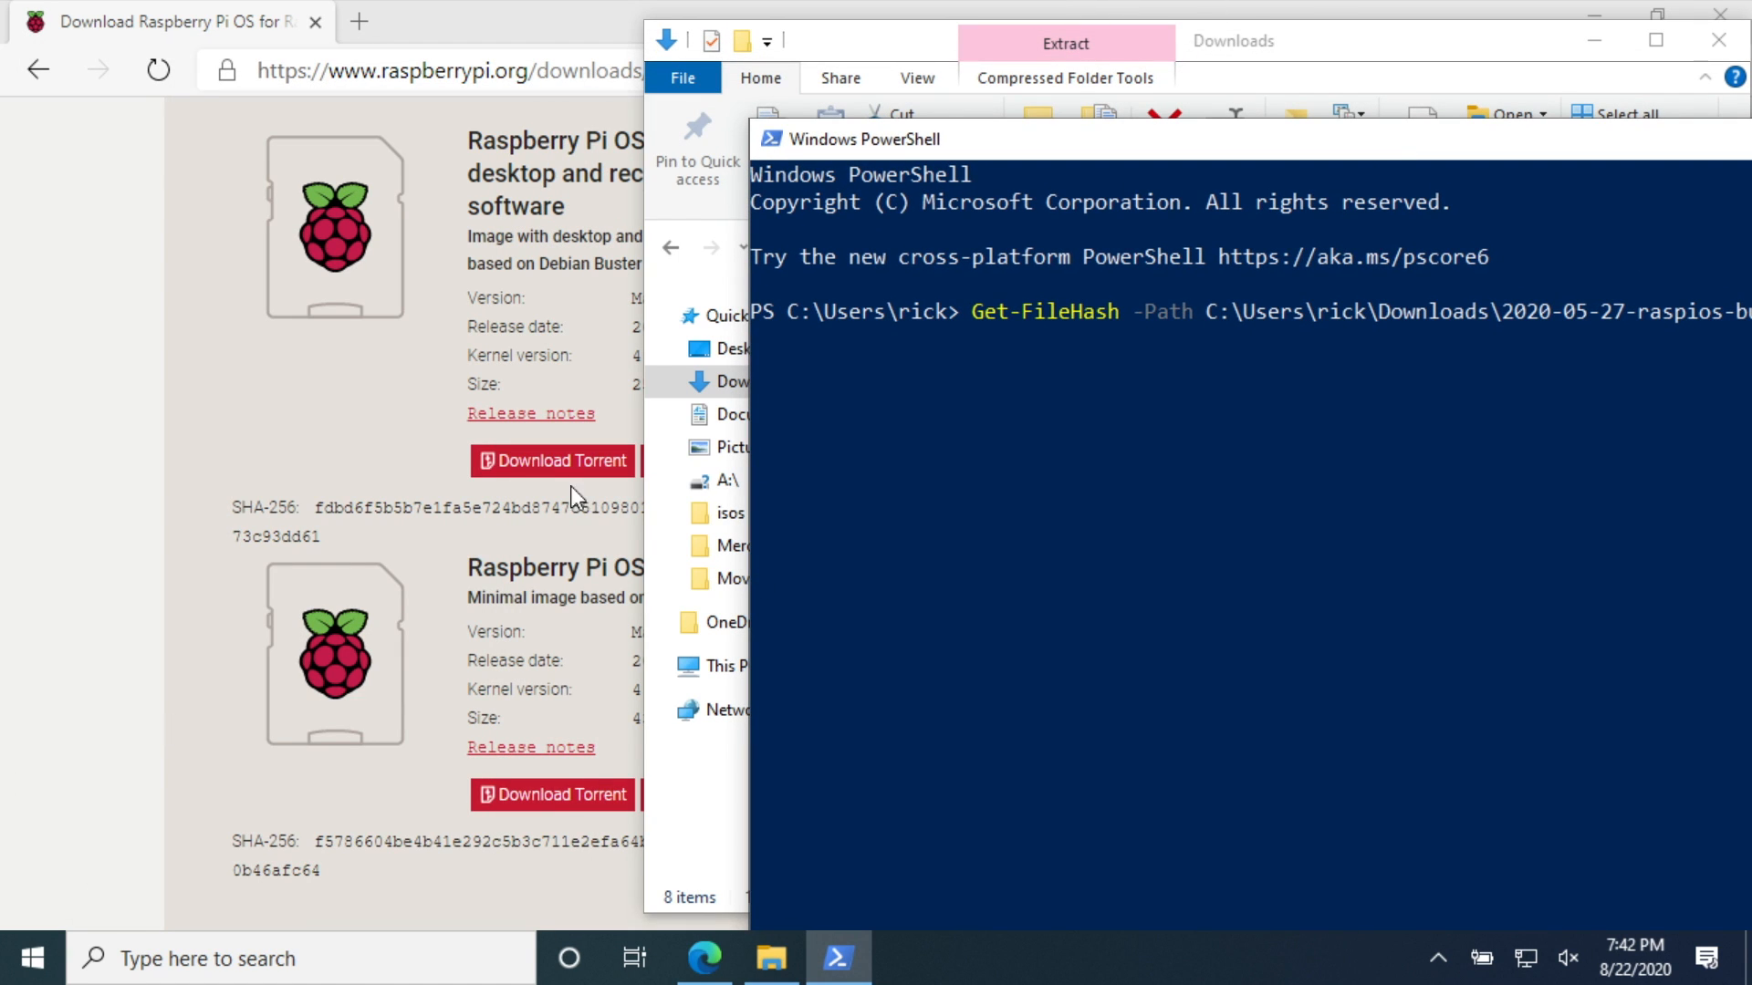
pyautogui.moveTo(1346, 90)
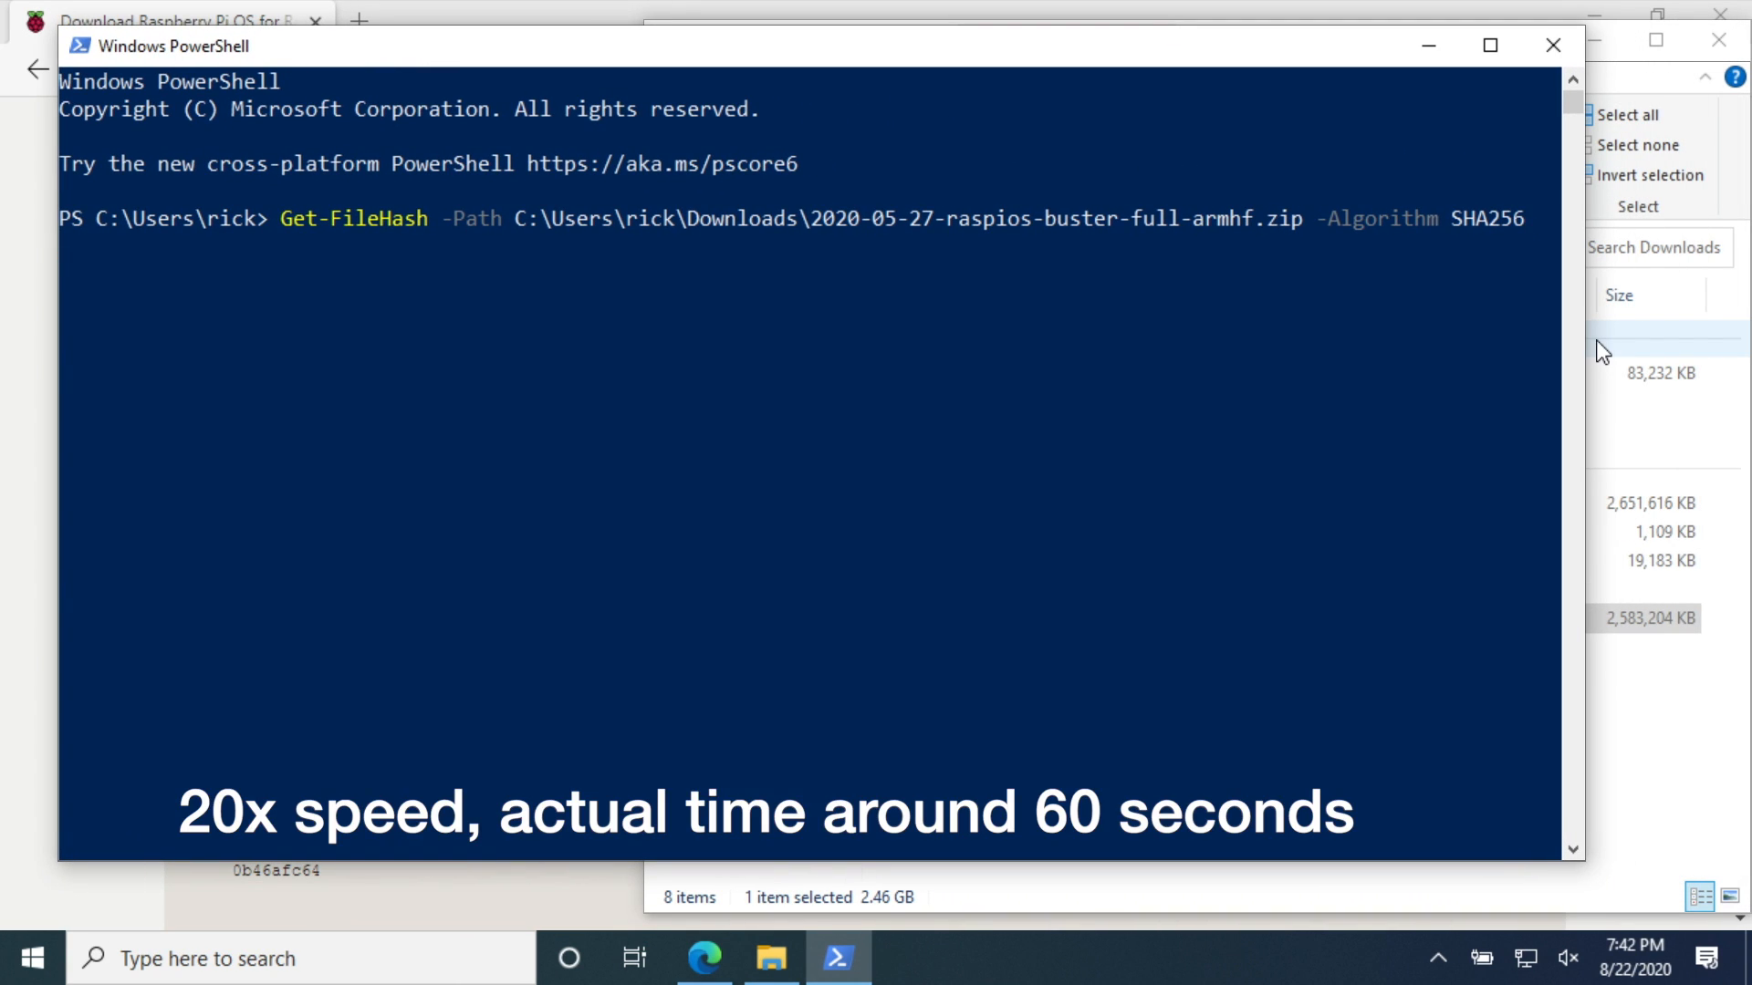
pyautogui.press('Enter')
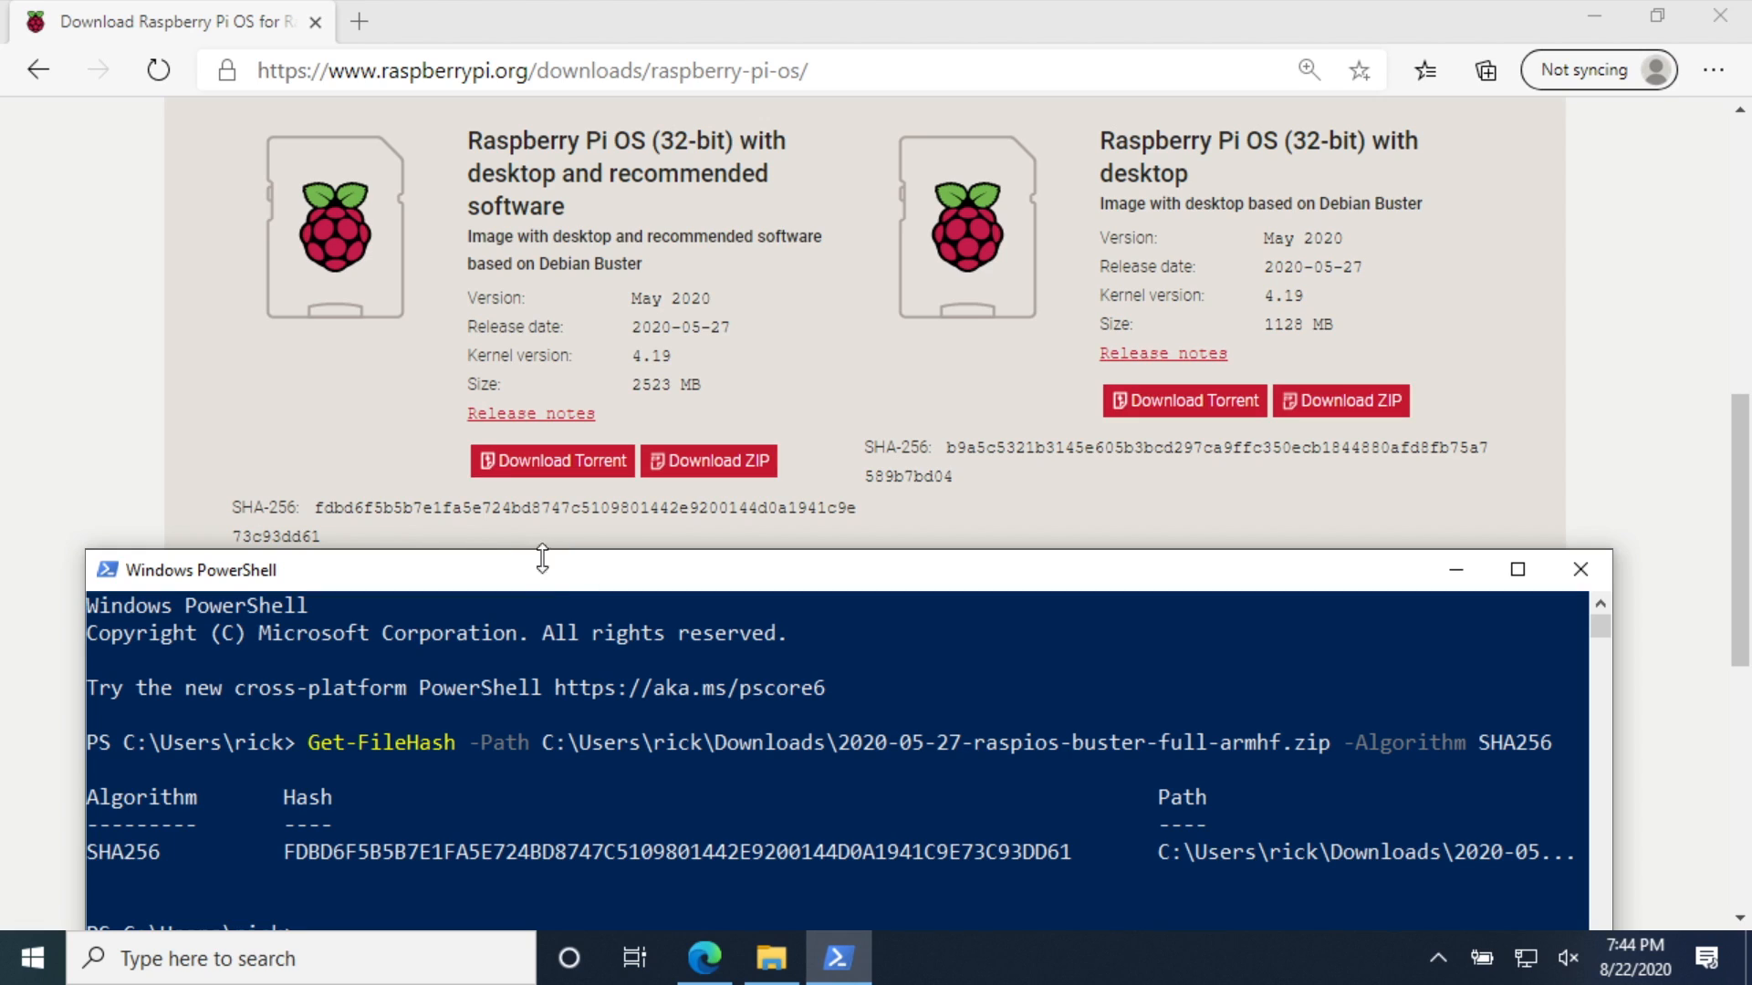
pyautogui.moveTo(341, 532)
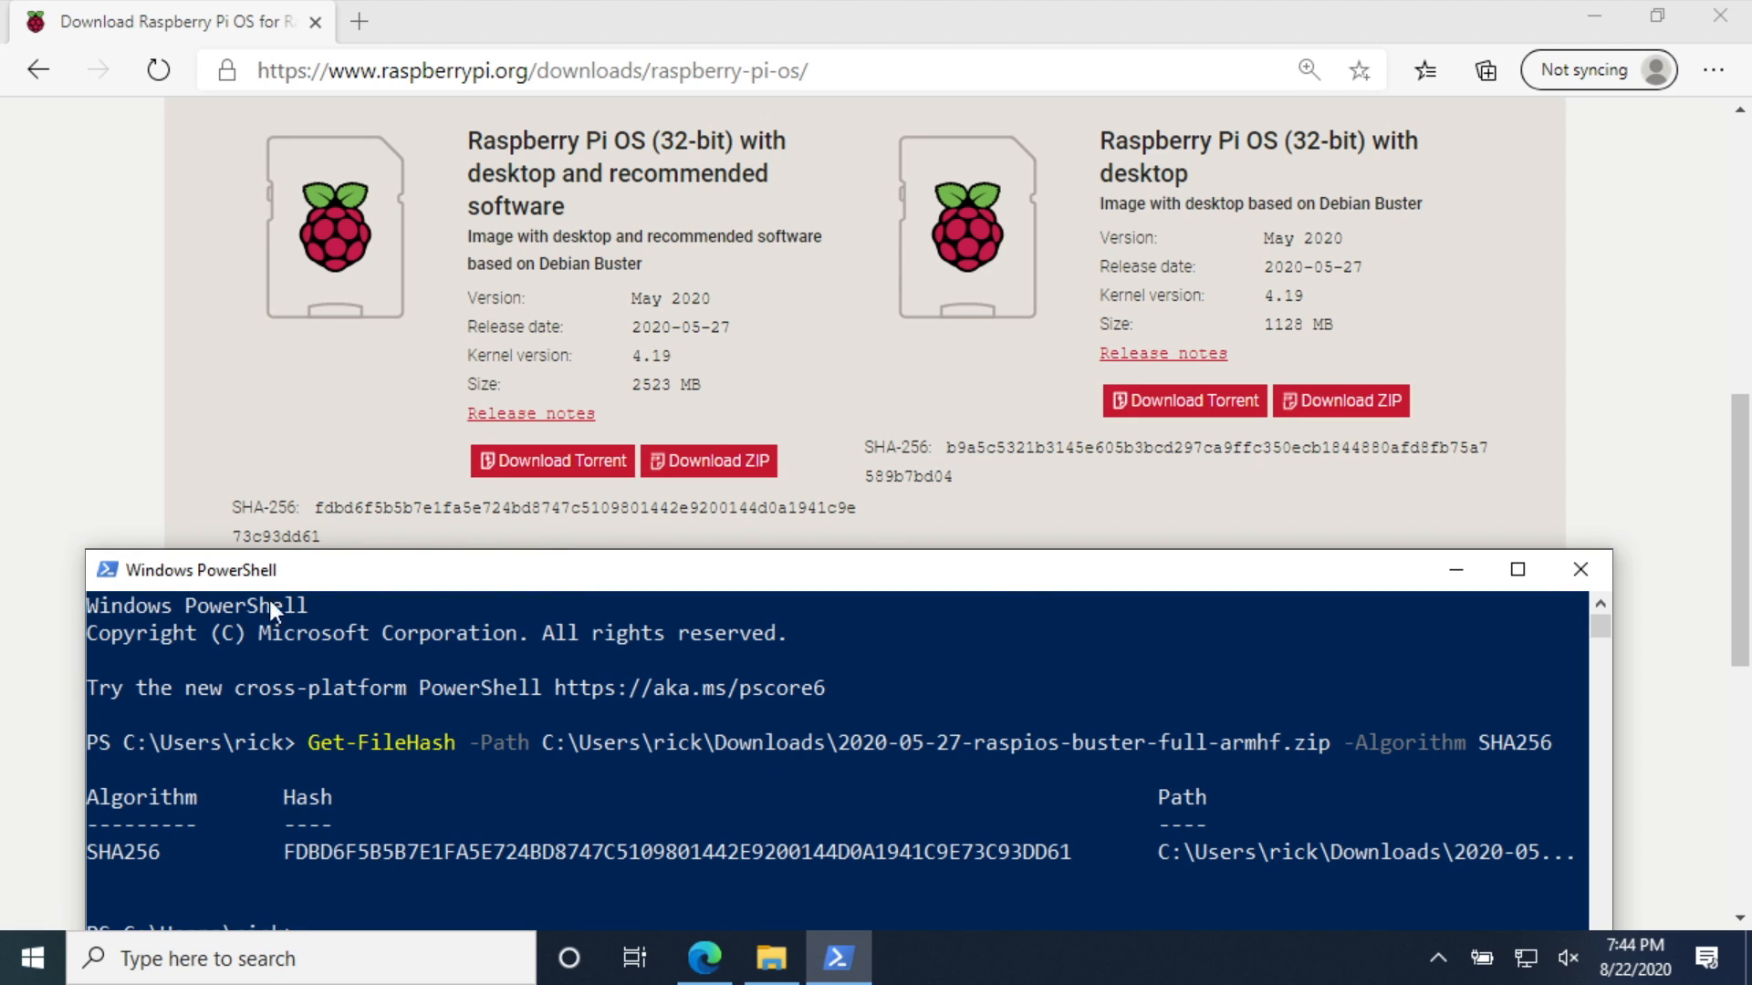
pyautogui.moveTo(1058, 863)
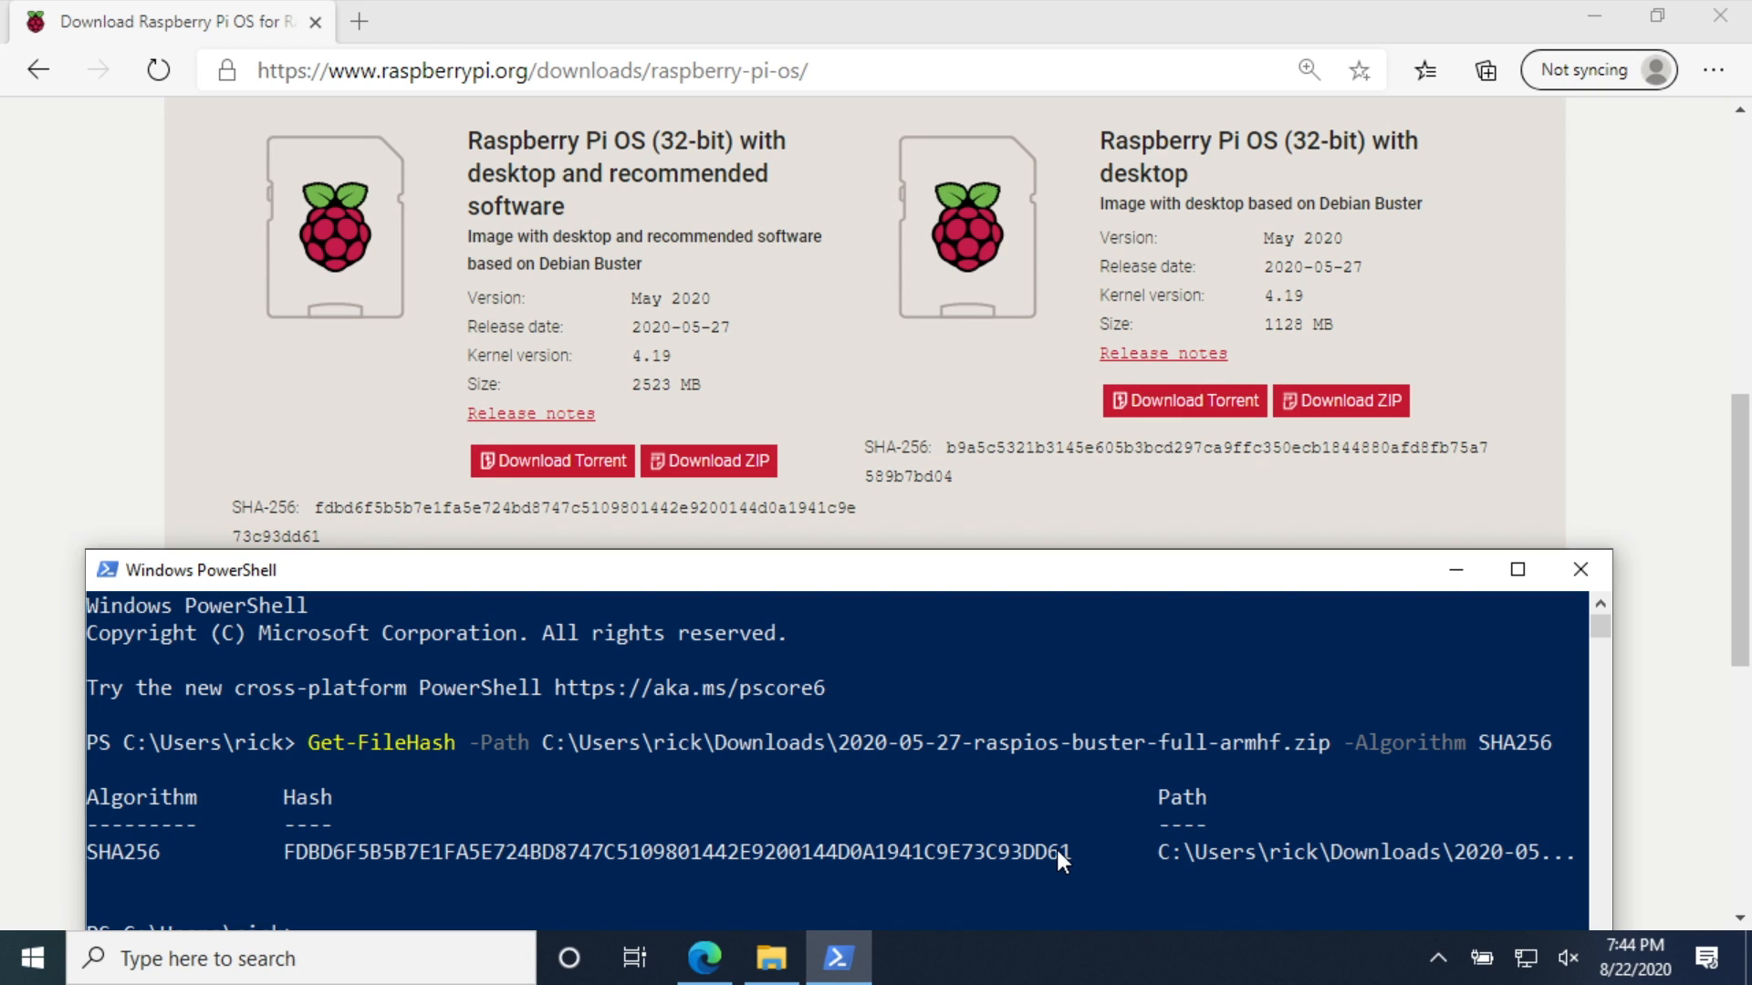
pyautogui.moveTo(812, 825)
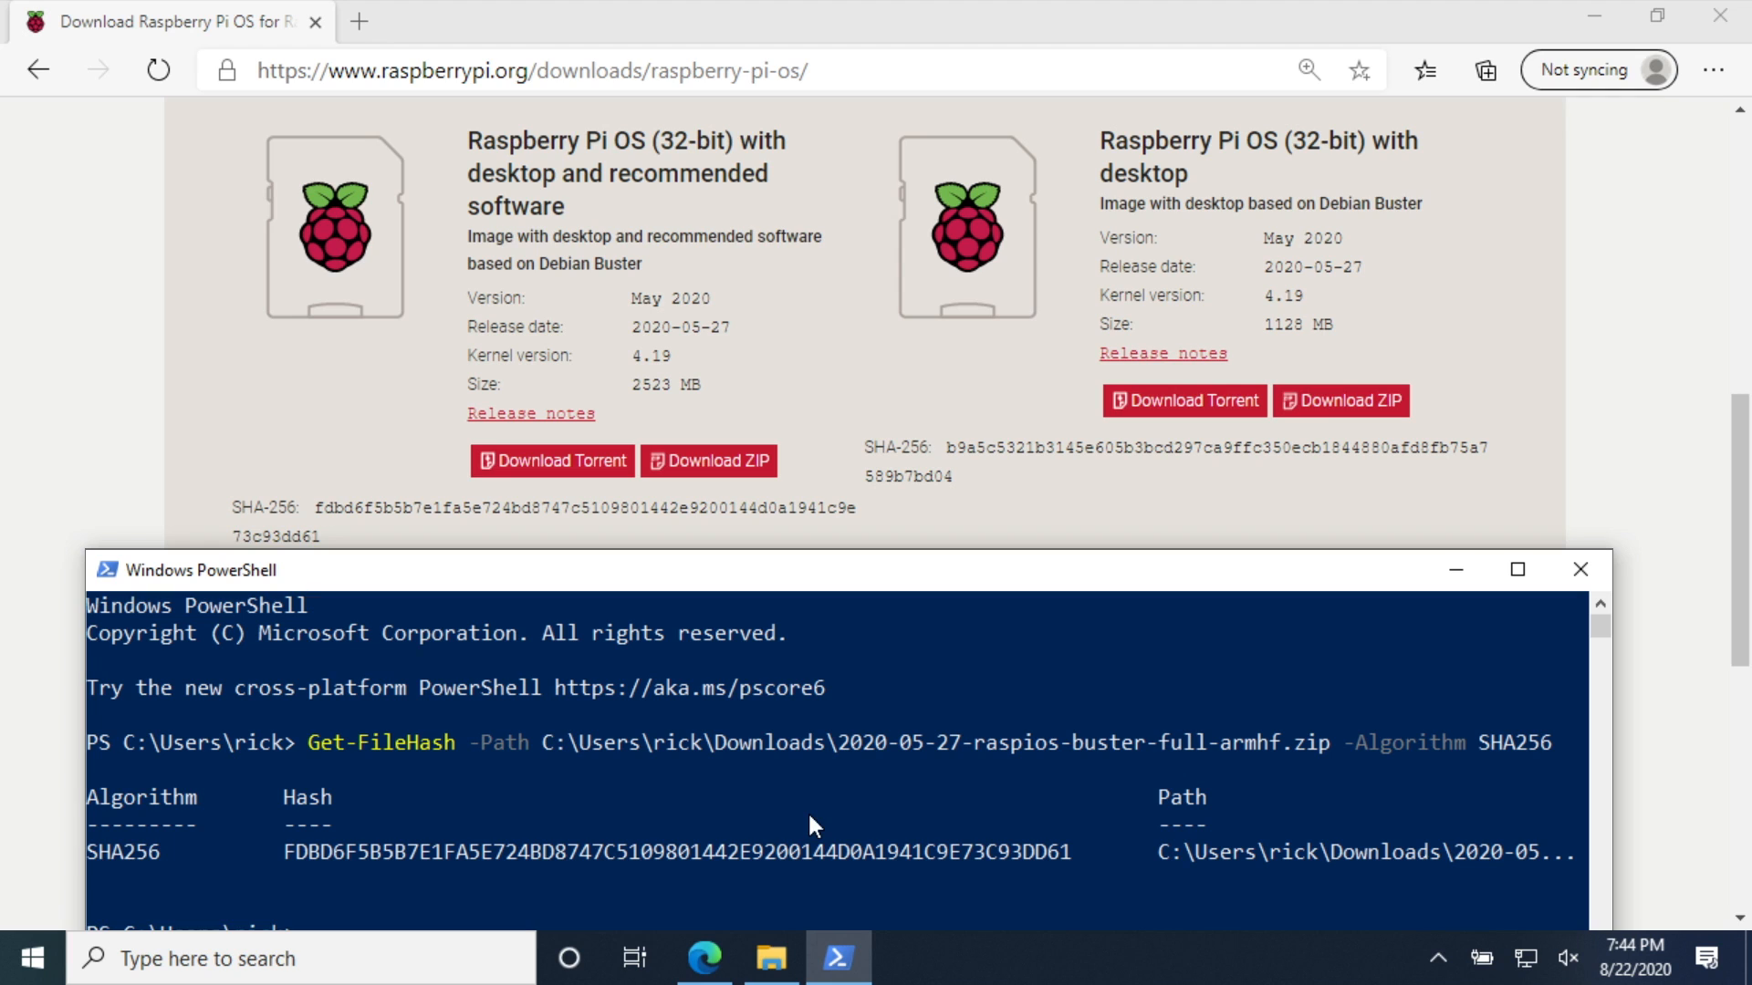
pyautogui.moveTo(447, 863)
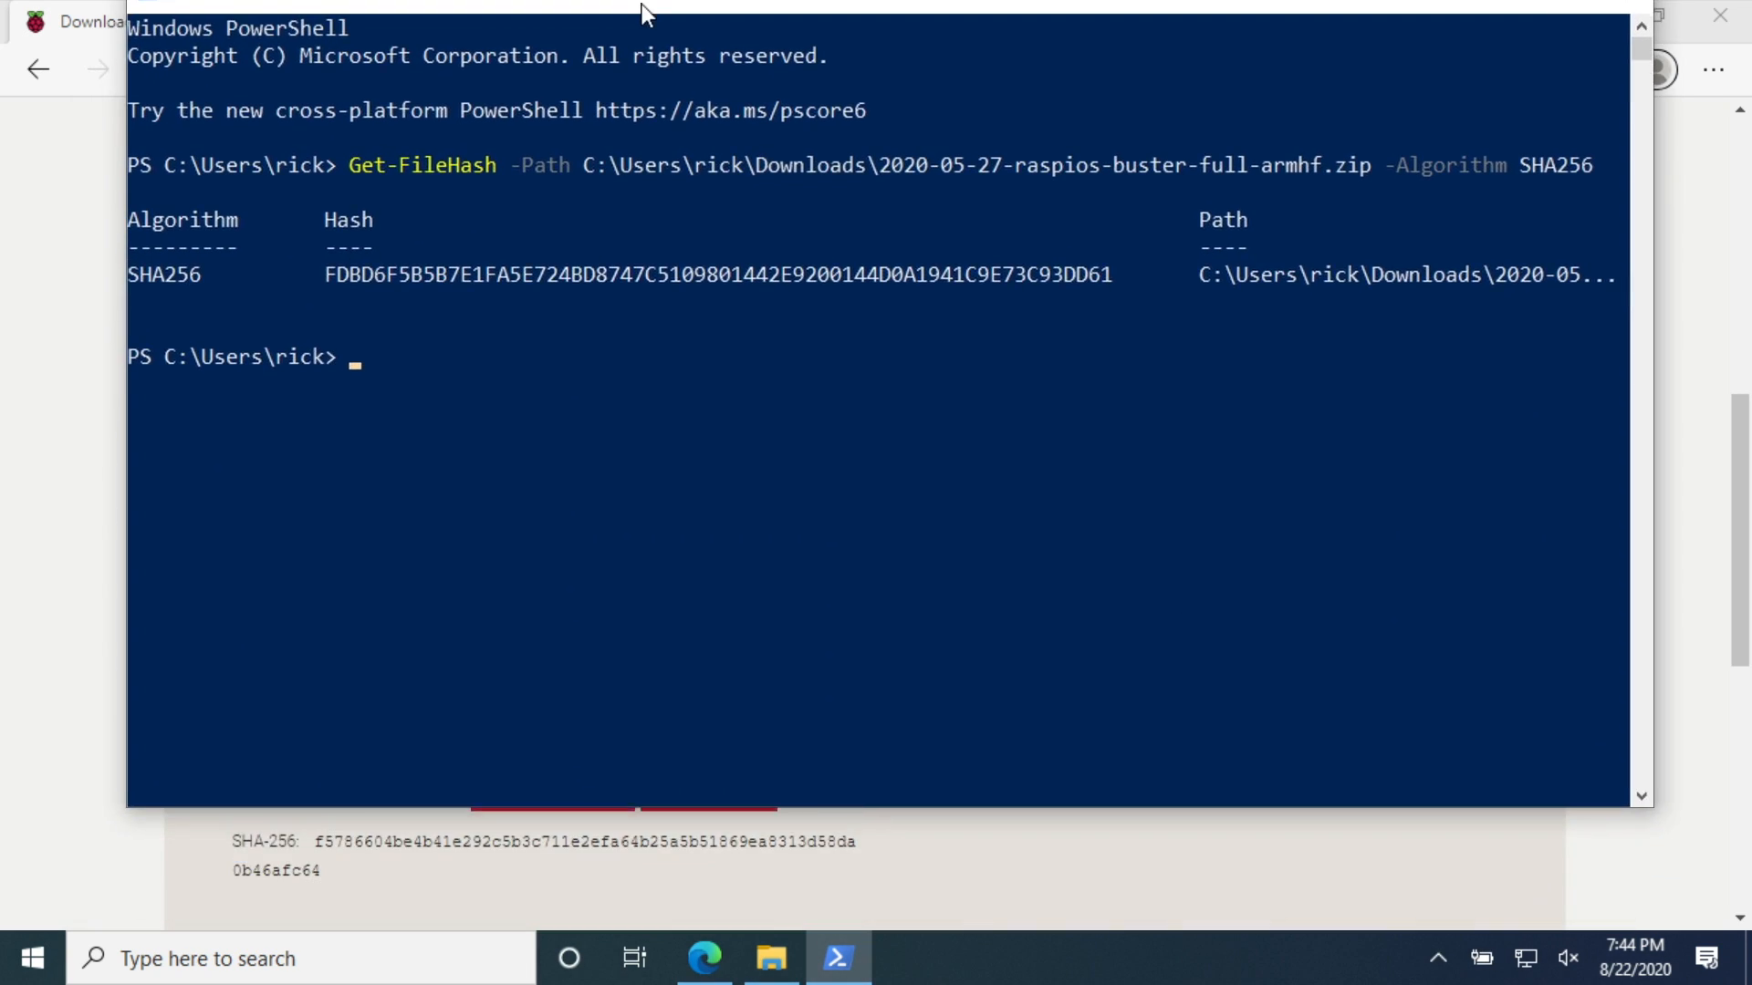
# Enter certutil -hashfile for the zip with the SHA256 algorithm
pyautogui.write('c')
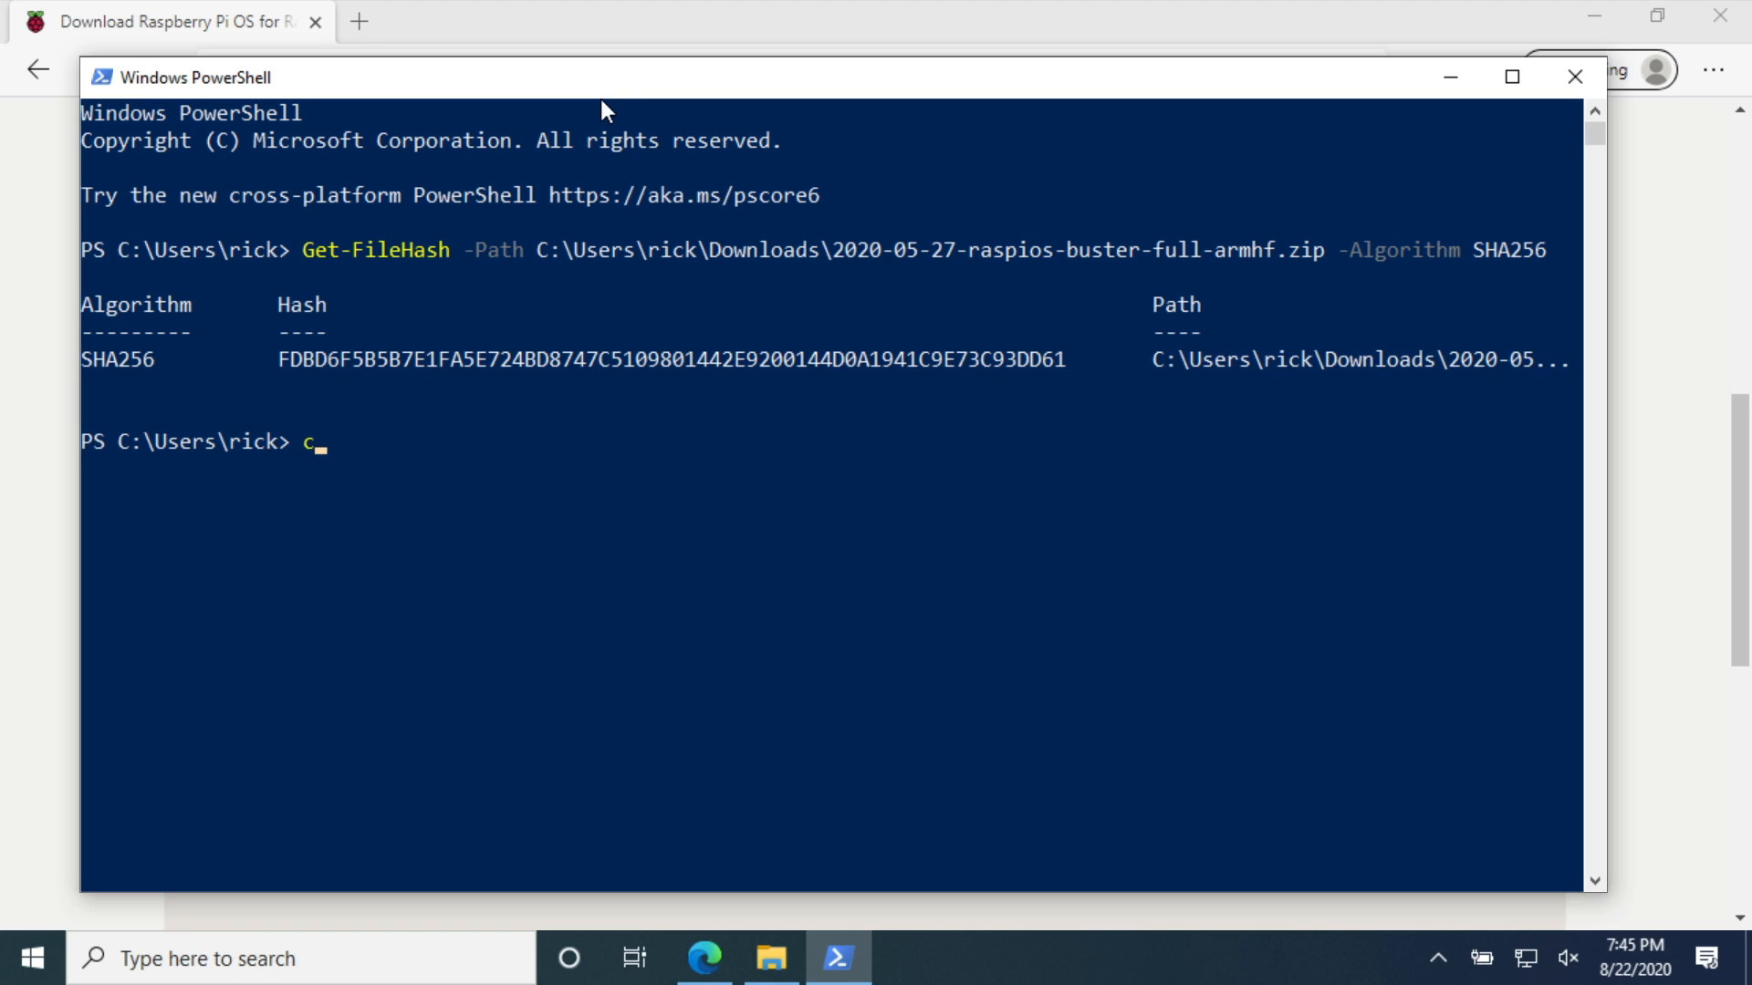
pyautogui.write('ertutil')
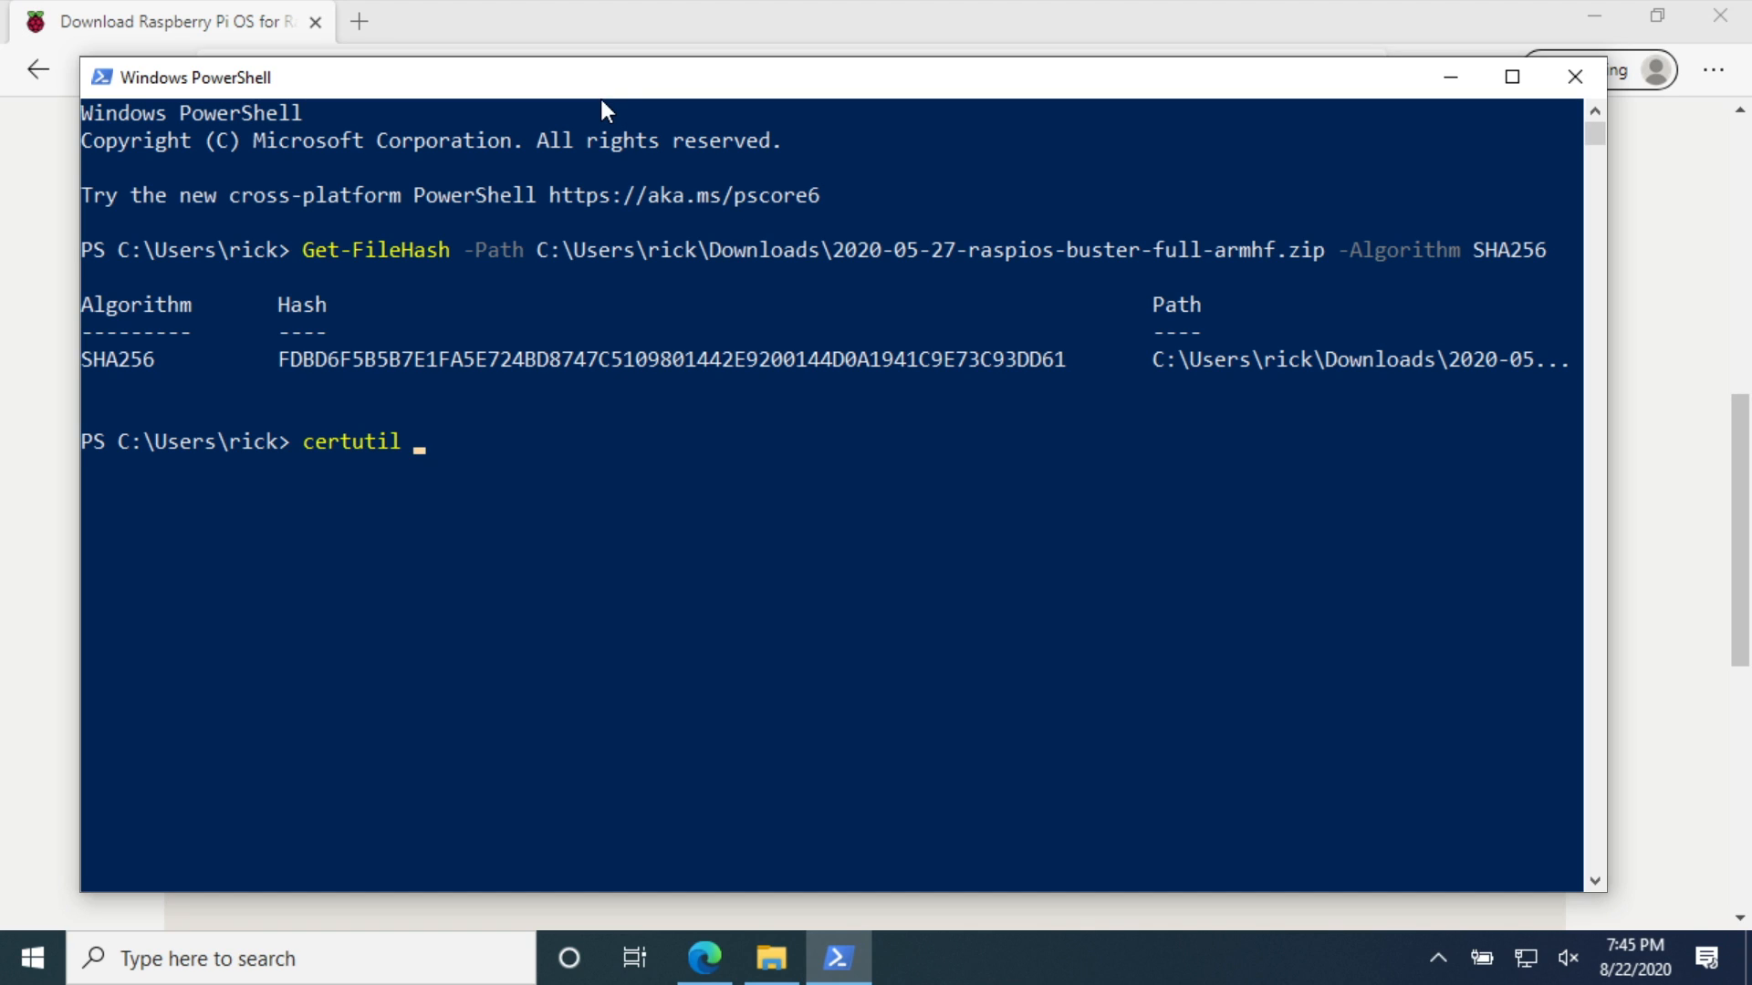
pyautogui.write('-hashfile C:\\Users\\rick\\Downloads\\2020-05-27-raspios-buster-full-armhf.zip')
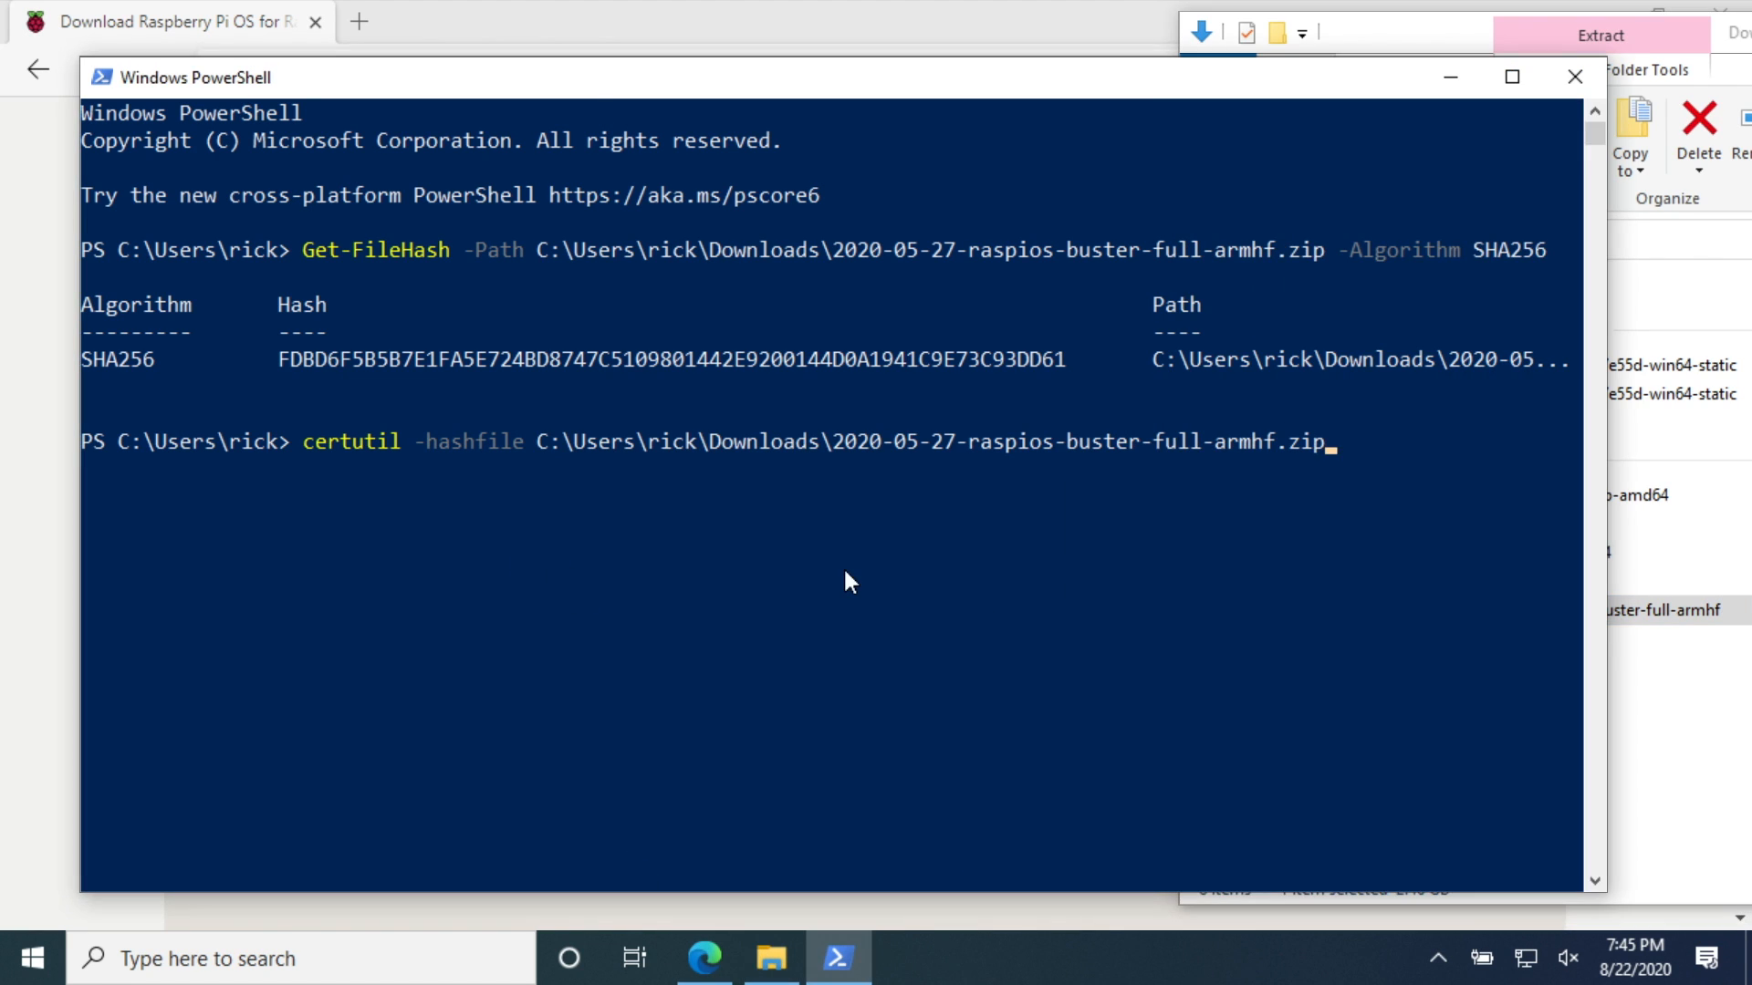
pyautogui.write('SHA256')
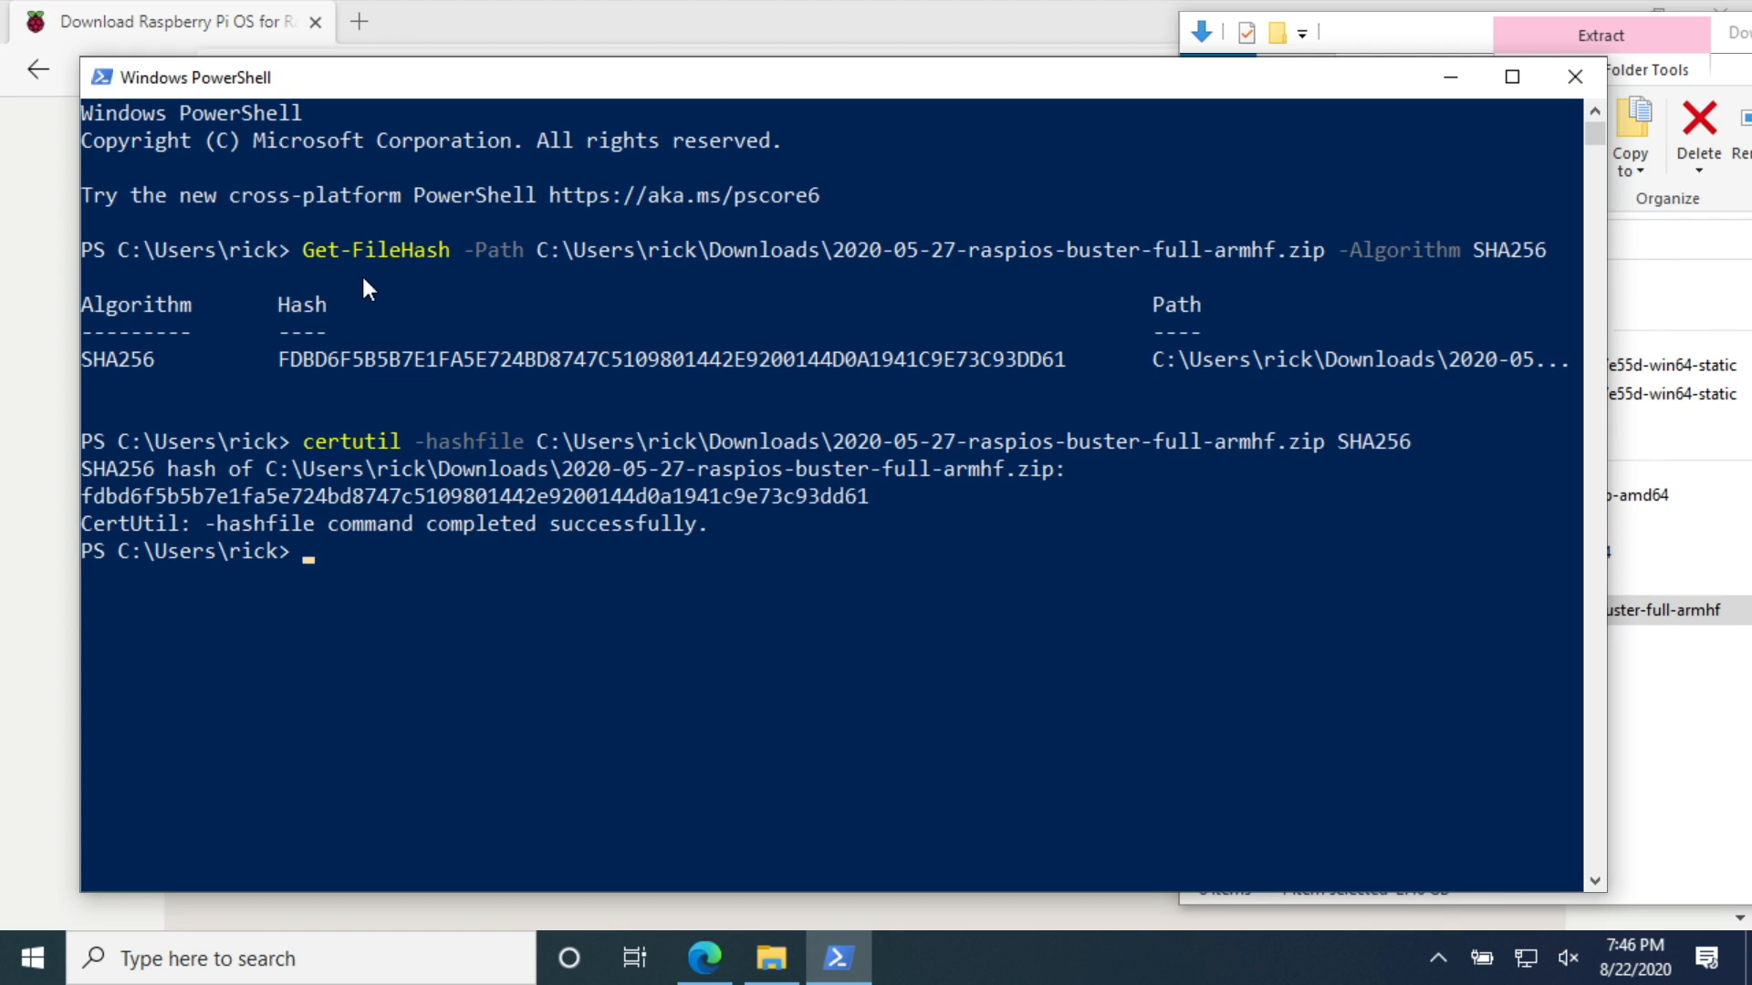
pyautogui.moveTo(391, 382)
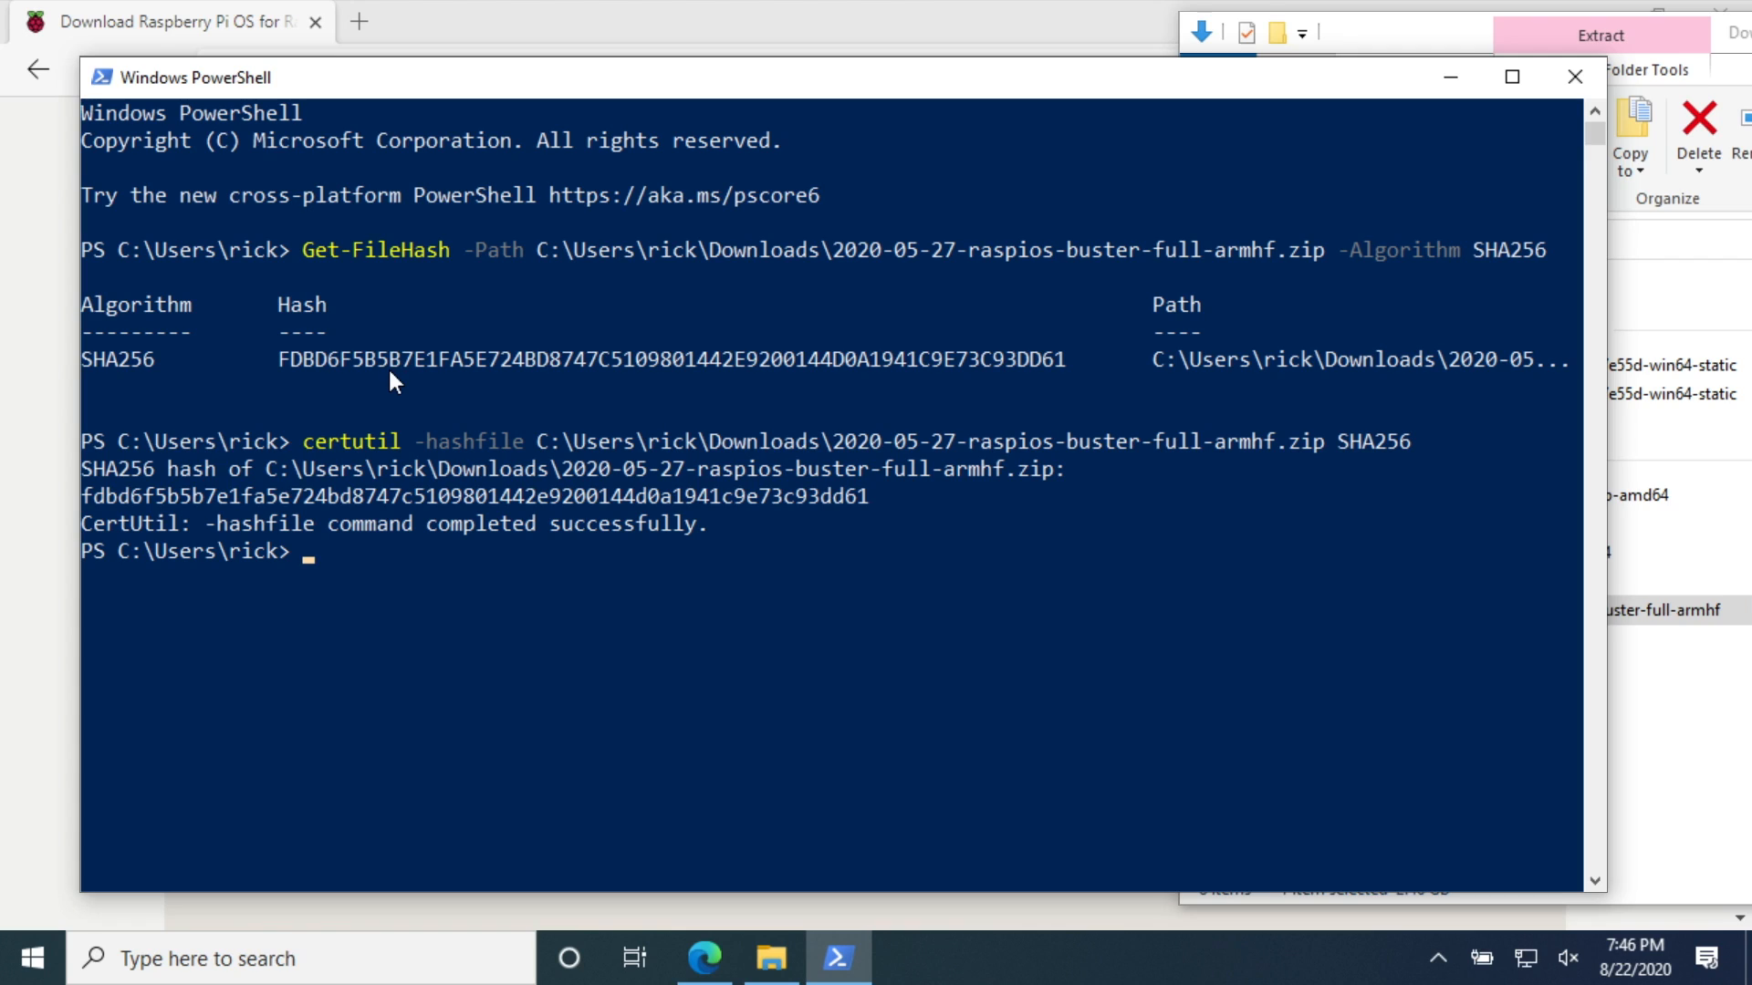
pyautogui.moveTo(121, 516)
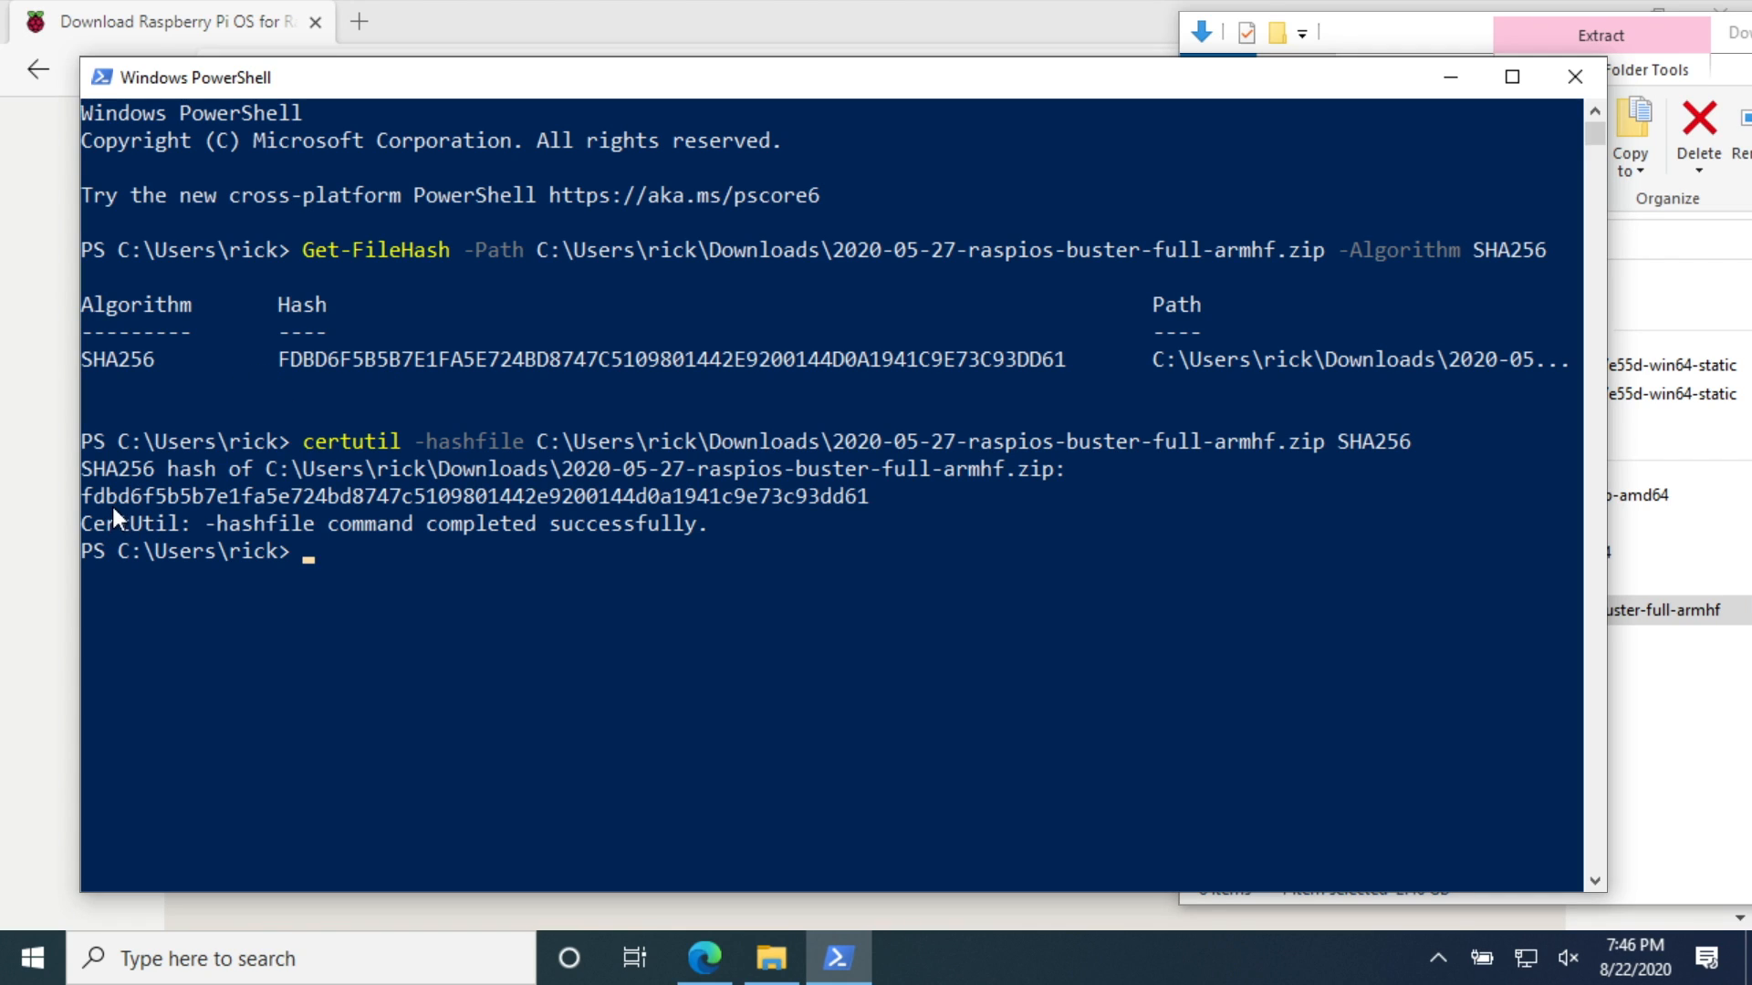
pyautogui.moveTo(916, 513)
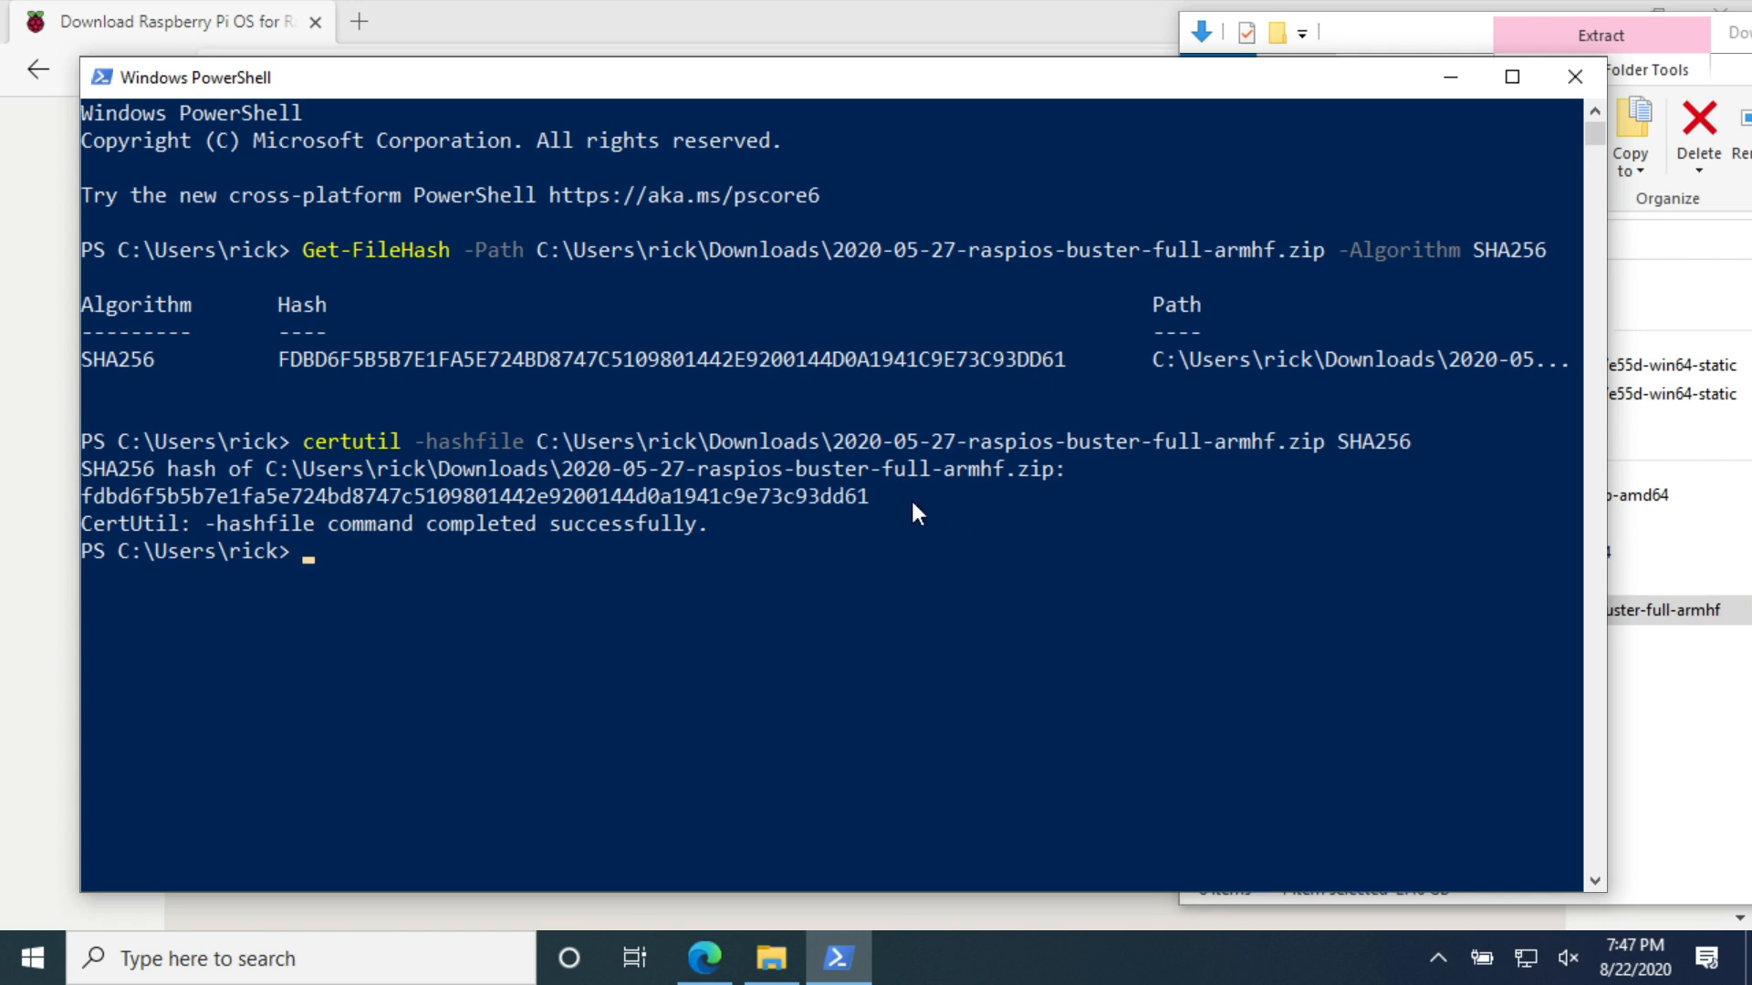
pyautogui.moveTo(907, 478)
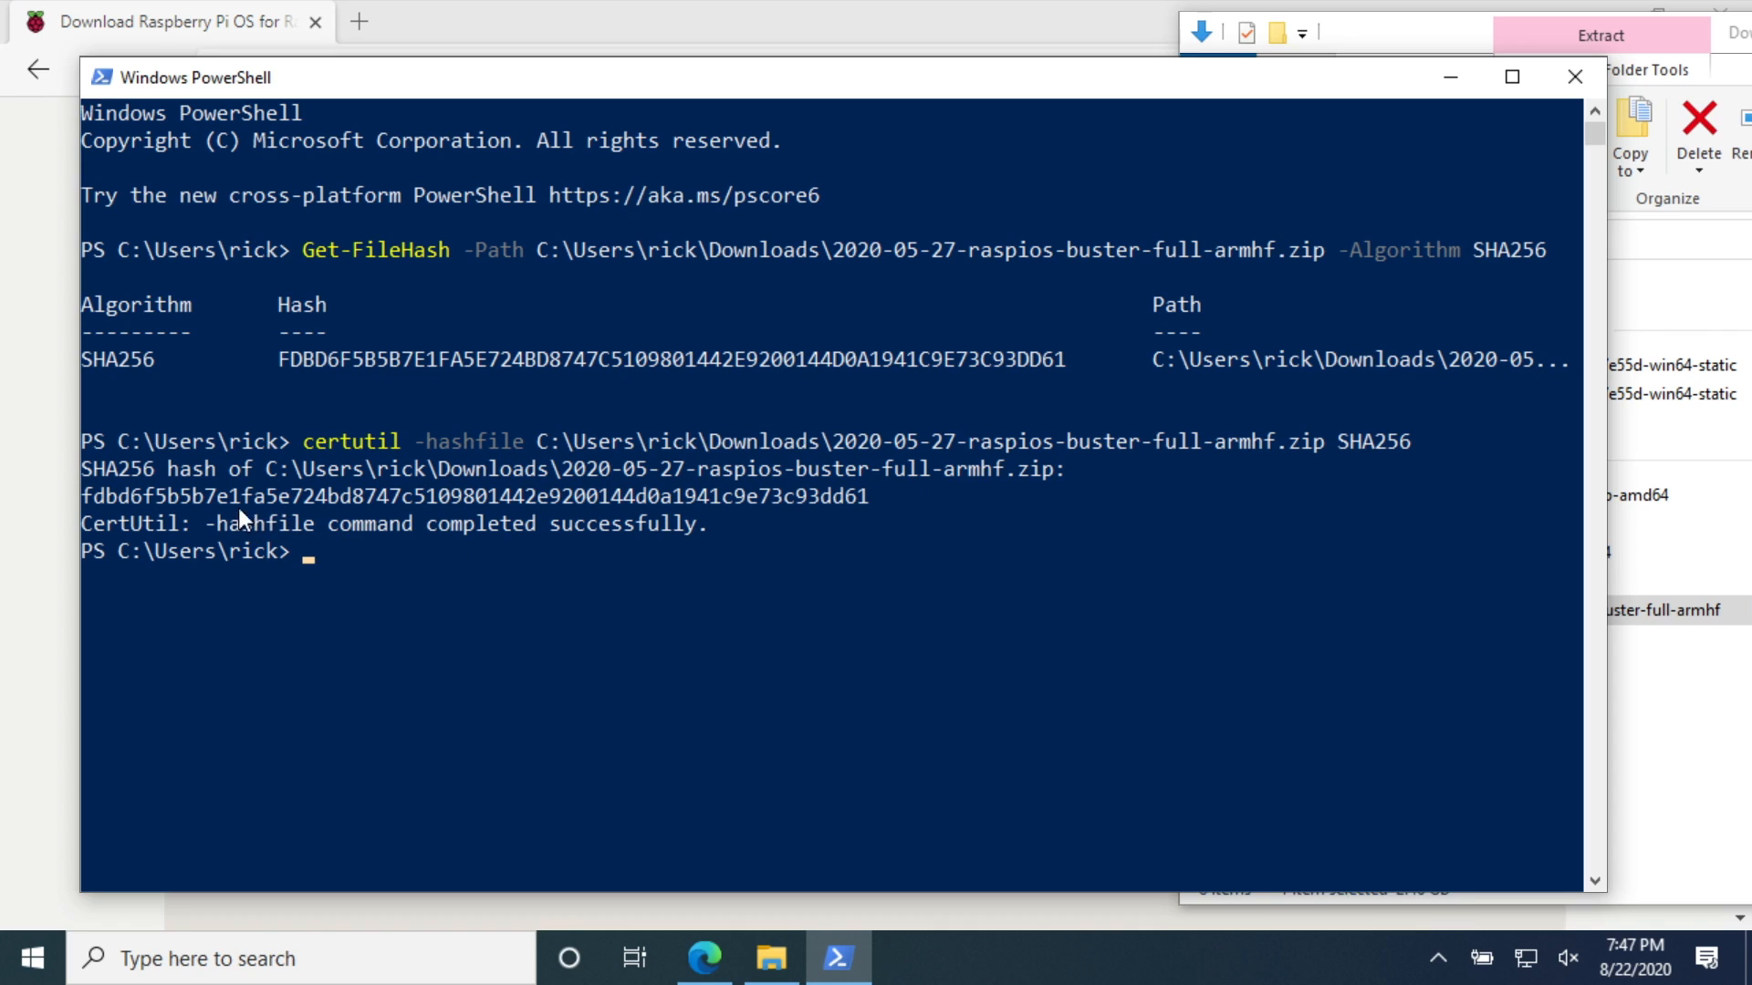
pyautogui.moveTo(874, 511)
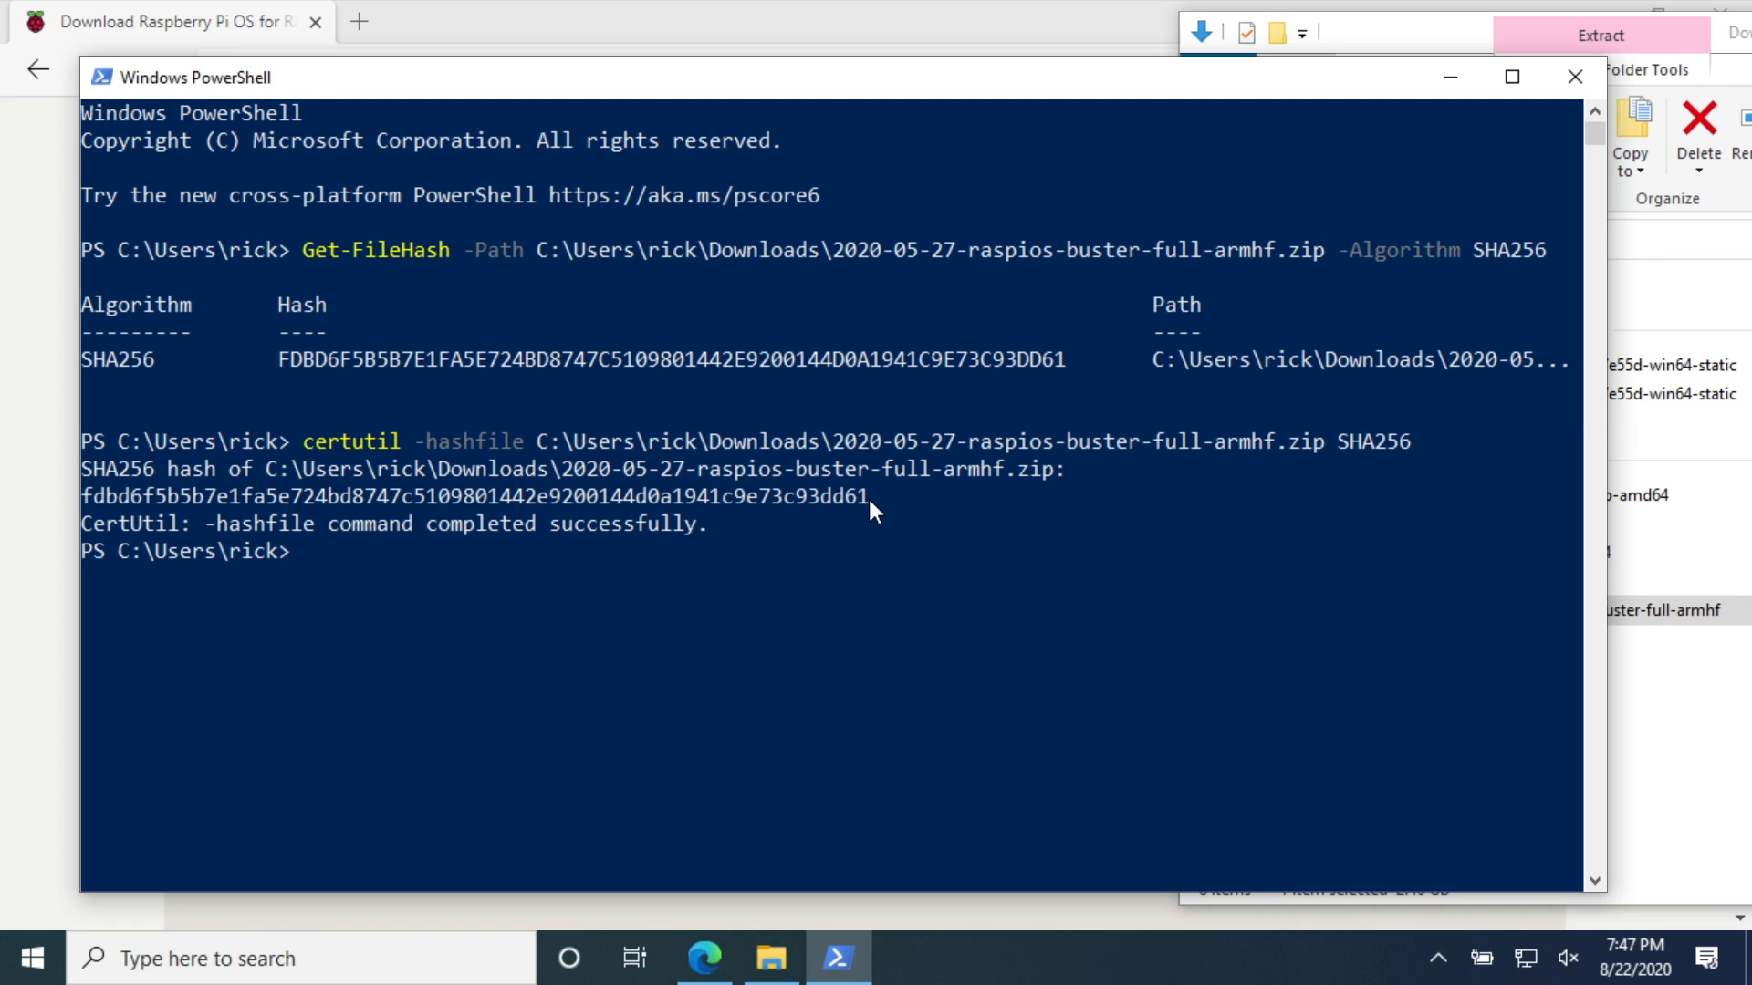
# Start the WSL bash shell from the PowerShell prompt
pyautogui.click(758, 496)
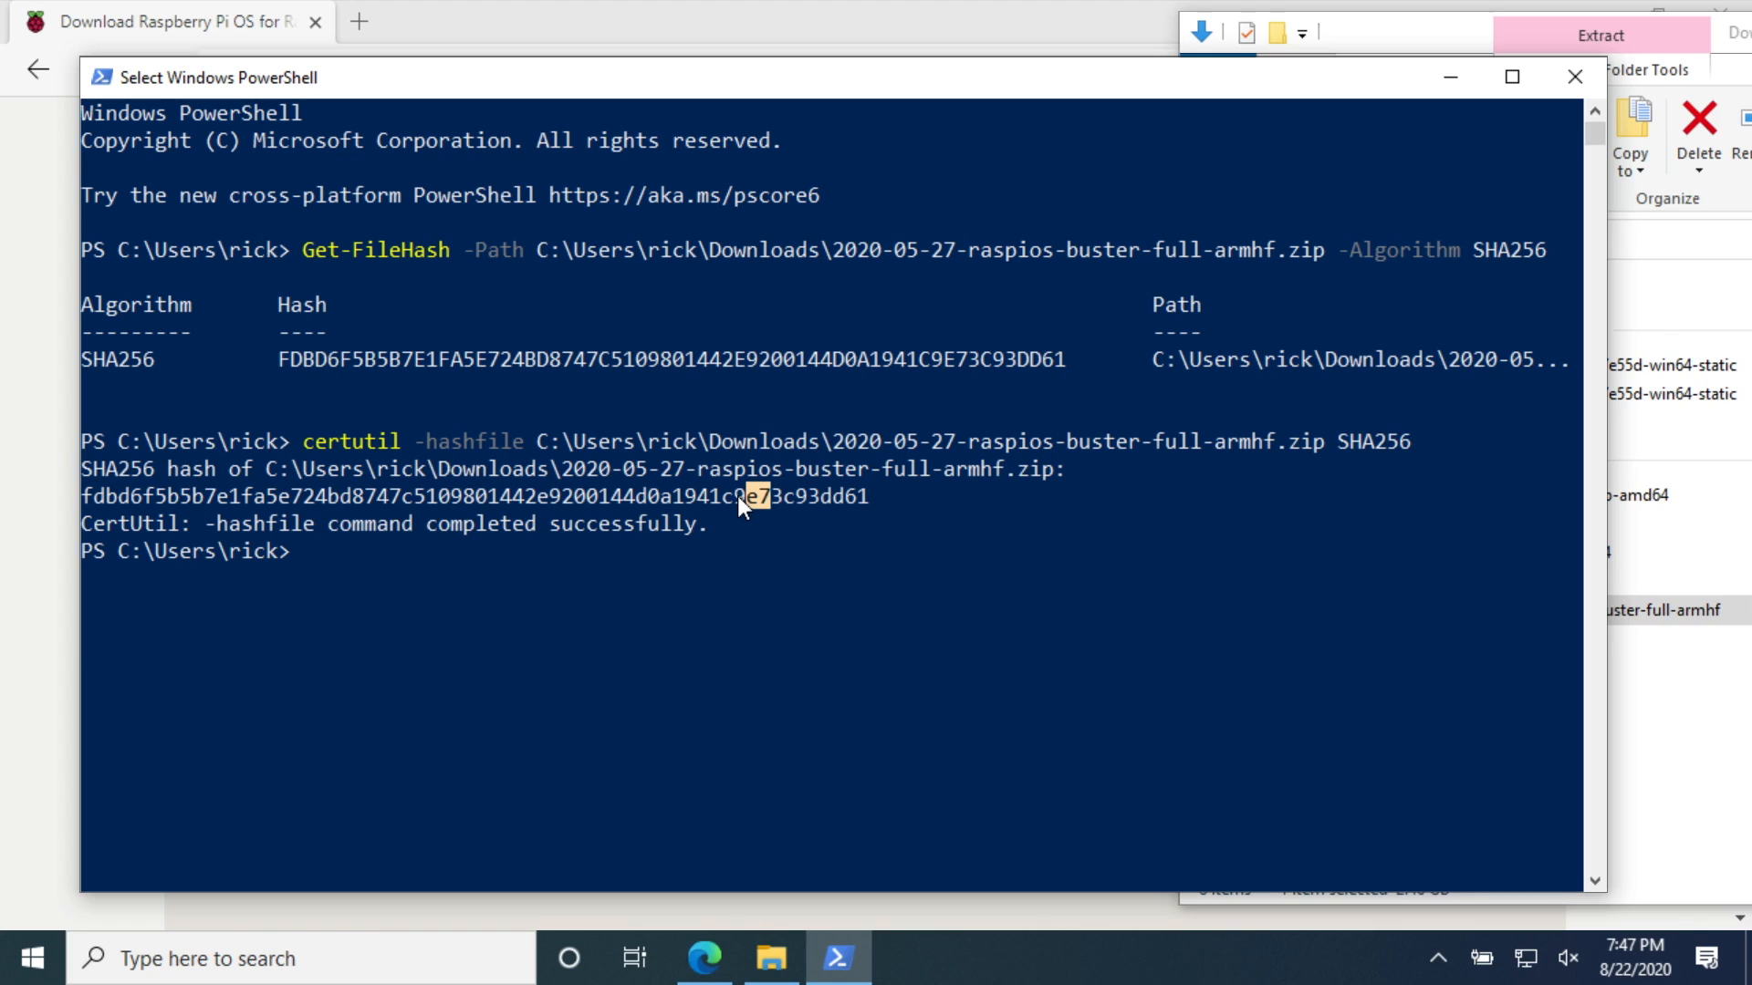
pyautogui.write('bash')
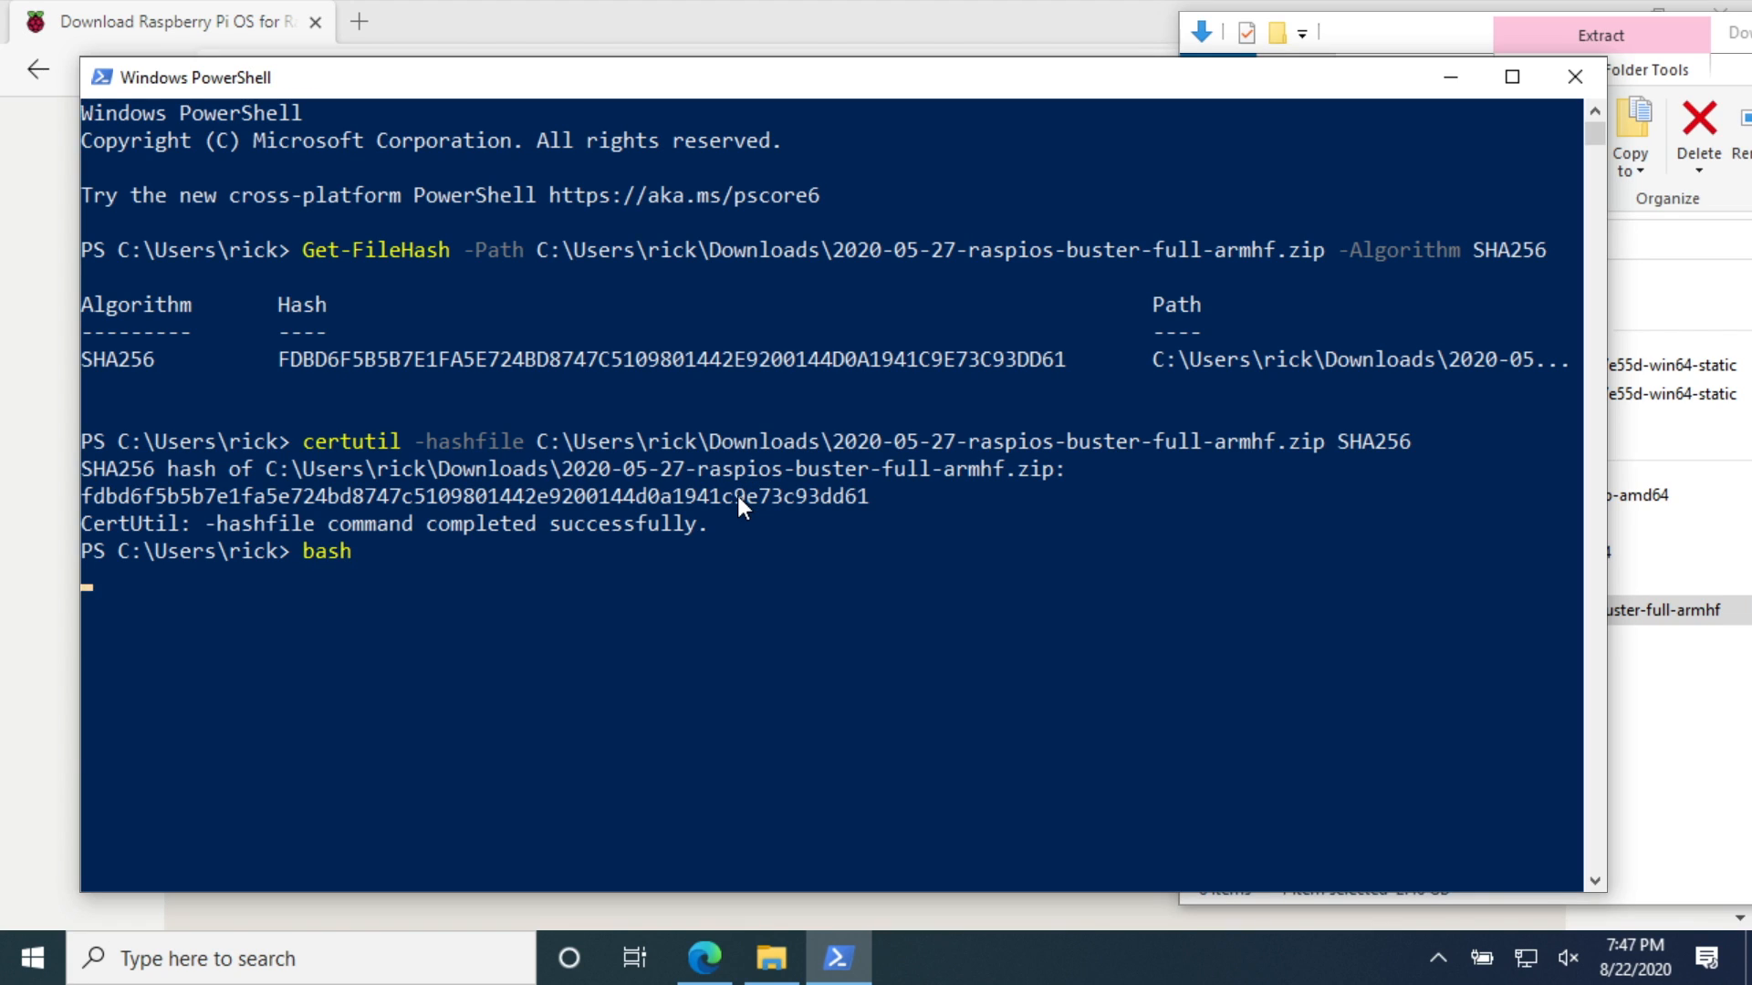
# Begin sha256sum with the /mnt/c path to the Windows drive
pyautogui.write('sha')
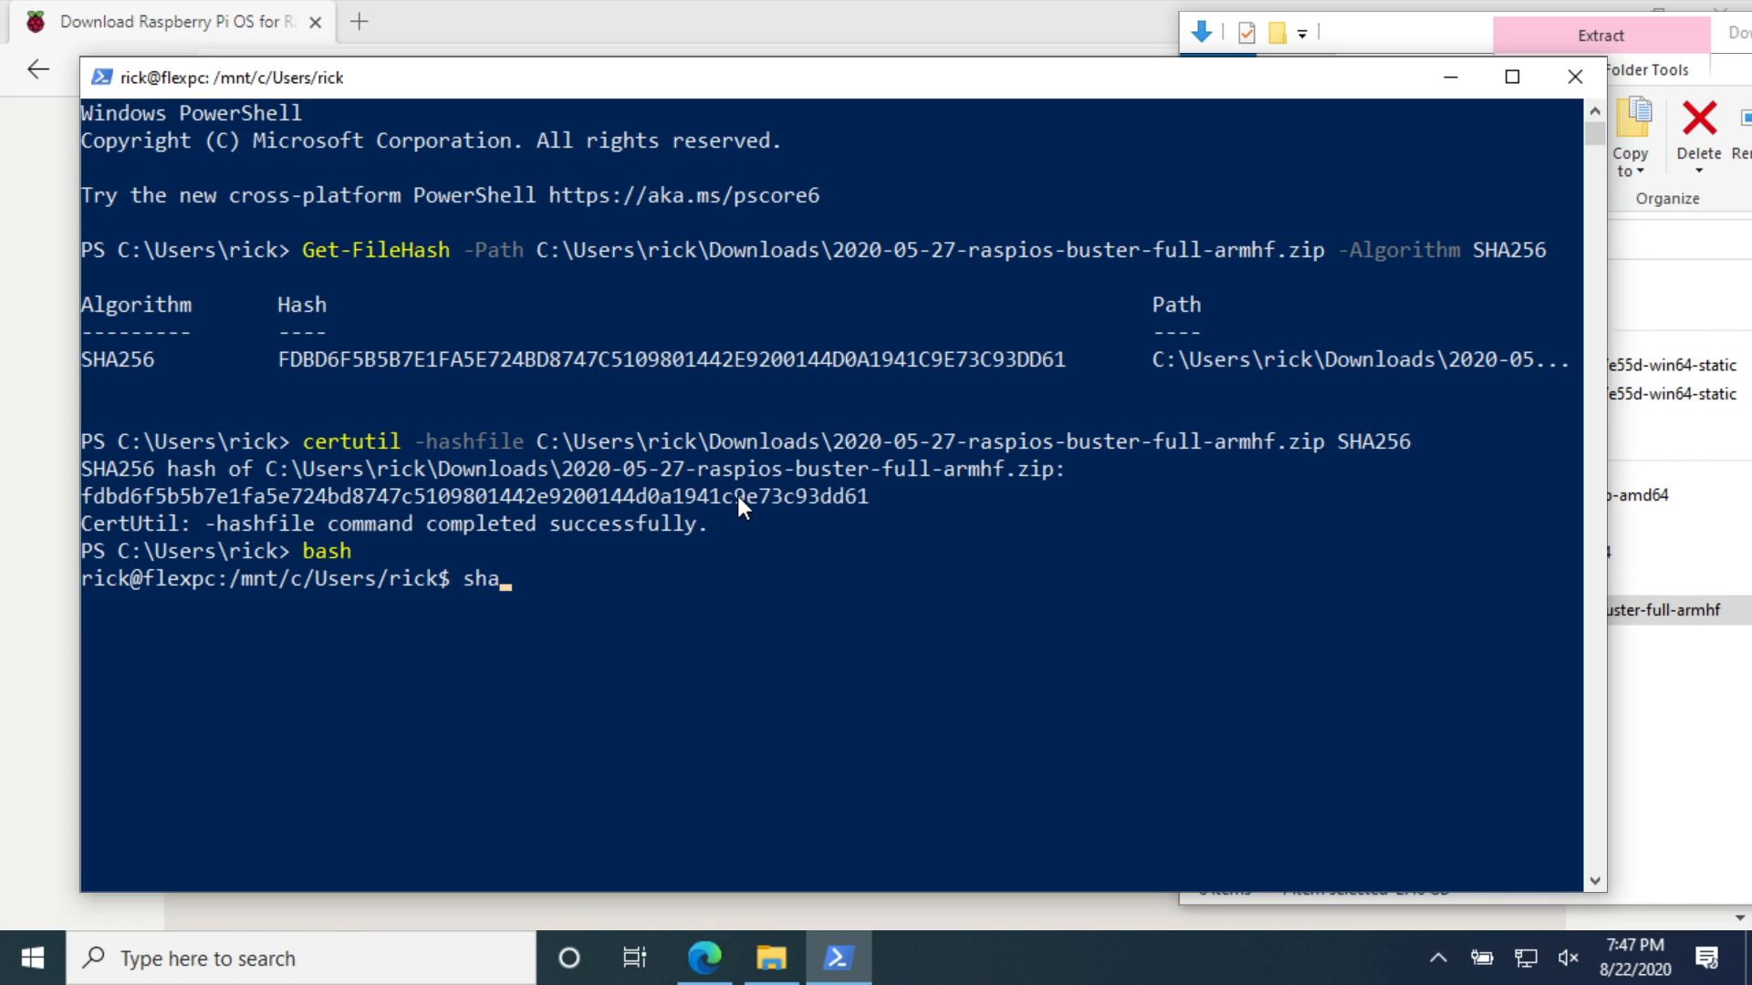
pyautogui.write('25')
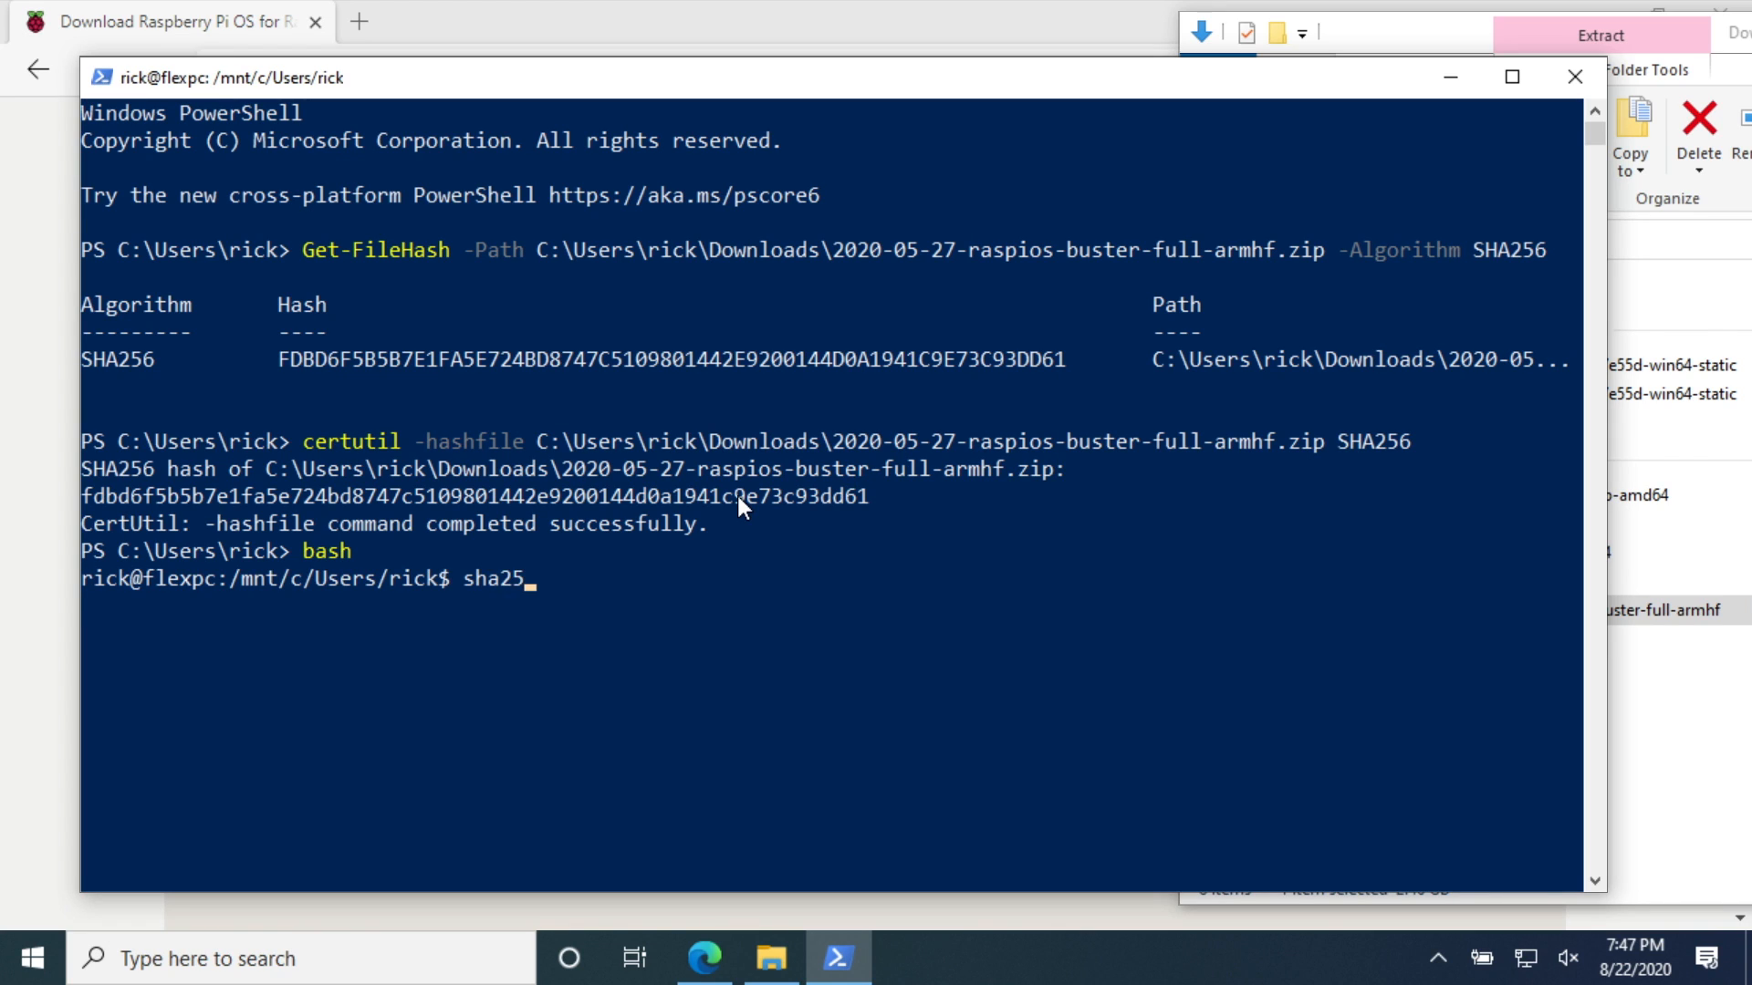
pyautogui.write('6sum')
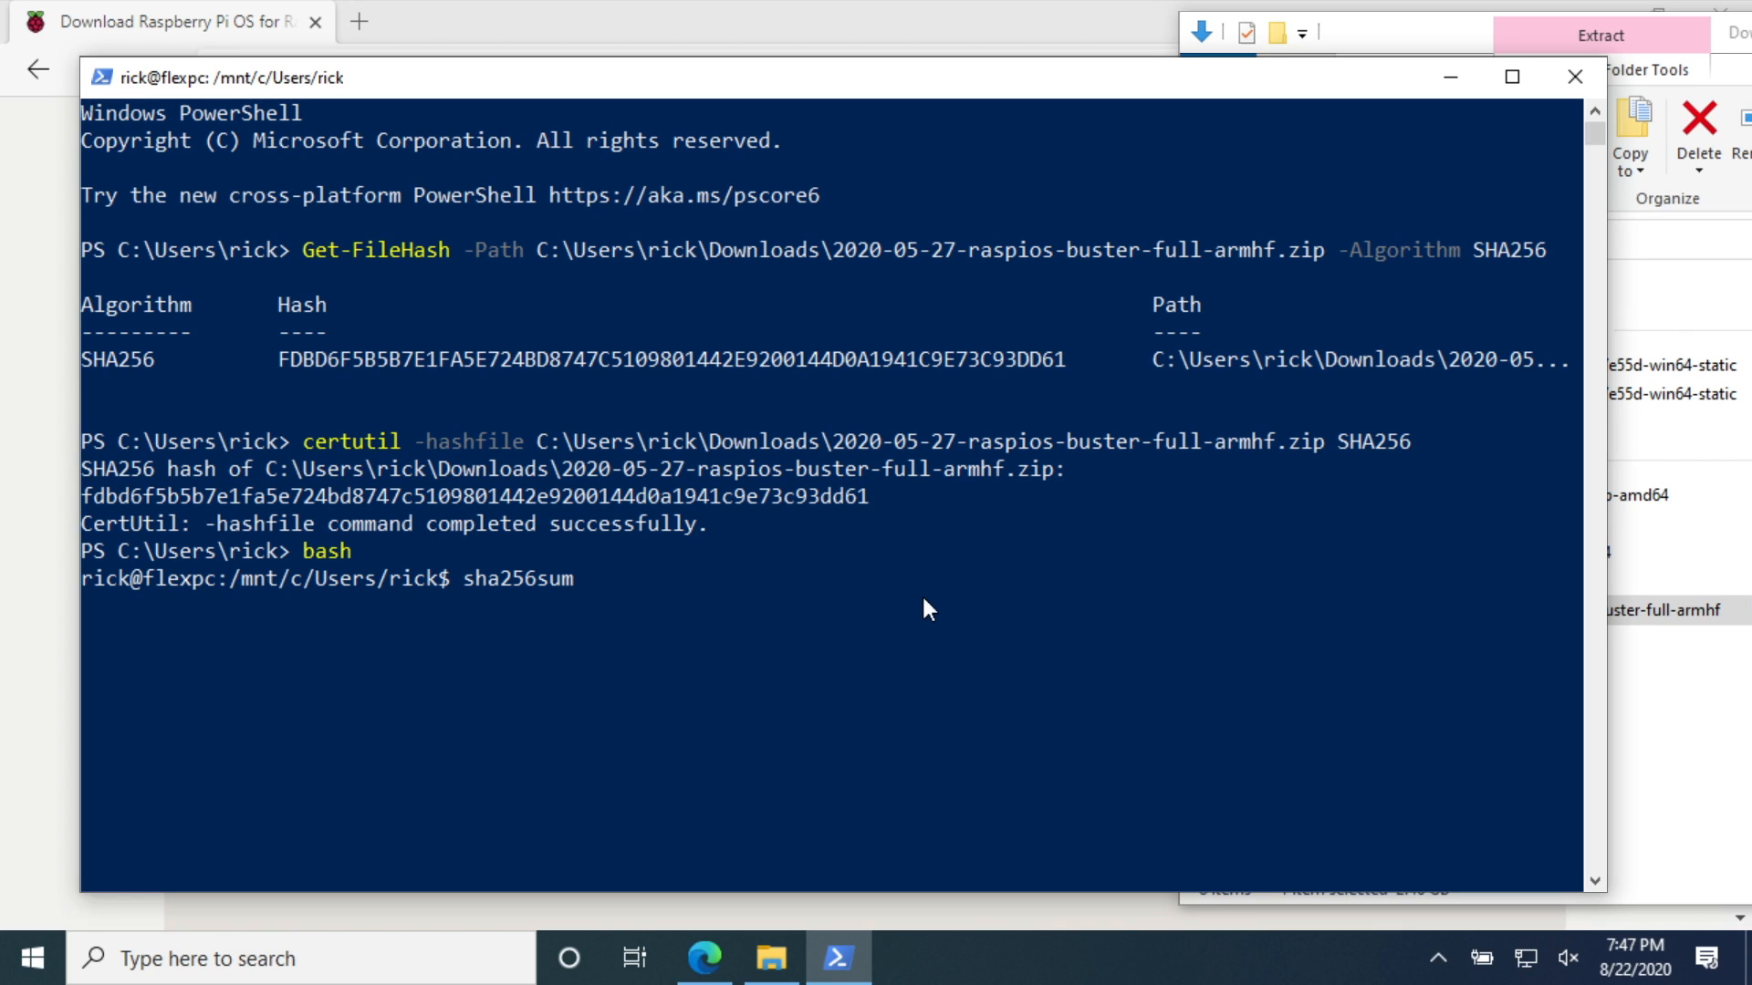
pyautogui.write('/mnt/')
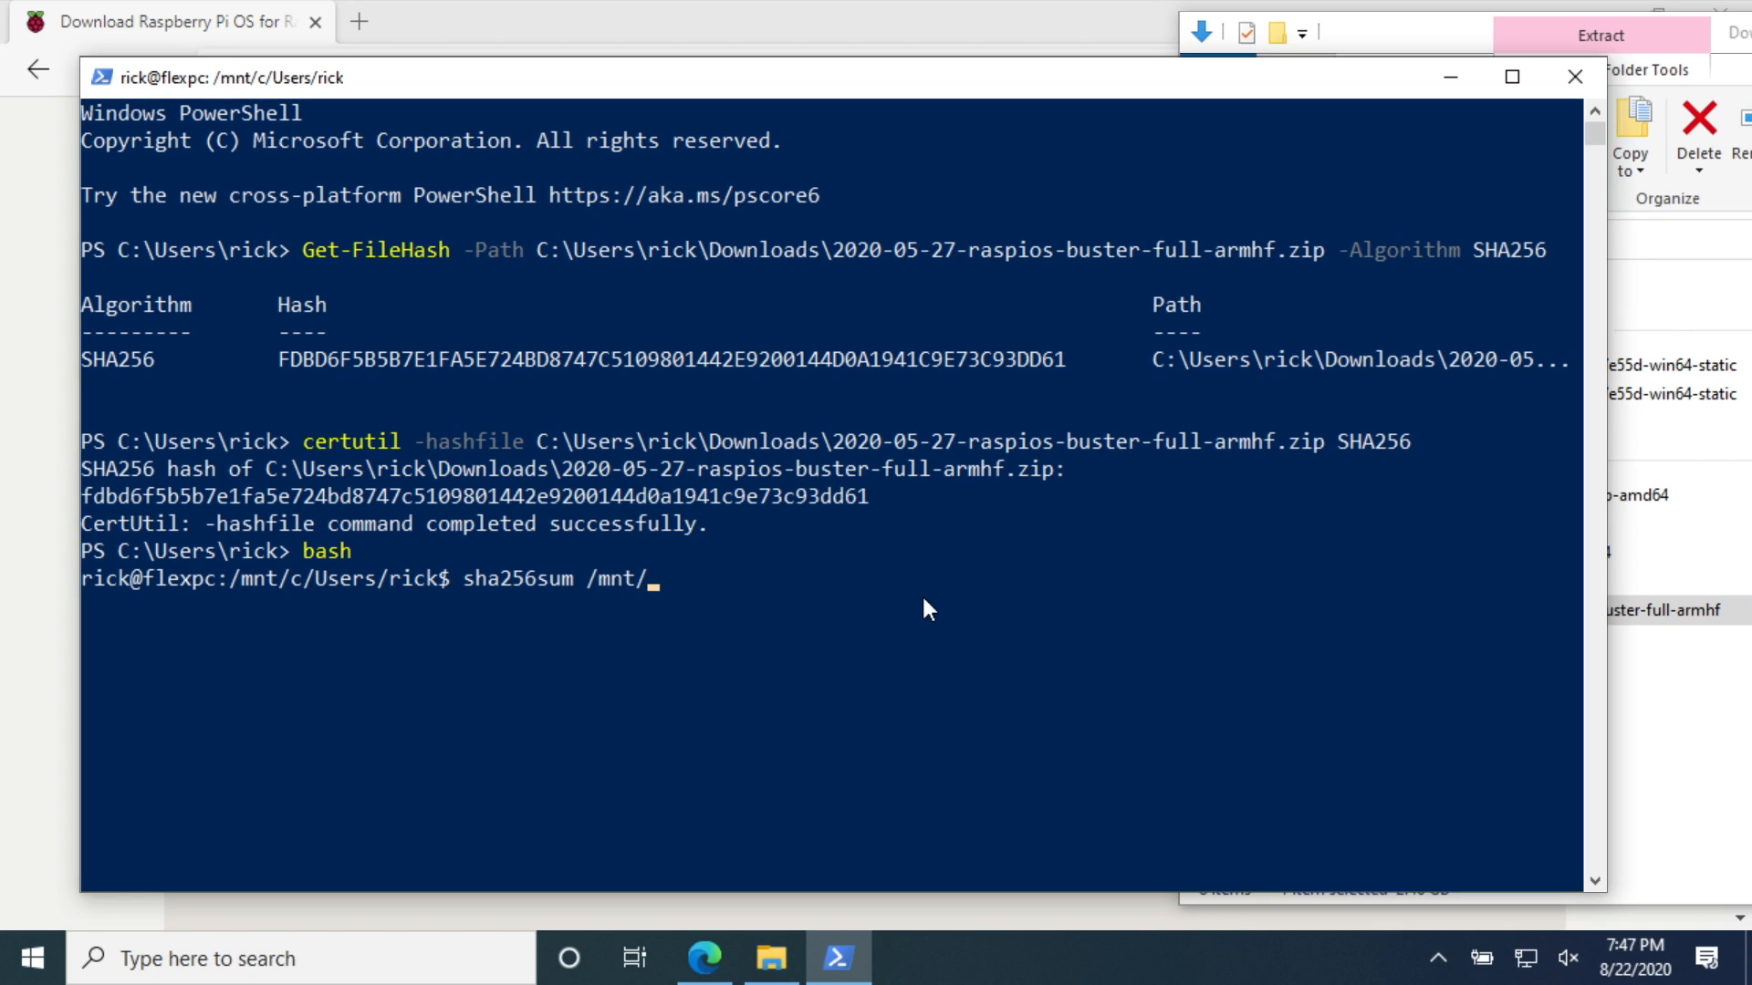
pyautogui.write('c')
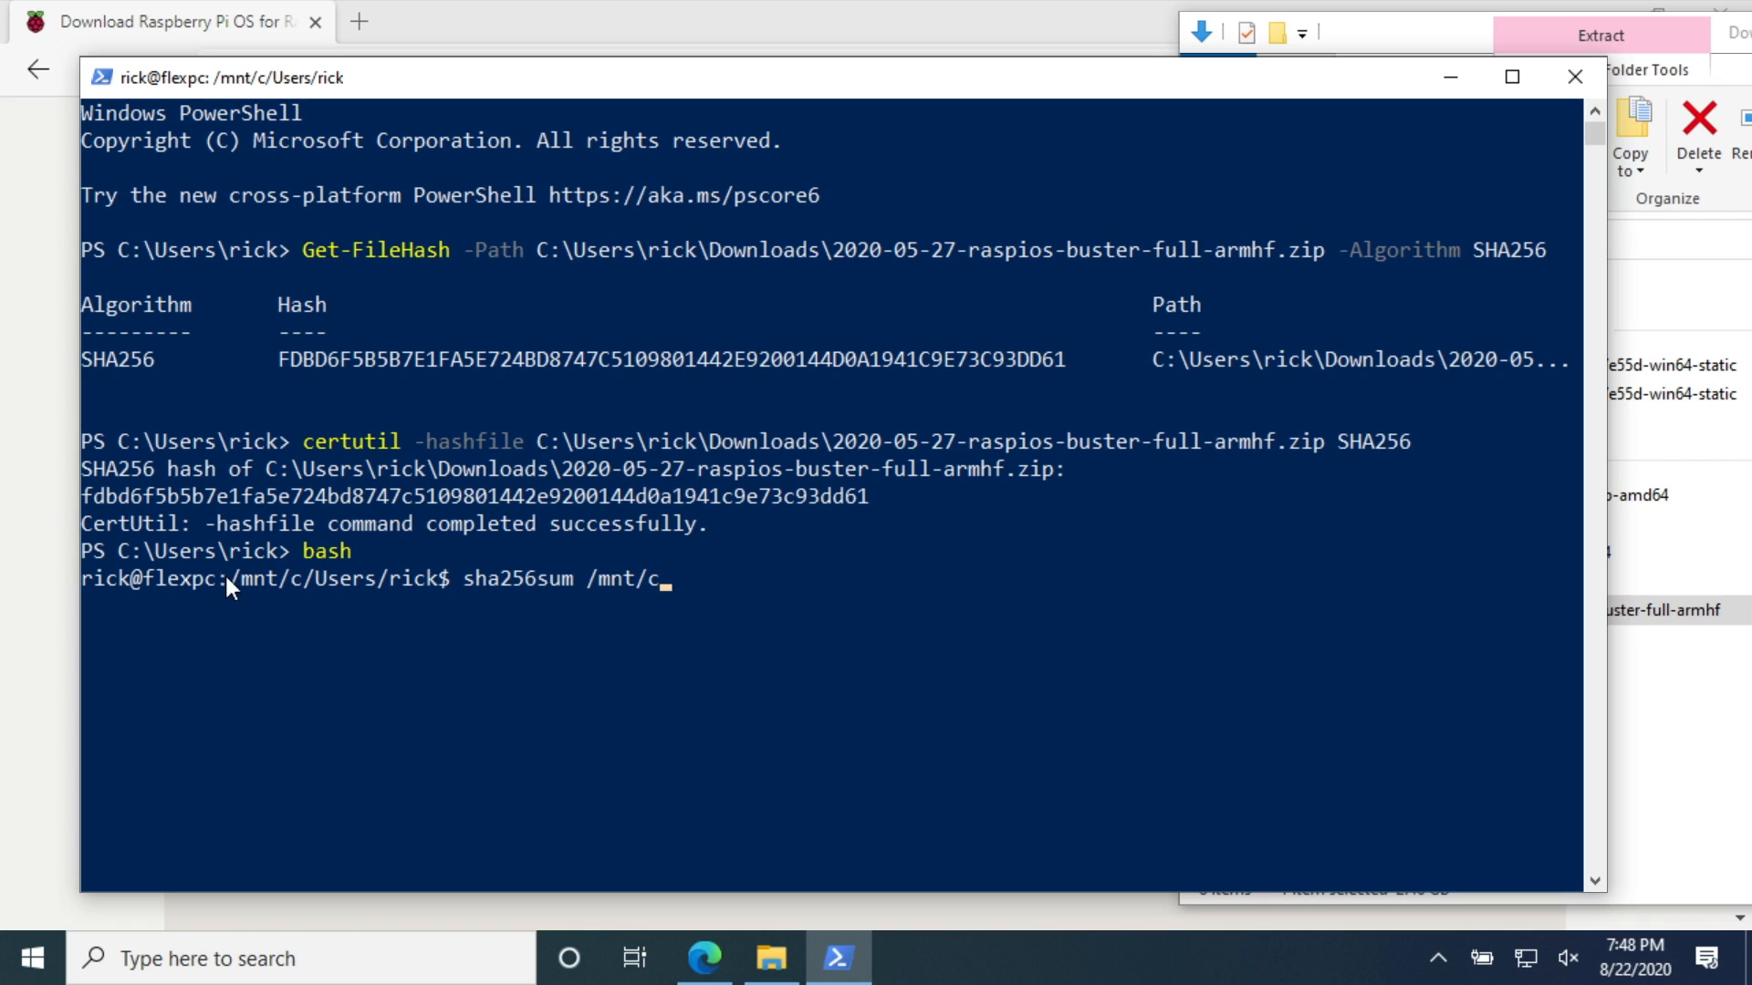
pyautogui.write('U')
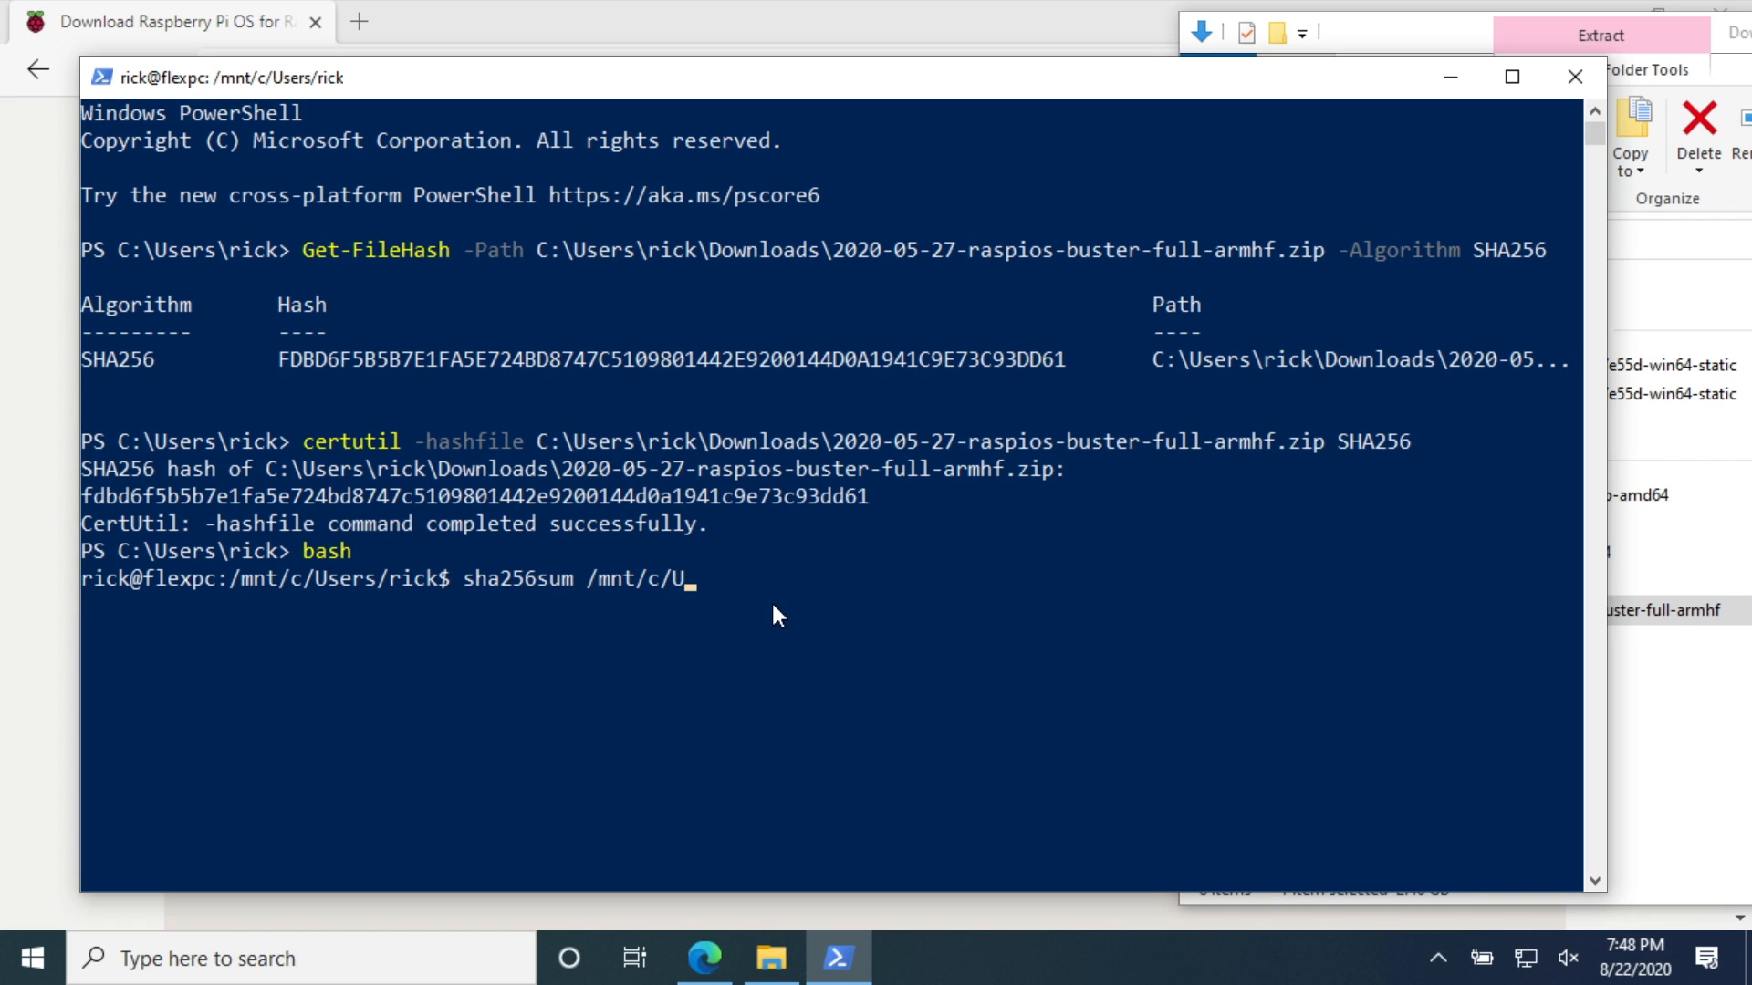
# Finish the path Users/rick/Downloads/2020-05-27-raspios-buster-full-armhf.zip for the check
pyautogui.write('sers/ric')
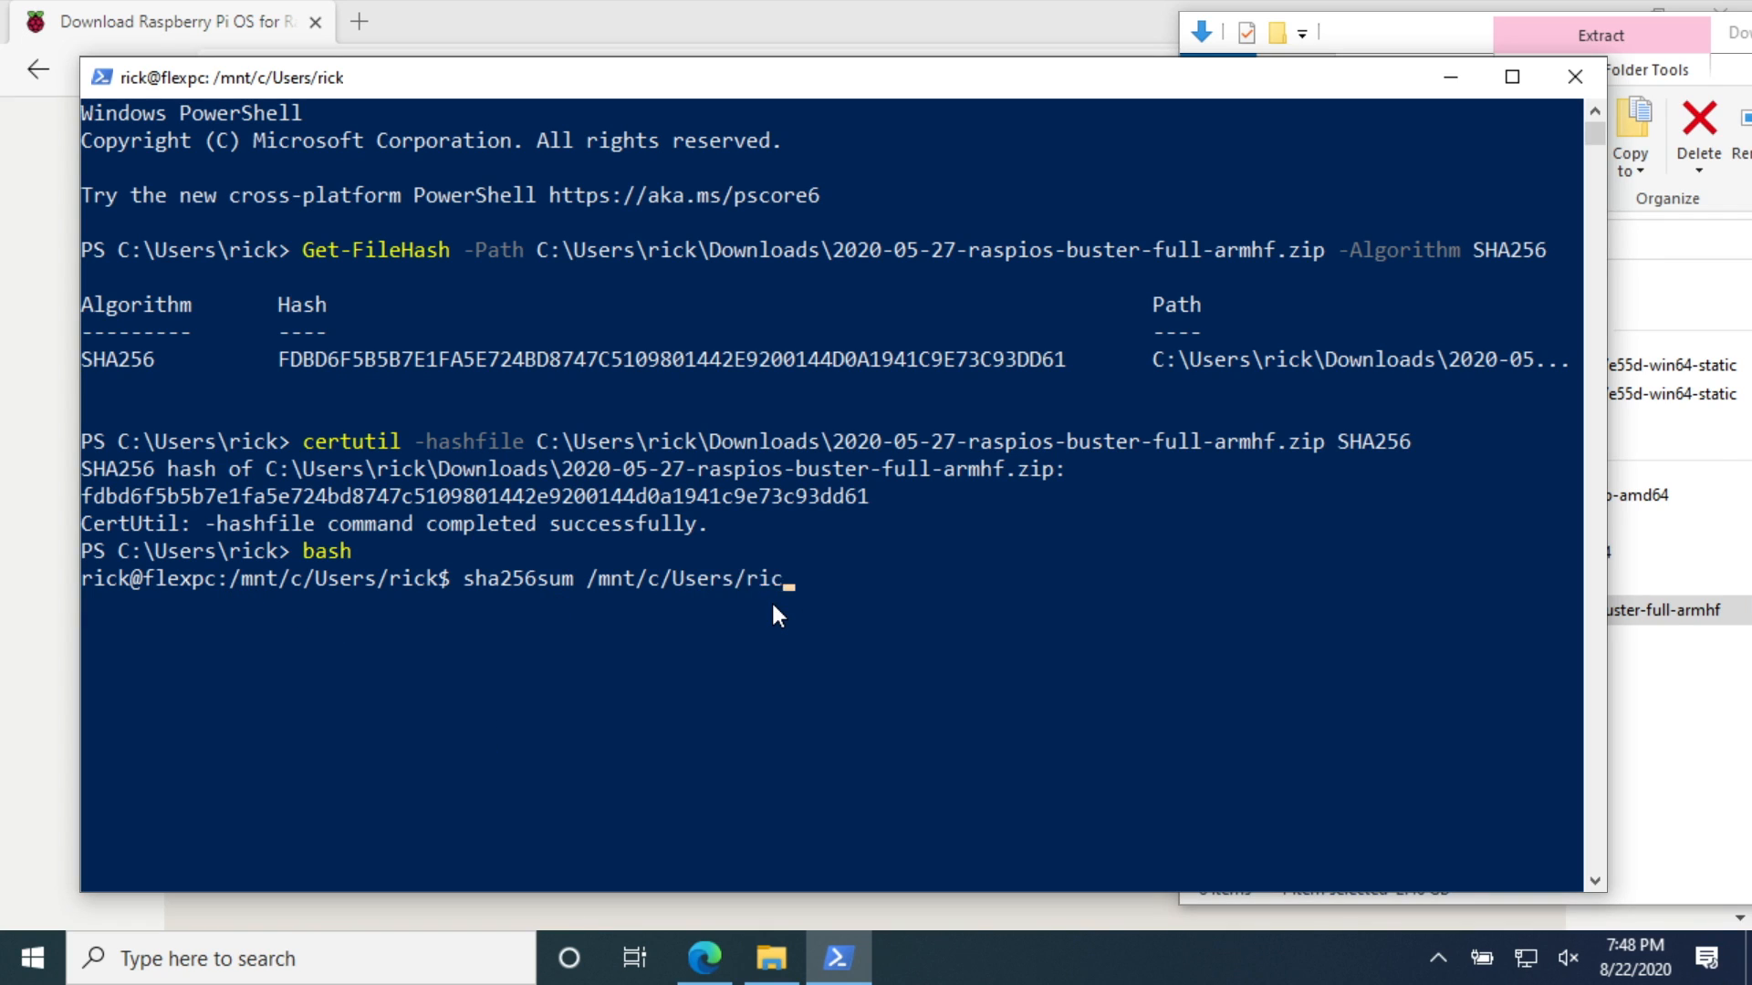
pyautogui.write('k/')
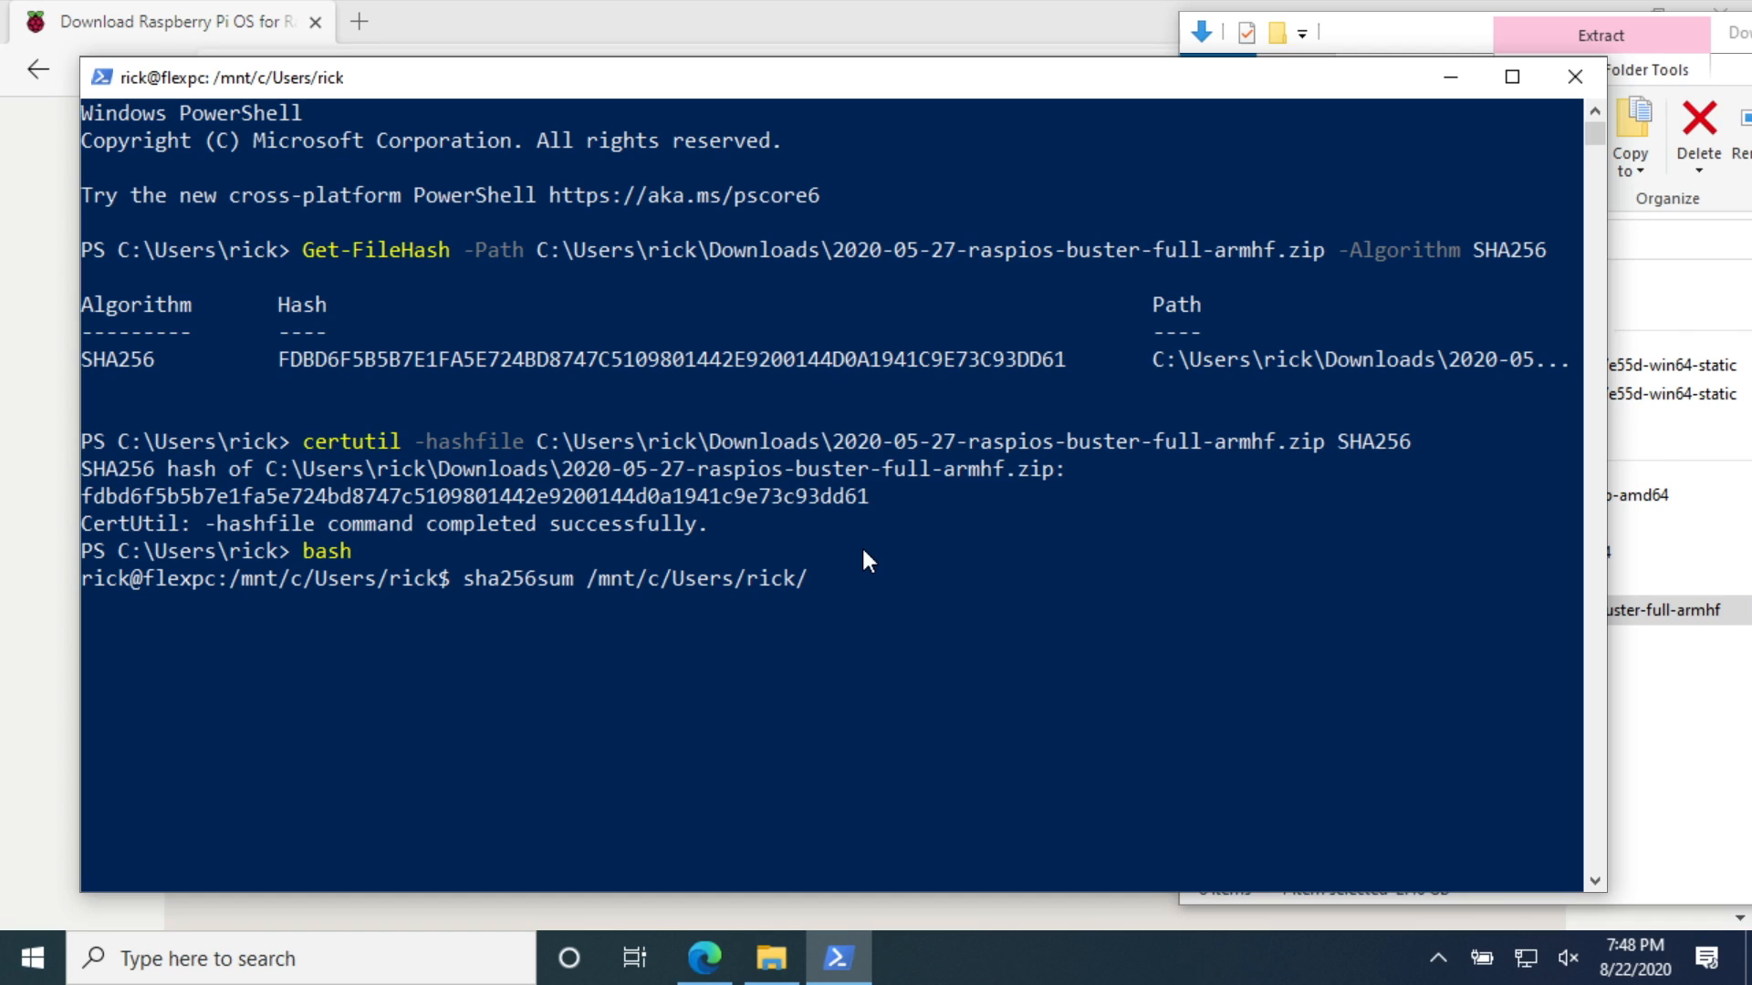
pyautogui.write('Downloads/')
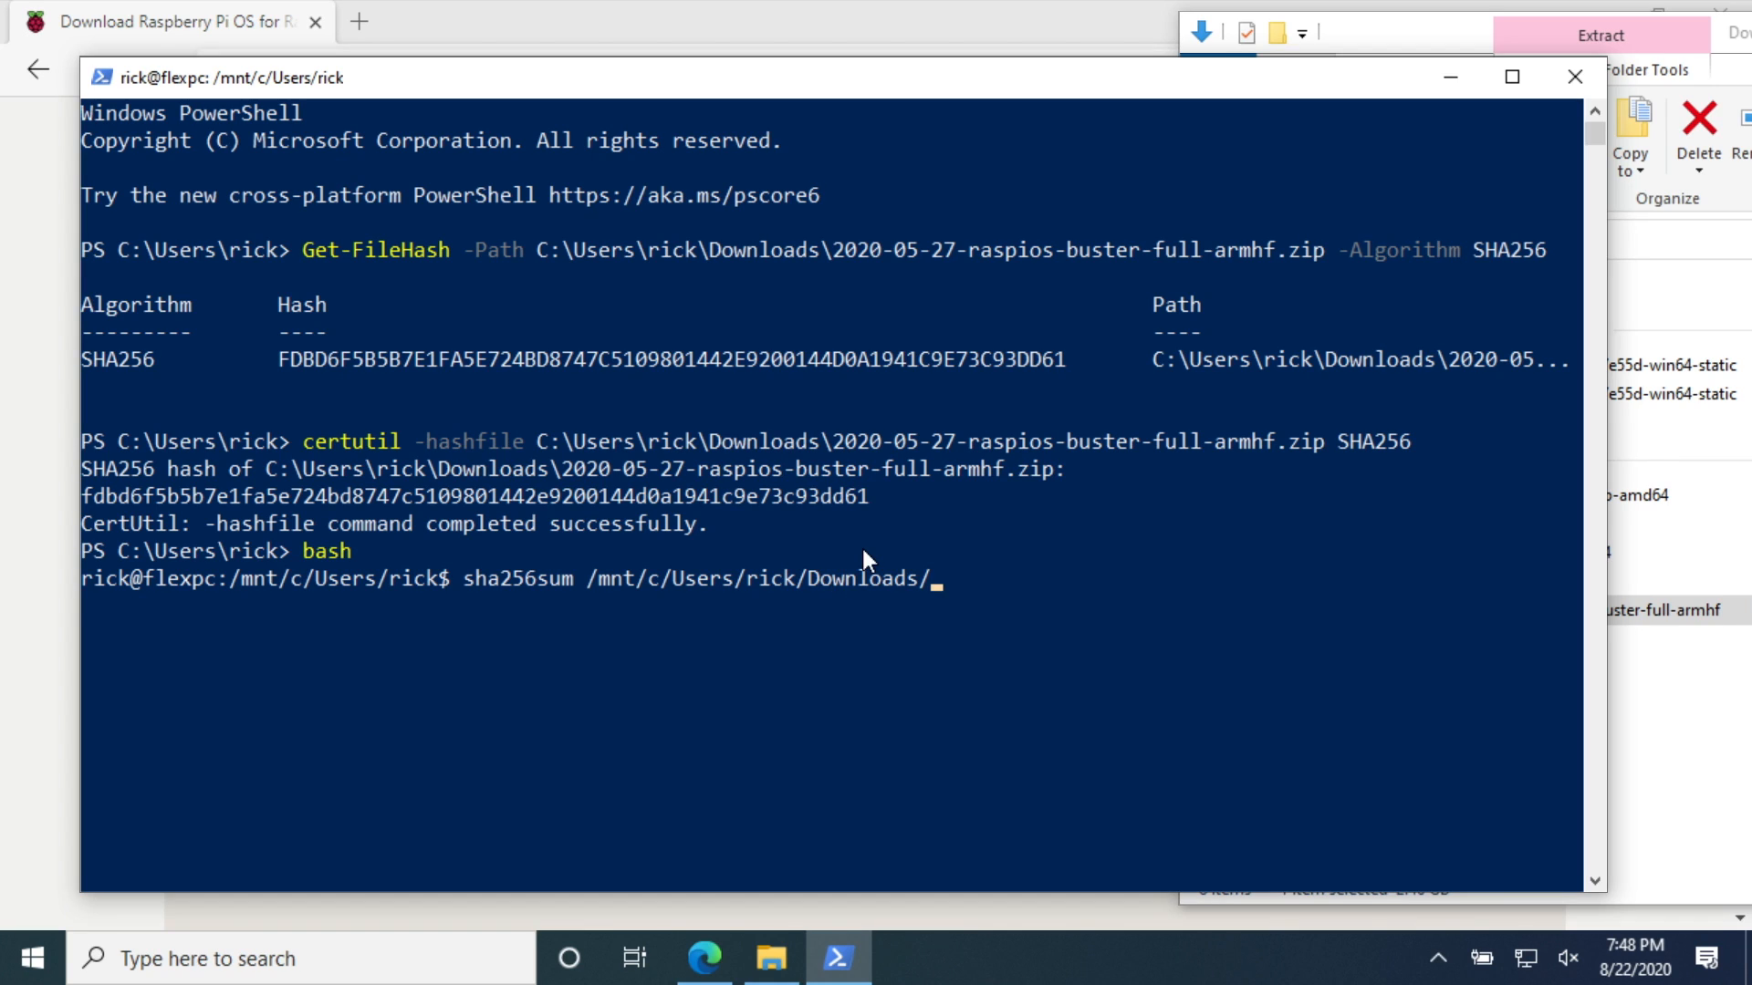
pyautogui.write('202')
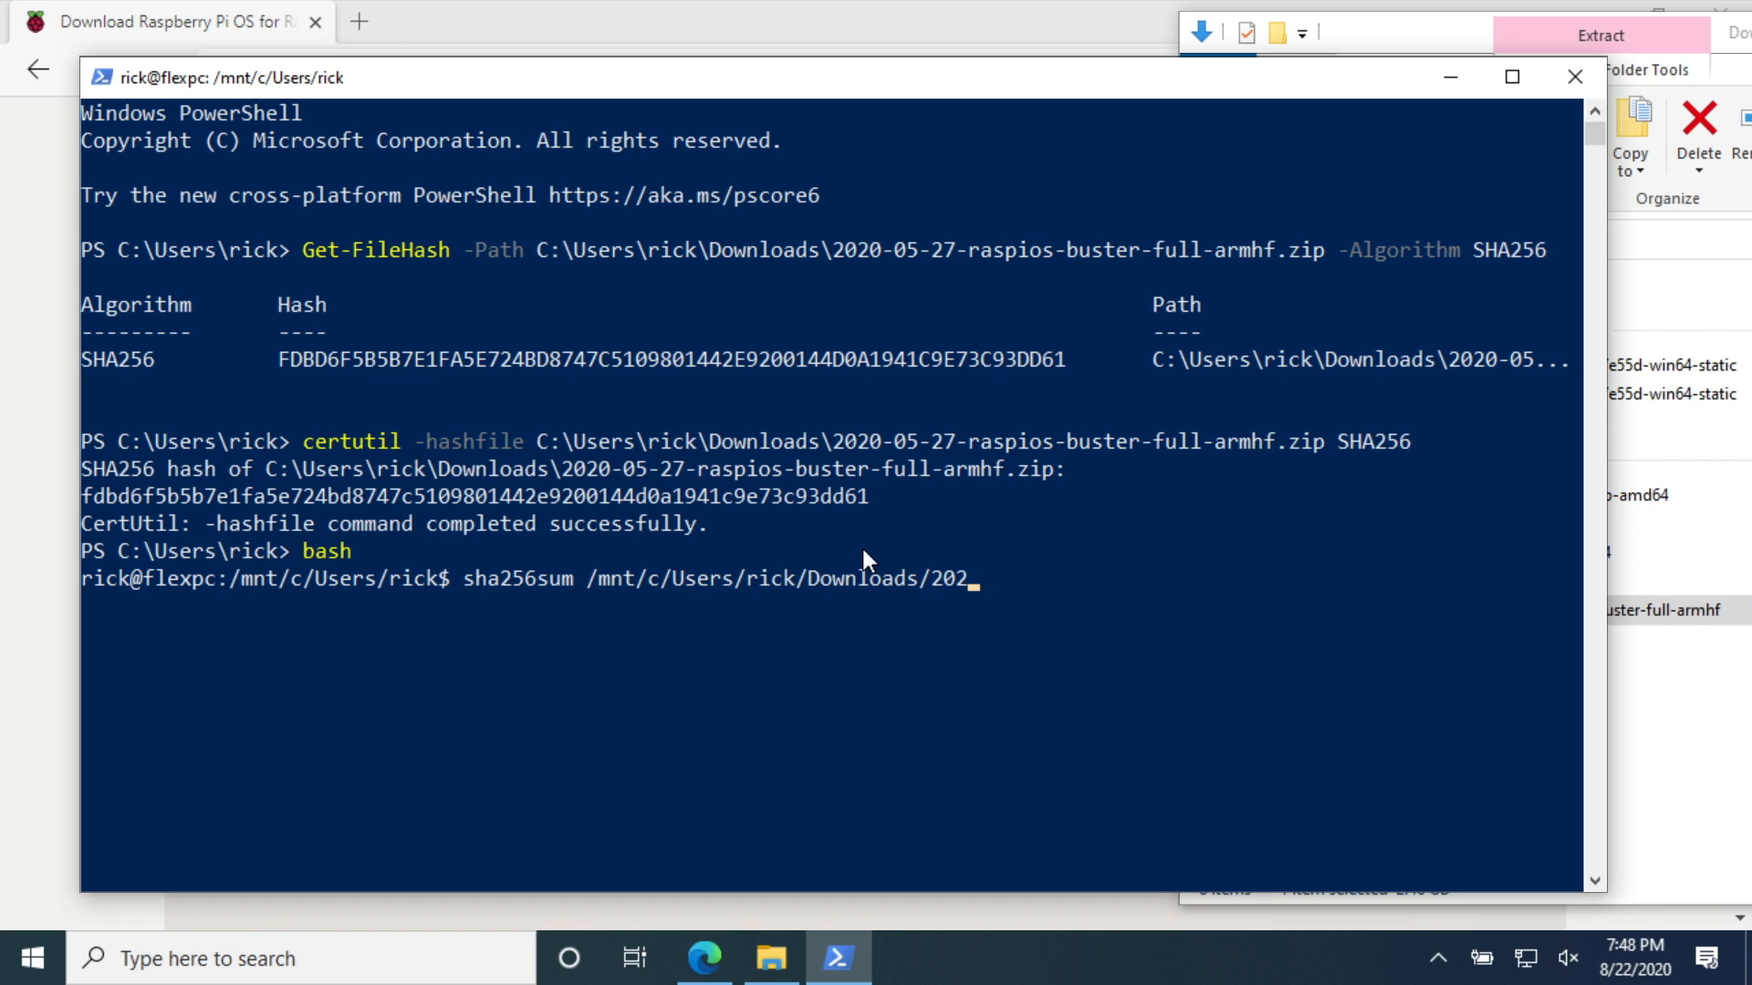
pyautogui.write('0-05-27-raspios-buster-full-armhf.zip')
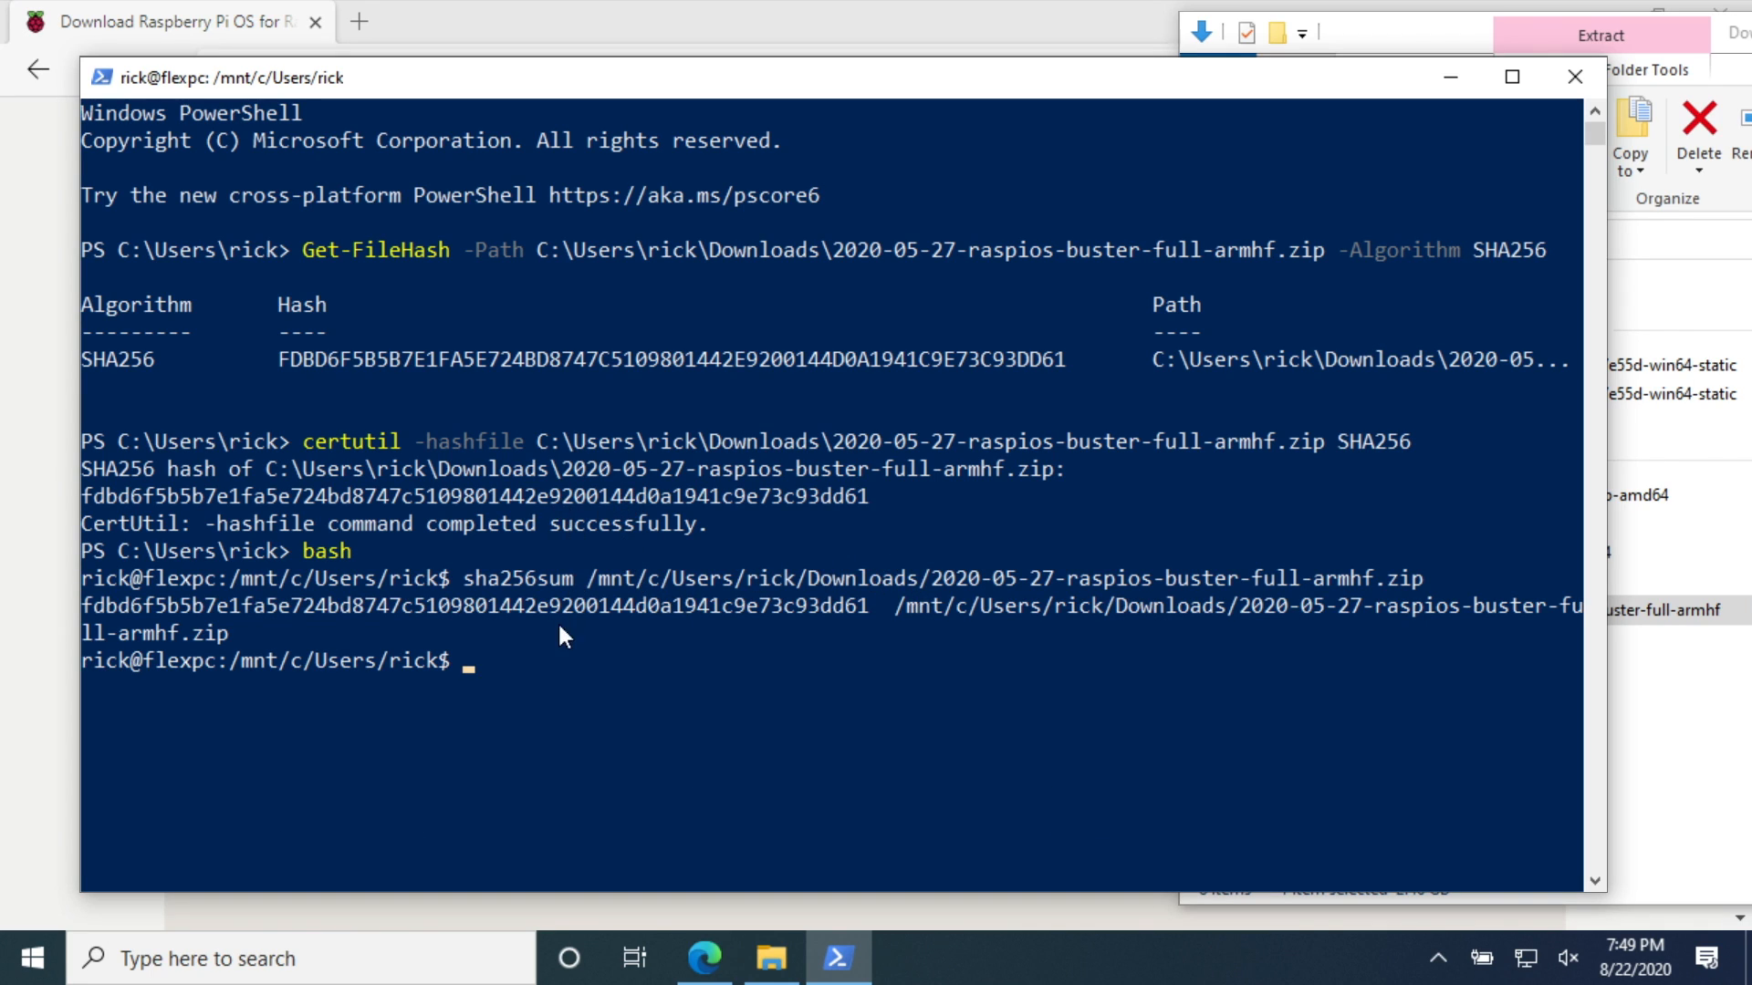
pyautogui.moveTo(826, 517)
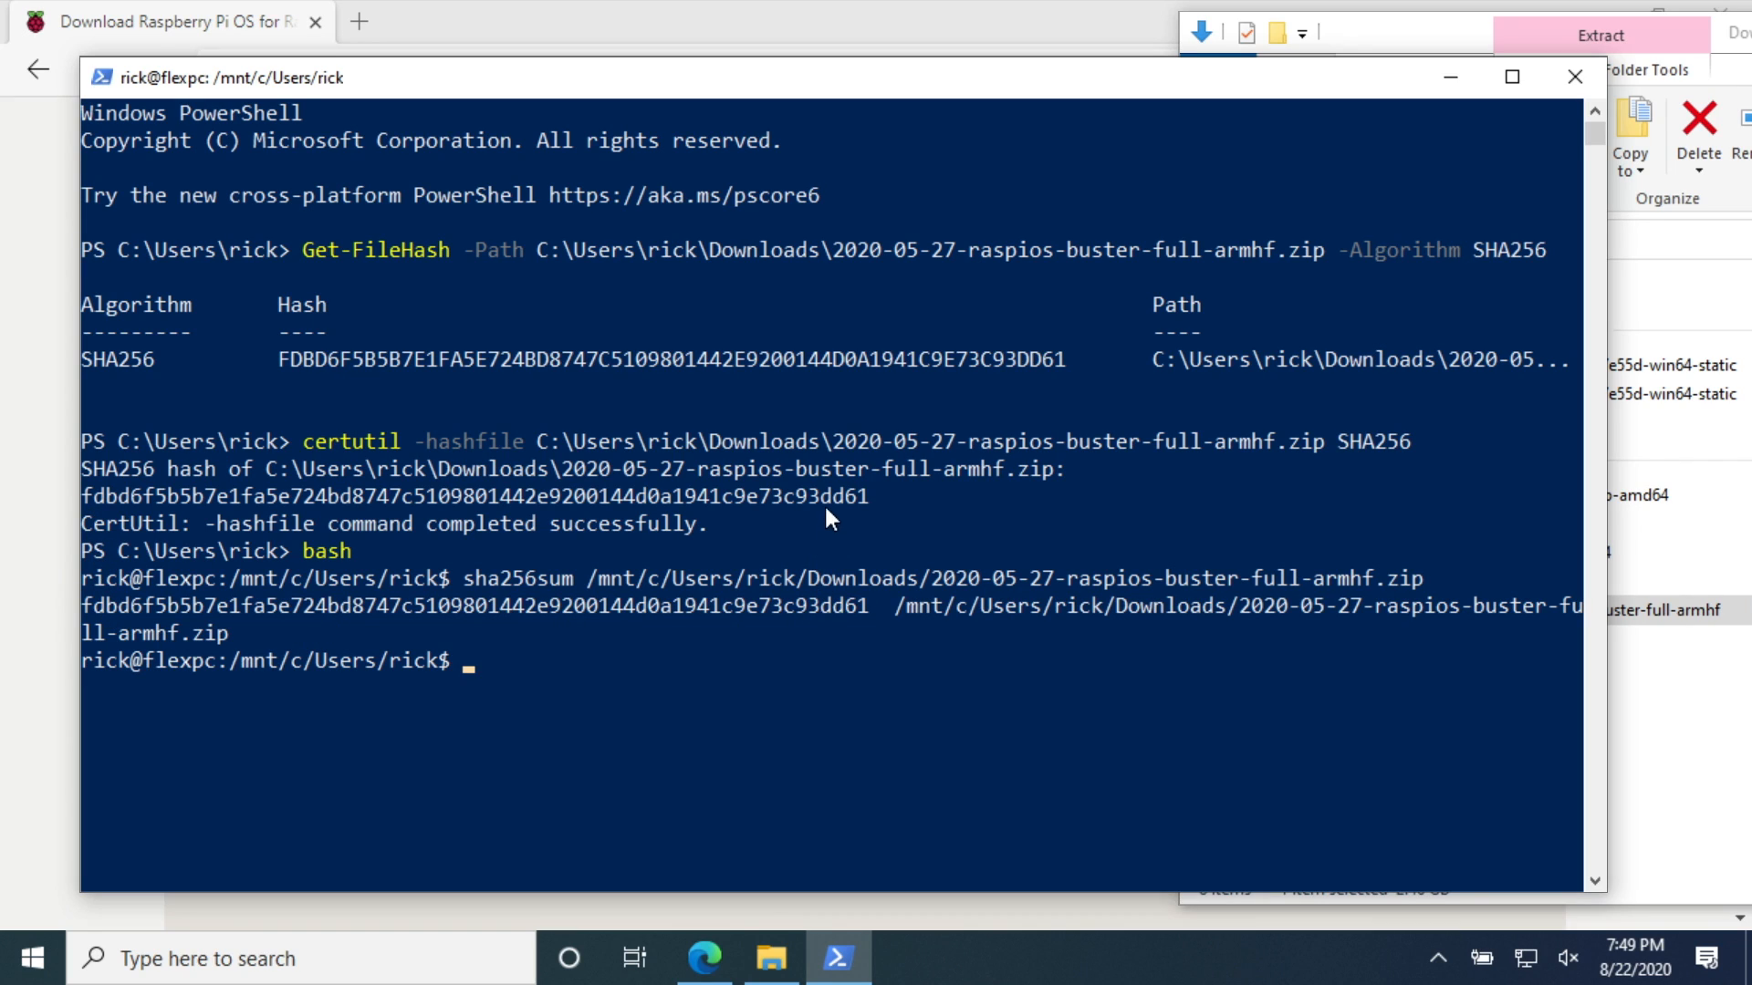
pyautogui.moveTo(854, 624)
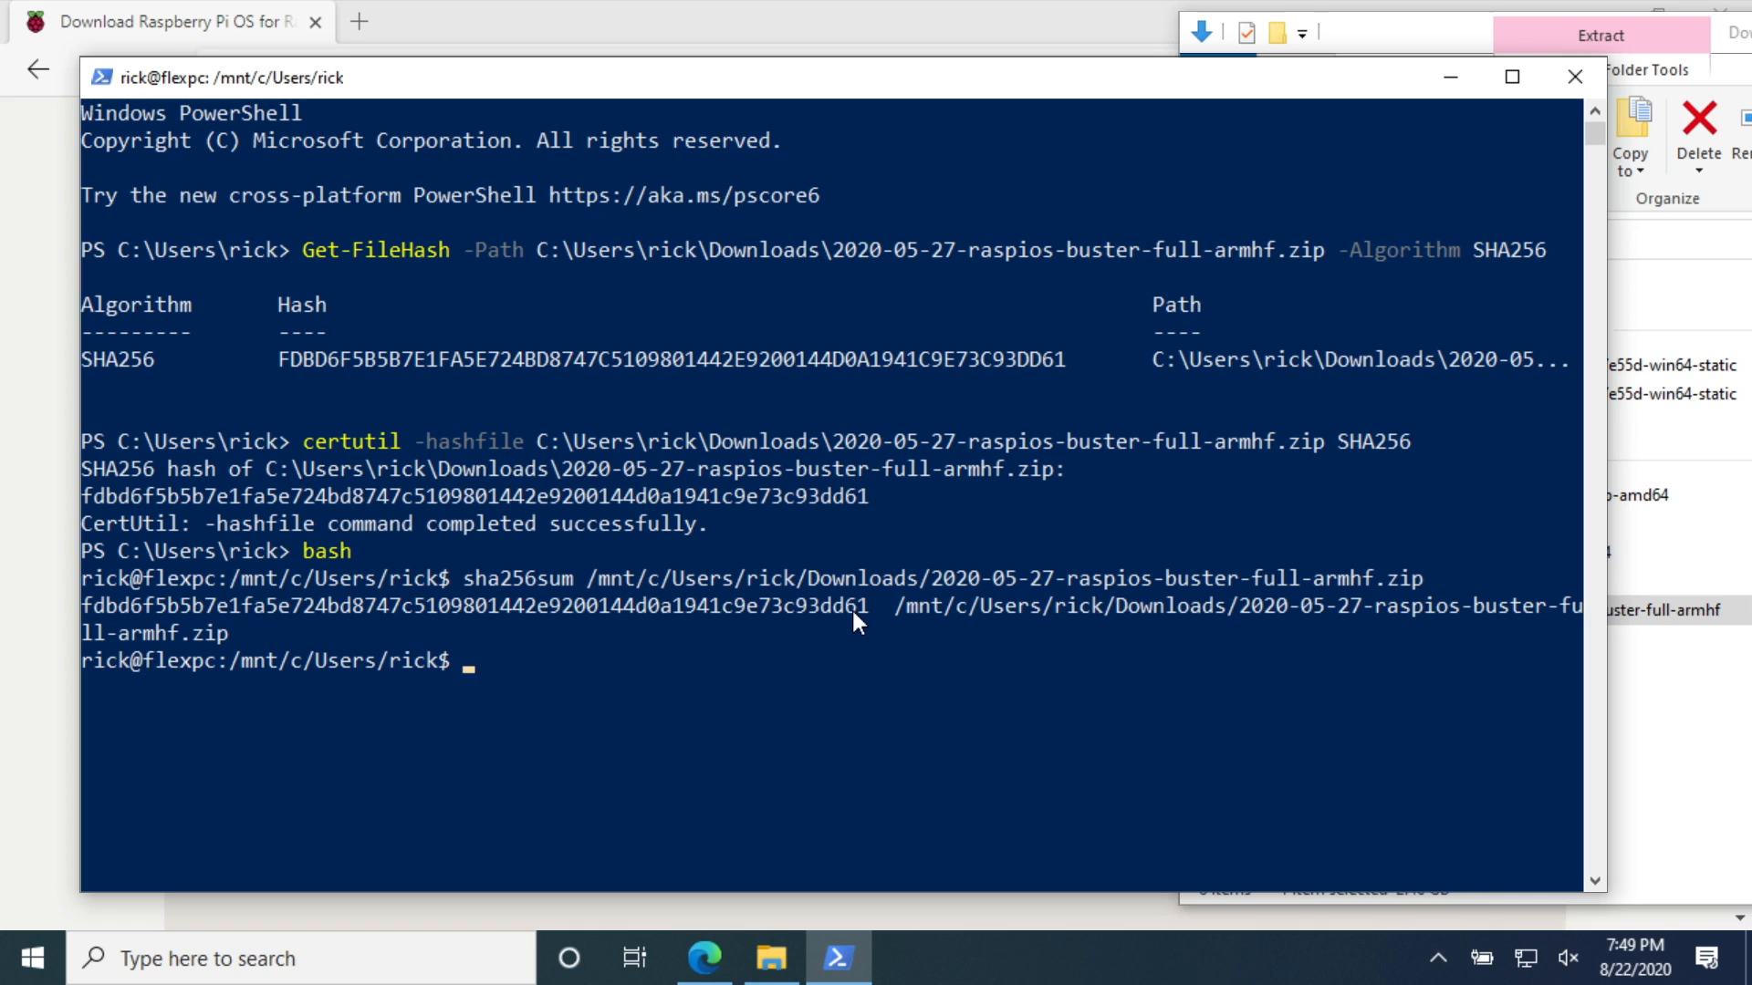
pyautogui.moveTo(765, 735)
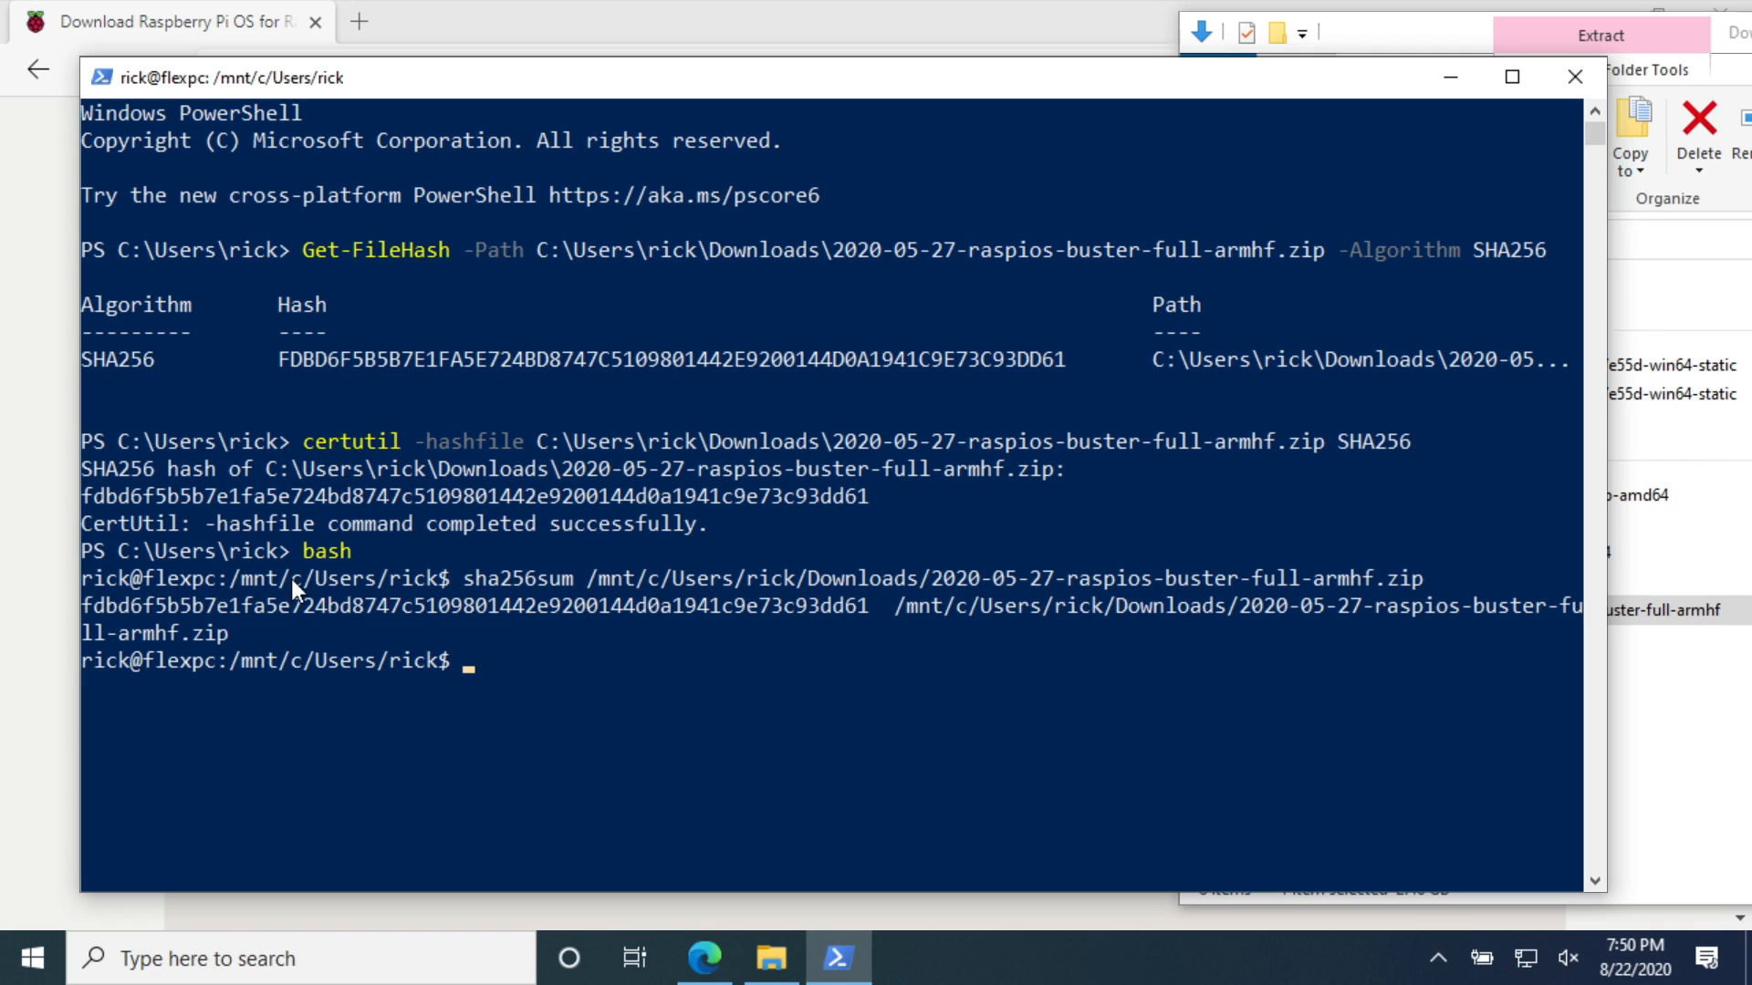
pyautogui.moveTo(511, 670)
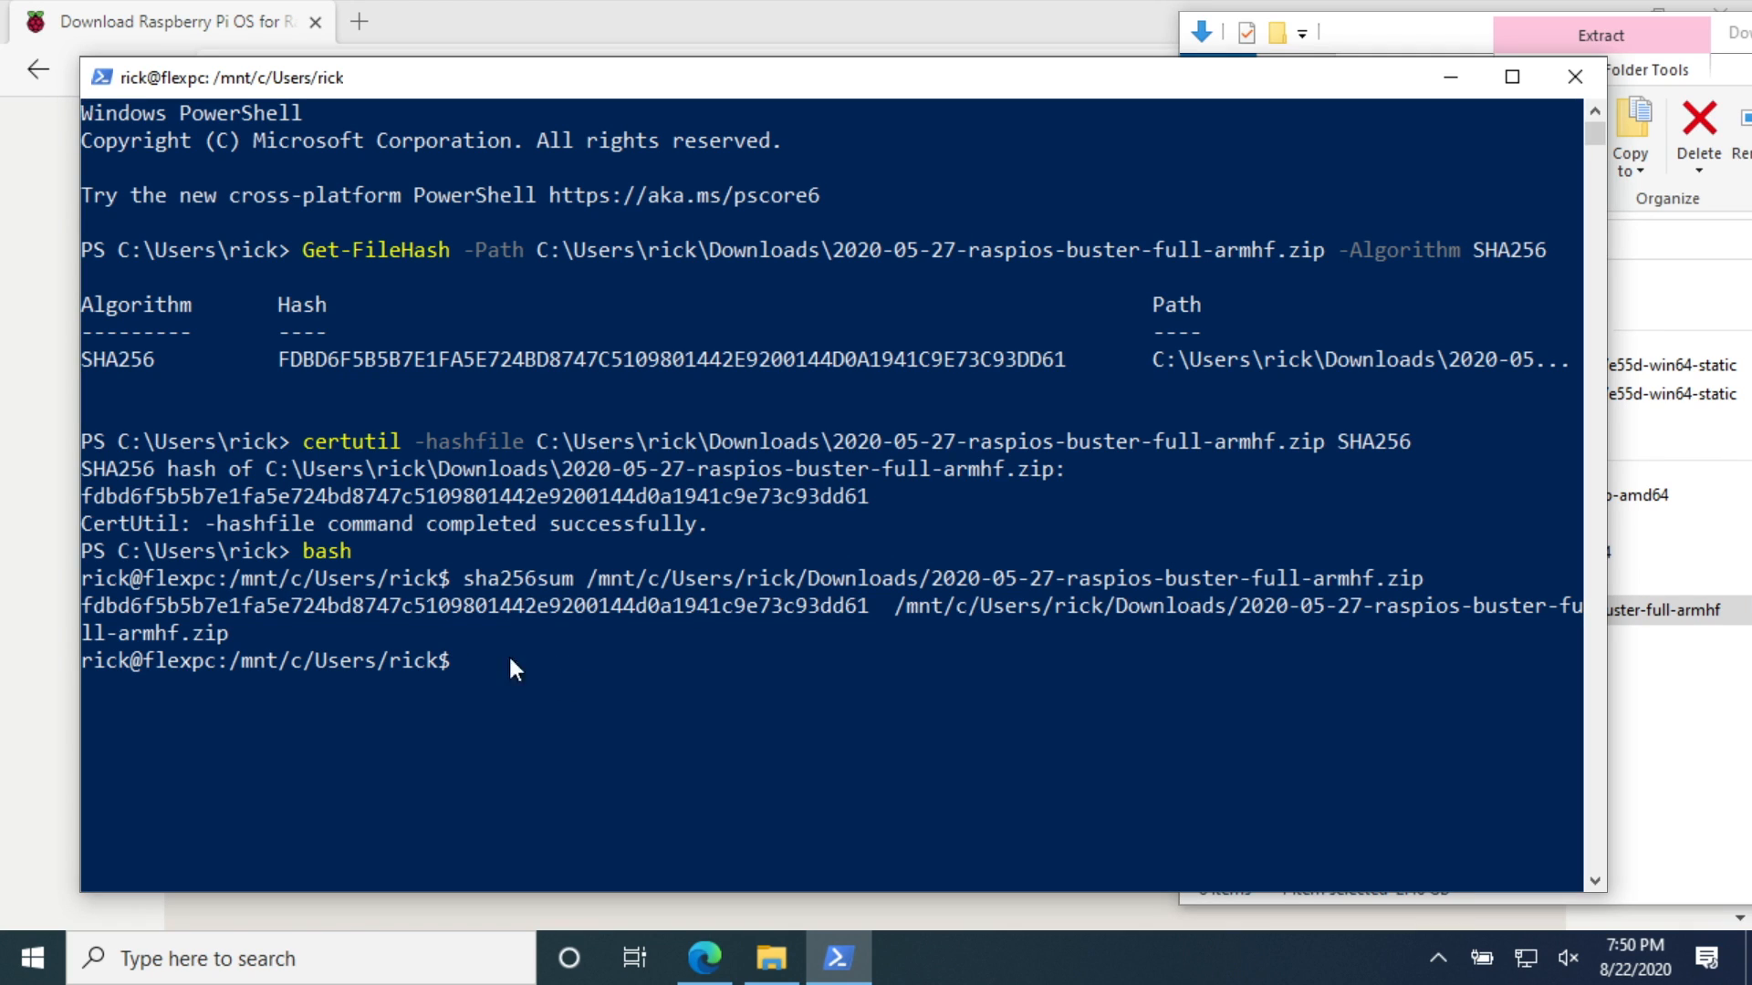